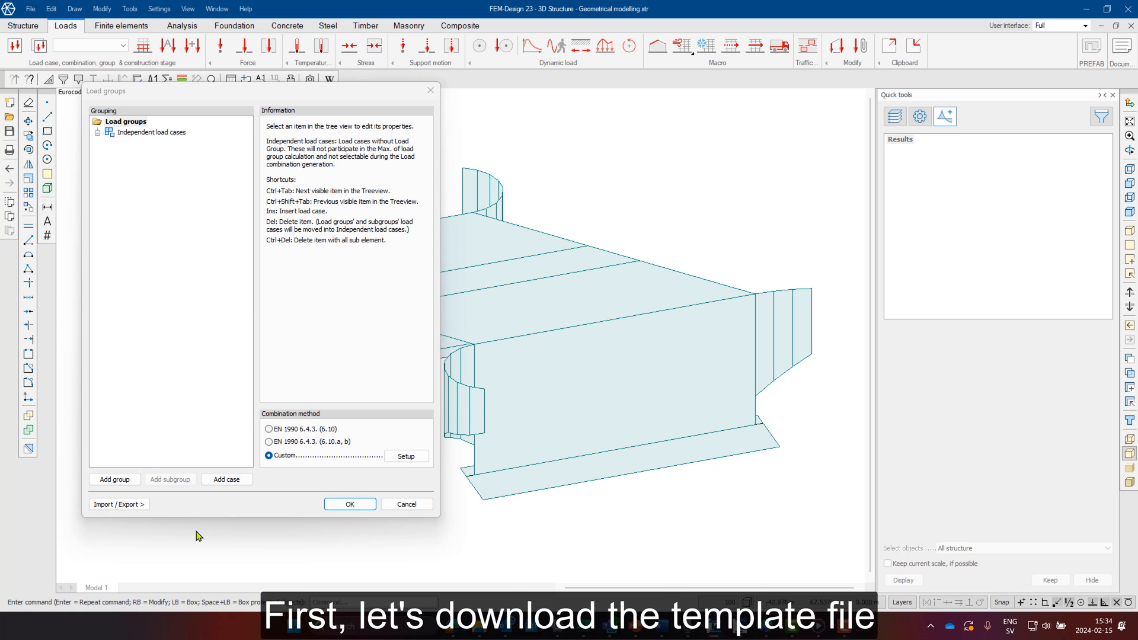
# Import the bridge template load group file and review the imported groups and cases
pyautogui.click(119, 505)
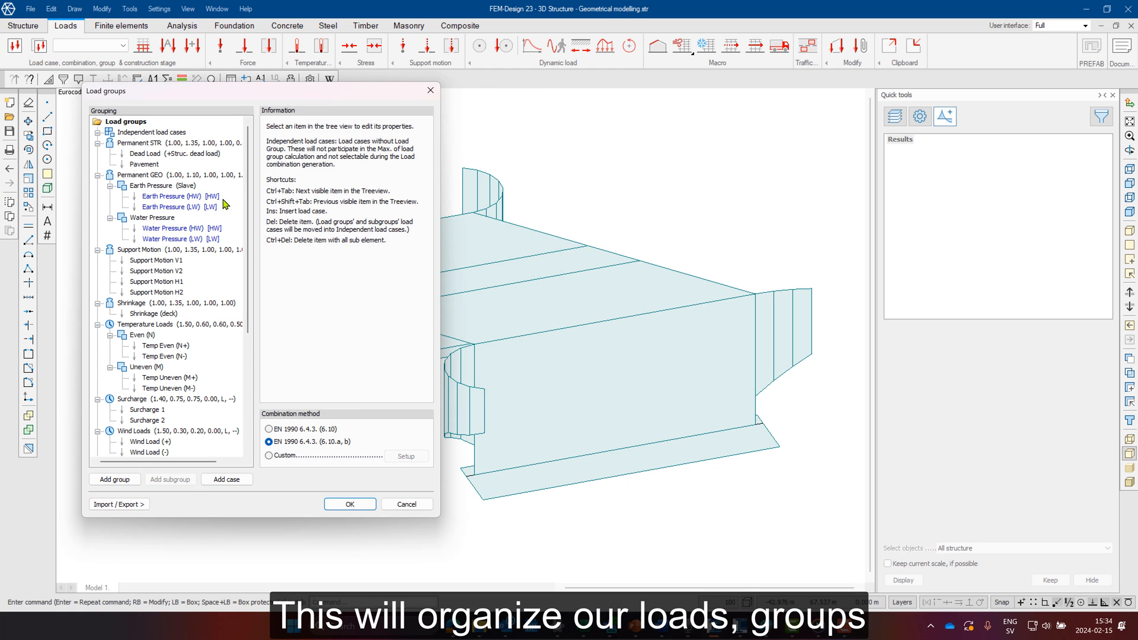
pyautogui.scroll(-3)
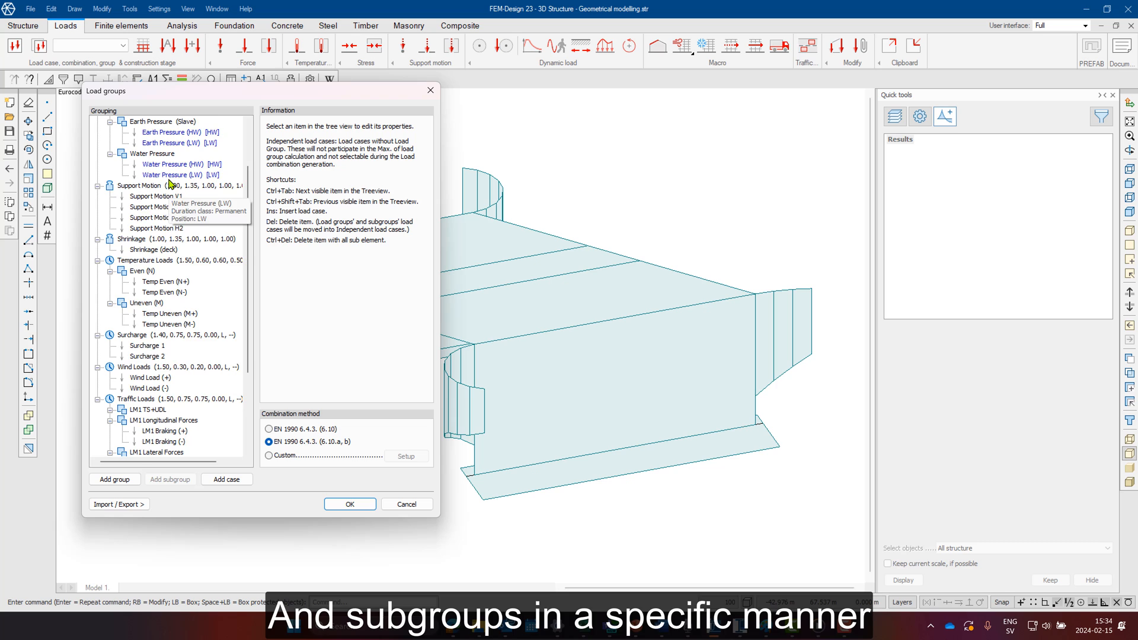
pyautogui.scroll(3)
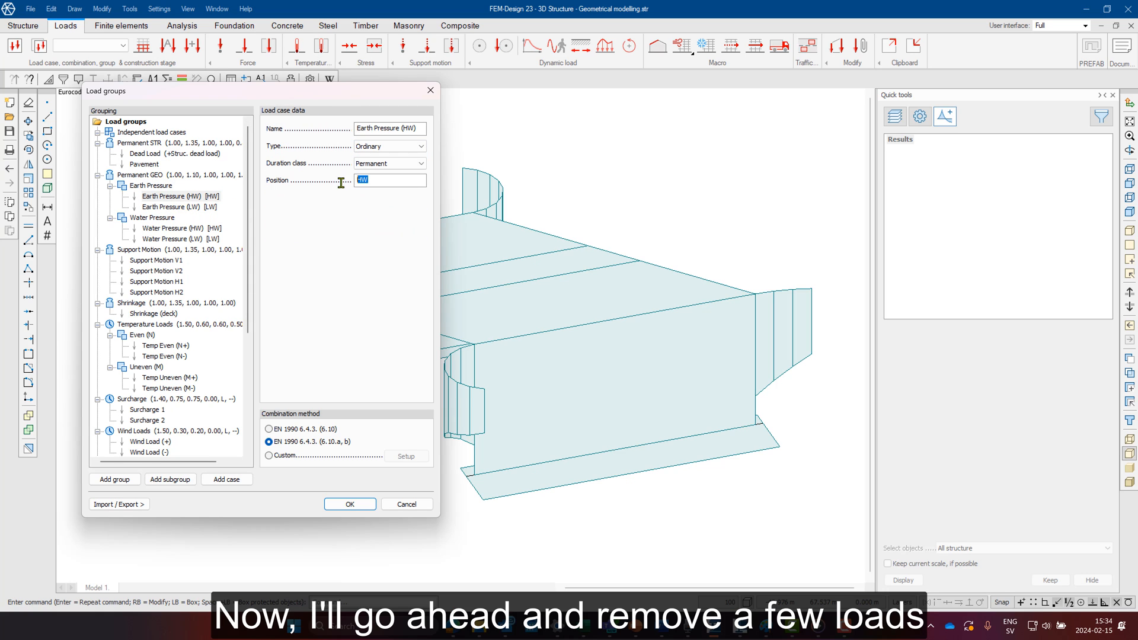
# Drop Water Pressure, rename Earth Pressure, and add a 'Backfill V' case to Permanent GEO
pyautogui.click(174, 206)
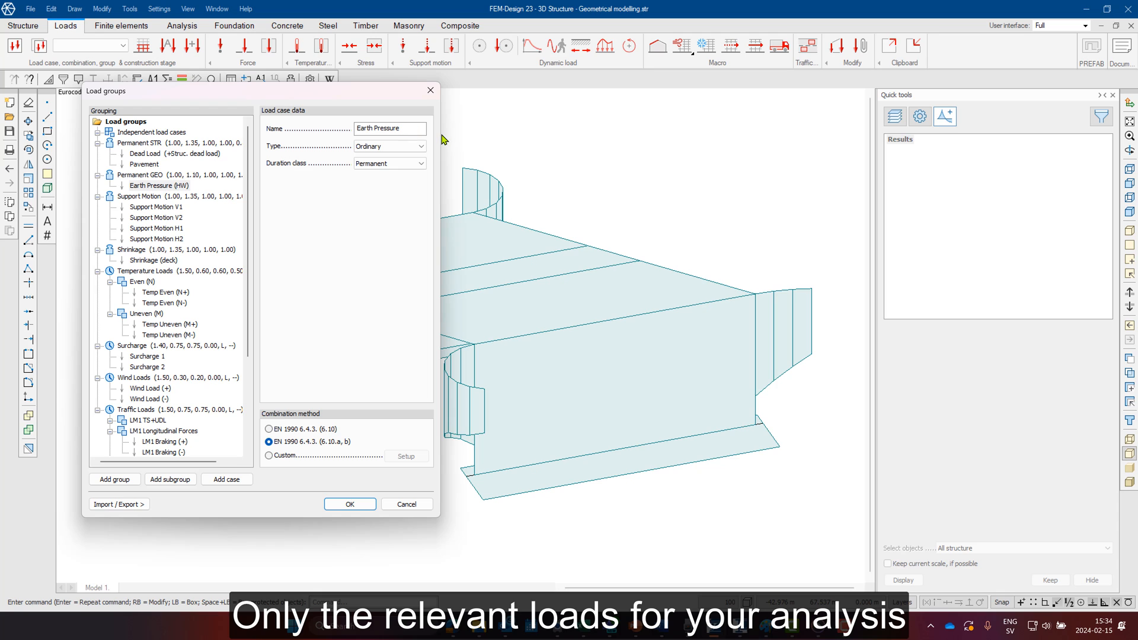
pyautogui.click(151, 185)
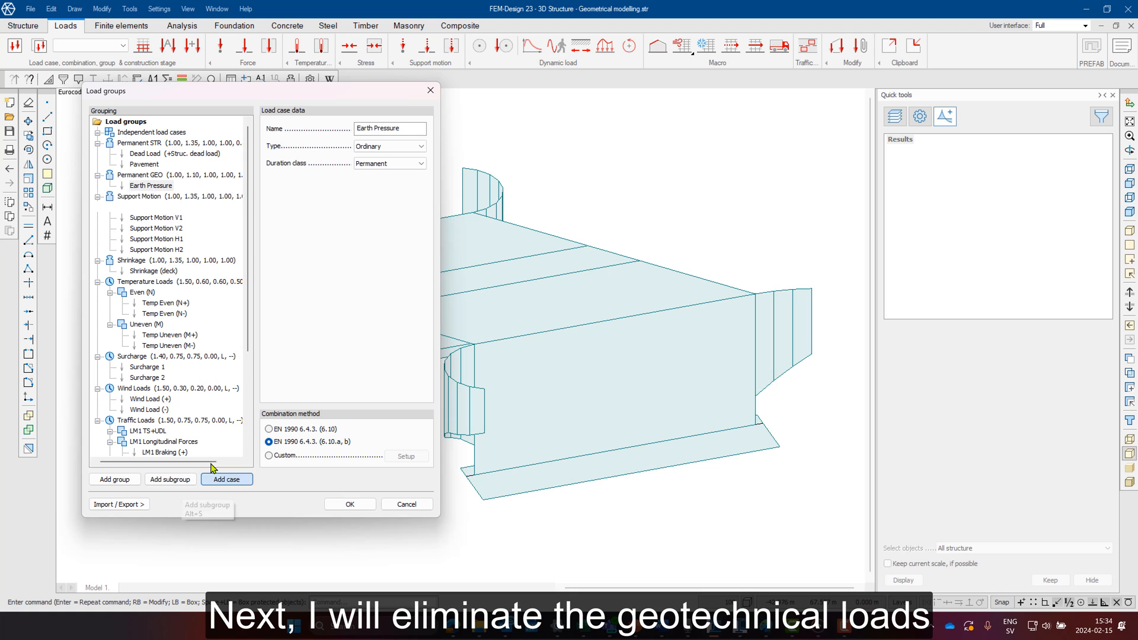
pyautogui.click(226, 479)
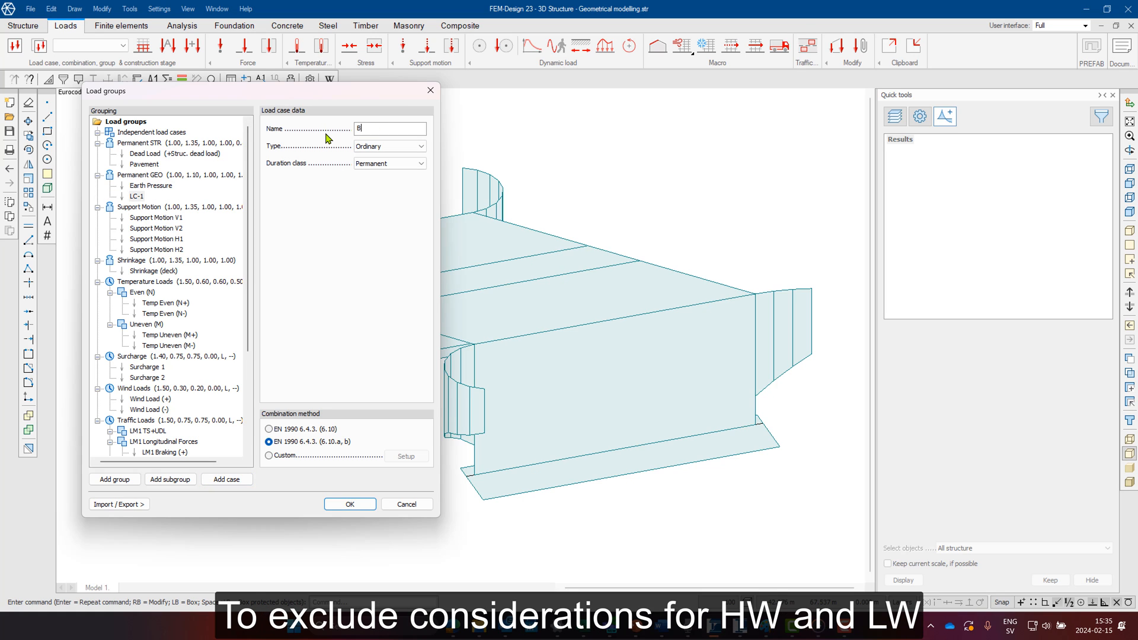
pyautogui.write('Backfill V')
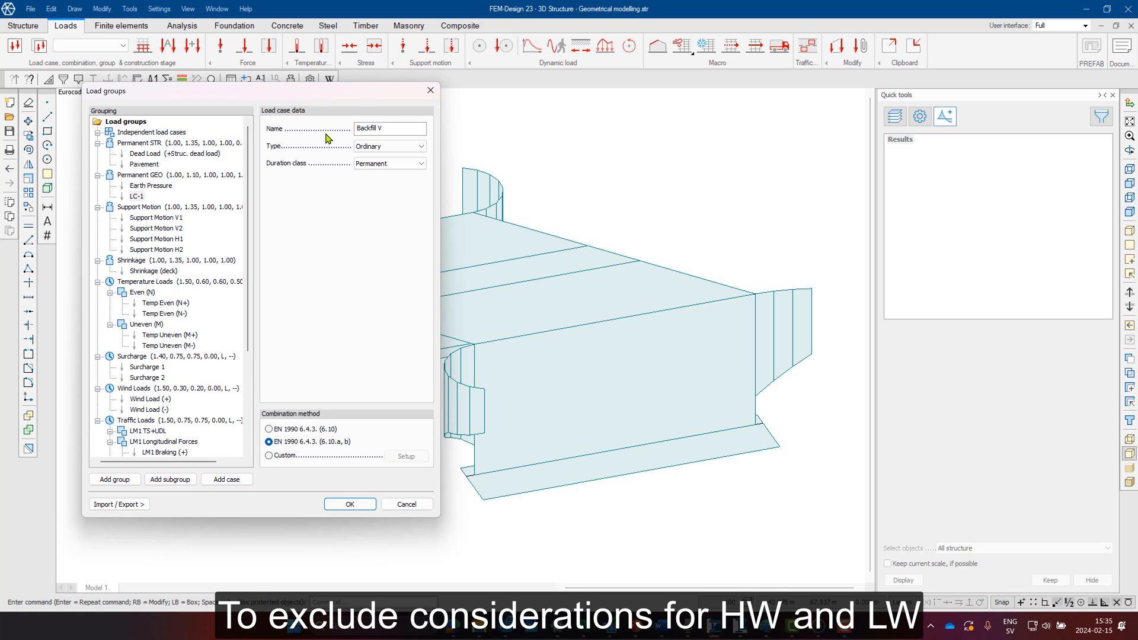
pyautogui.click(150, 185)
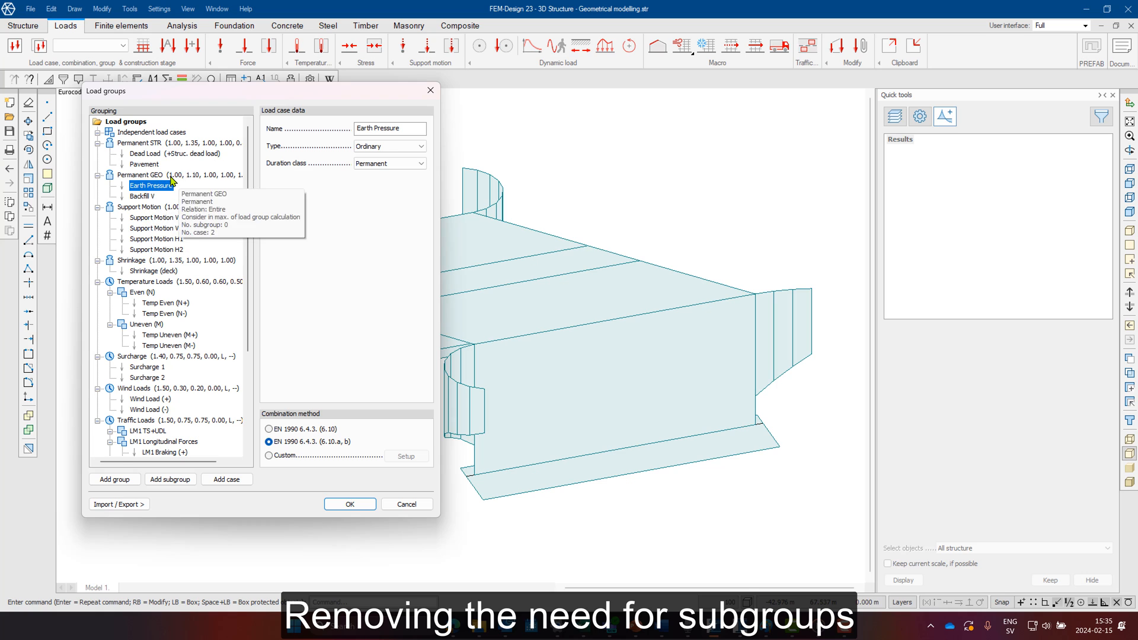
pyautogui.click(139, 207)
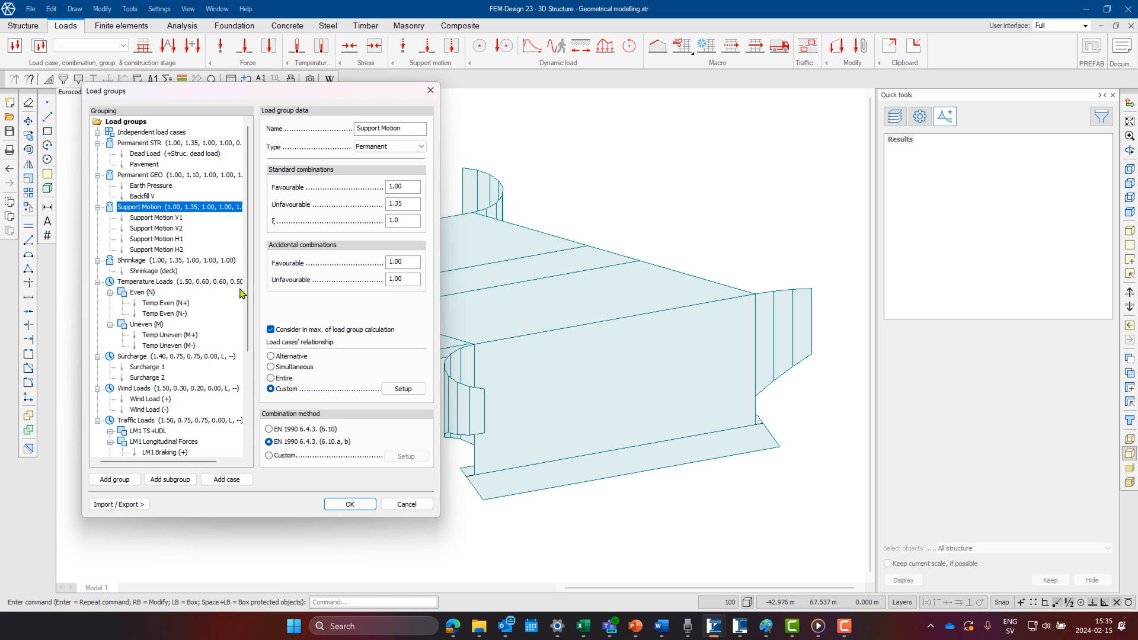
# Clear the Support Motion relationship table and add rows combining V1, V2 with ±1.00 H1/H2
pyautogui.click(403, 388)
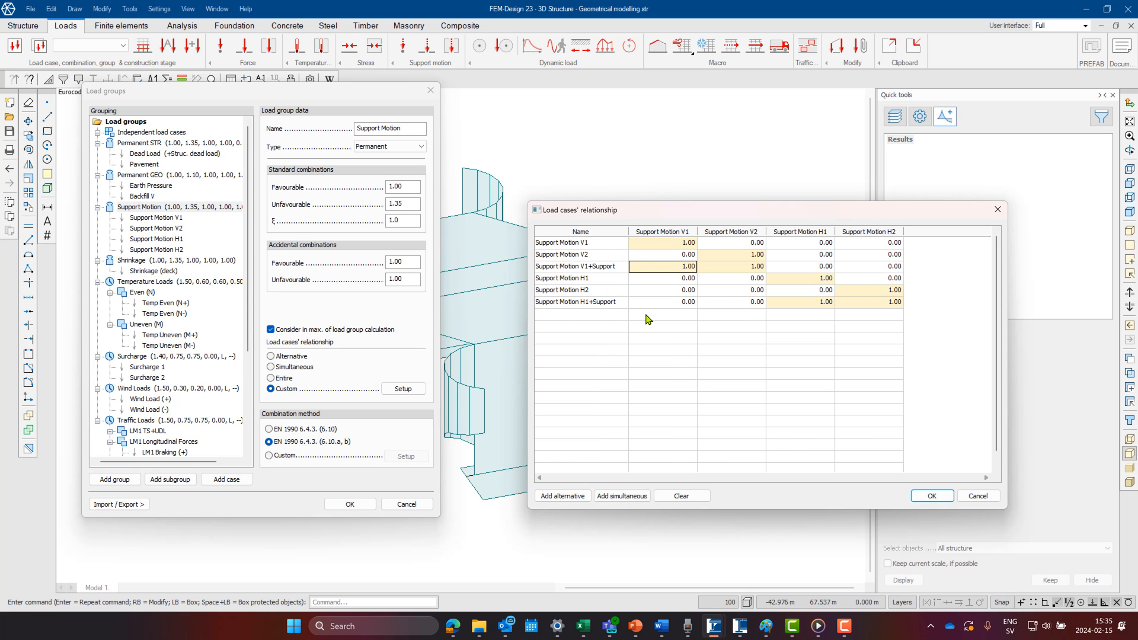
pyautogui.click(680, 496)
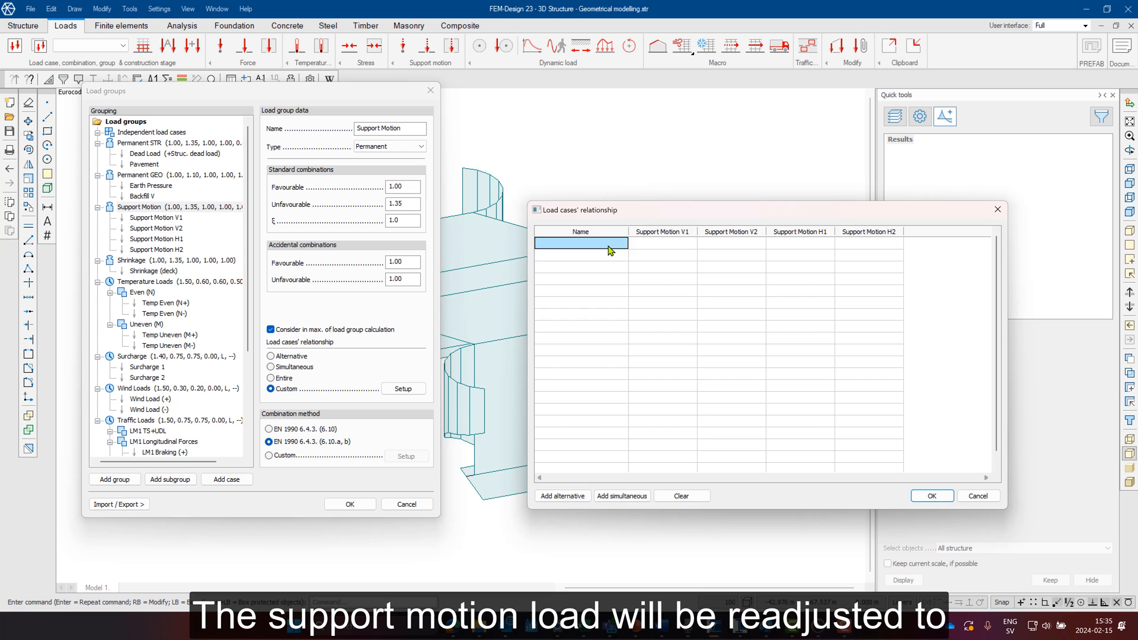
pyautogui.click(562, 496)
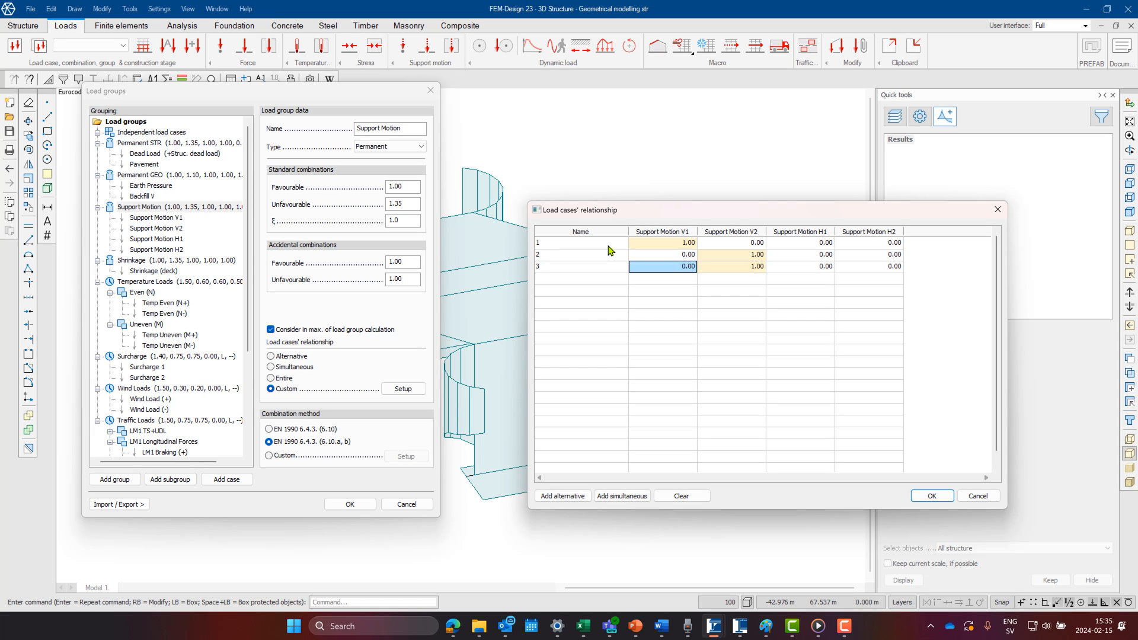
pyautogui.click(561, 495)
pyautogui.write('1')
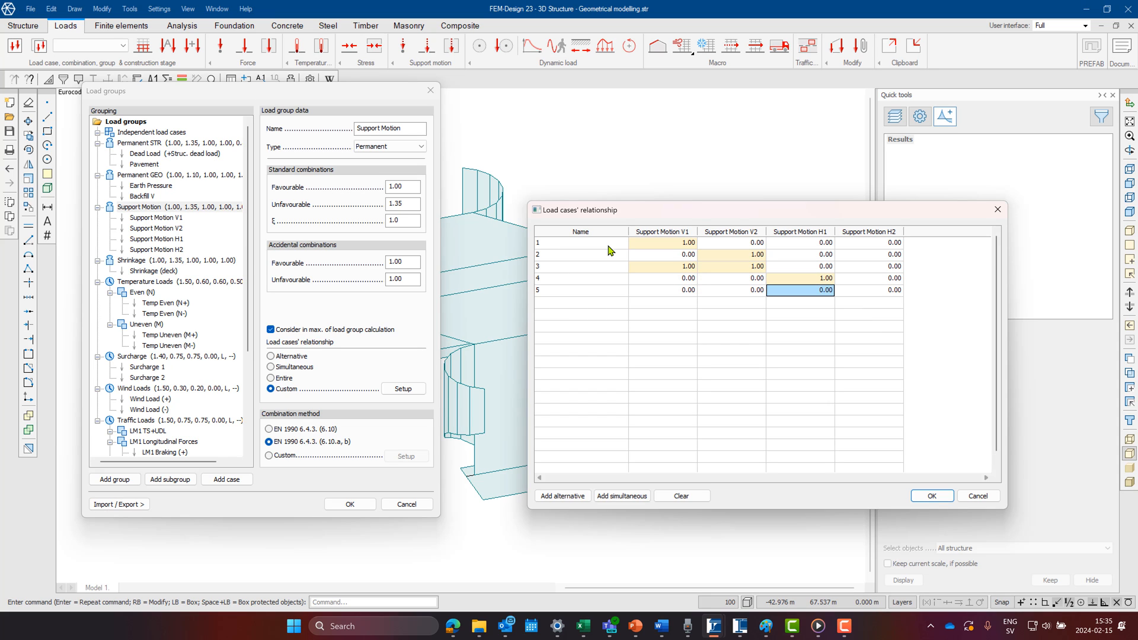
pyautogui.click(620, 495)
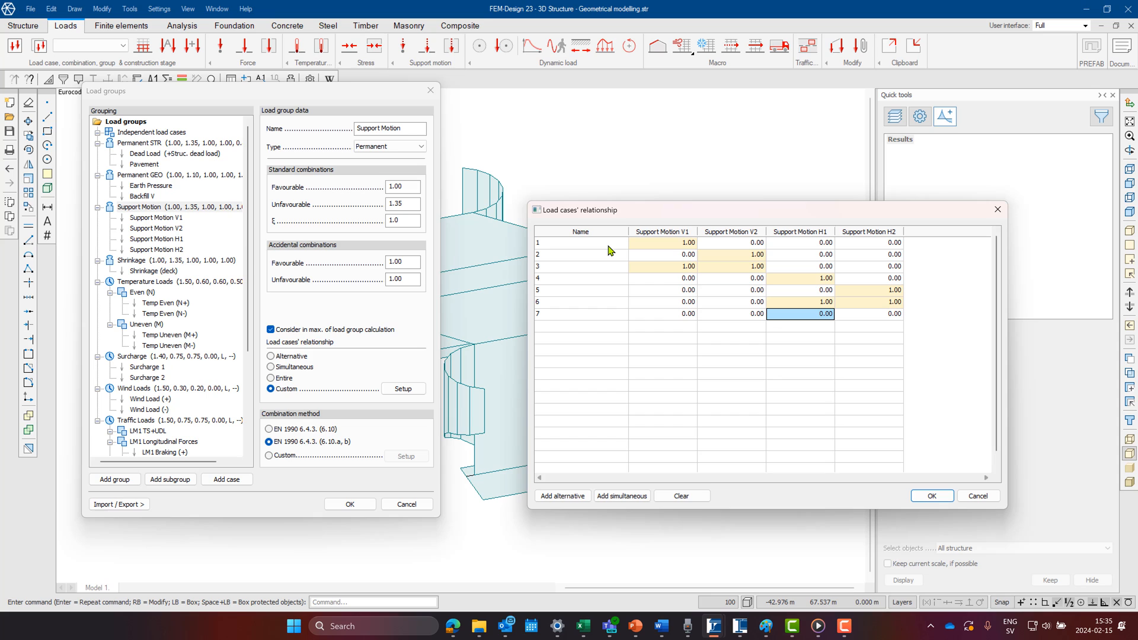
pyautogui.write('-1.00')
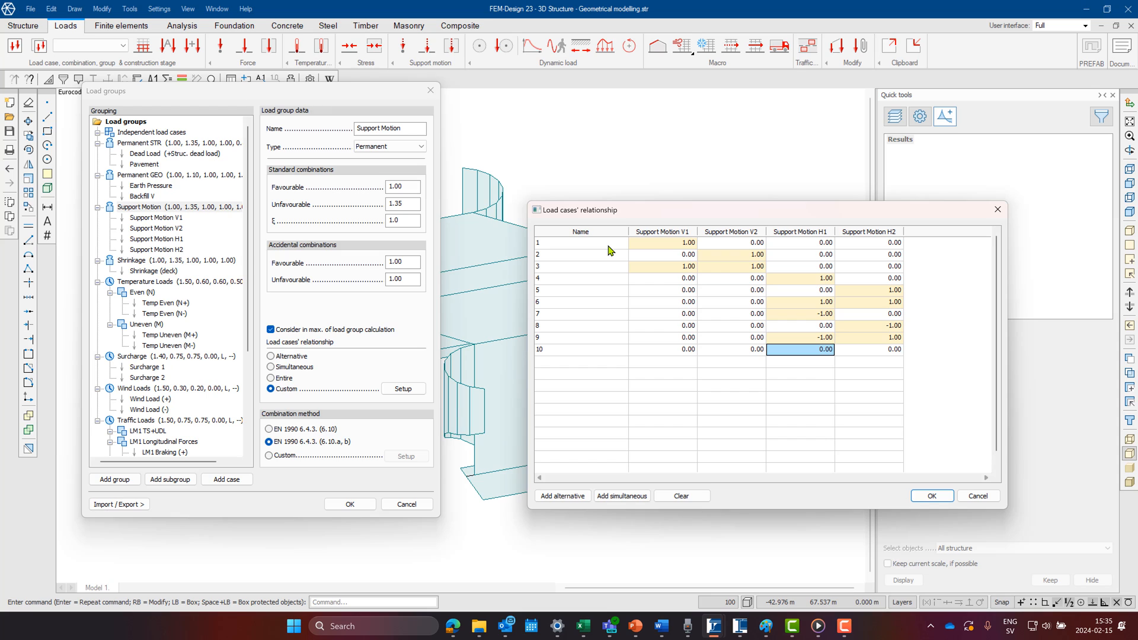
pyautogui.click(798, 349)
pyautogui.write('1')
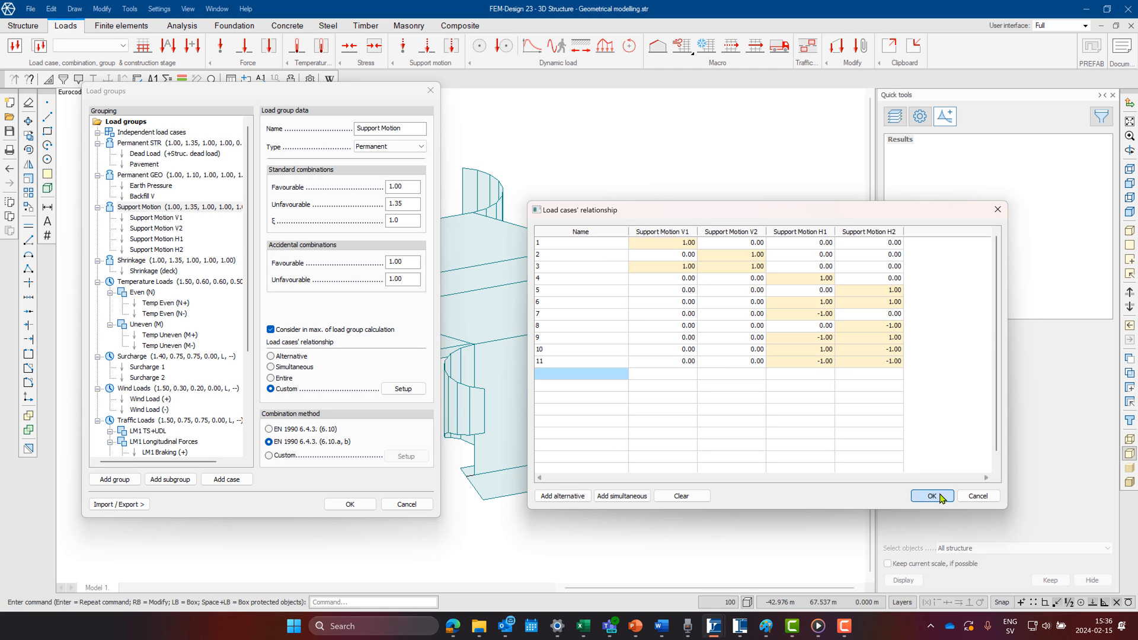
# Make Earth Pressure + Backfill V and Dead Load + Pavement simultaneous custom relationships
pyautogui.click(930, 496)
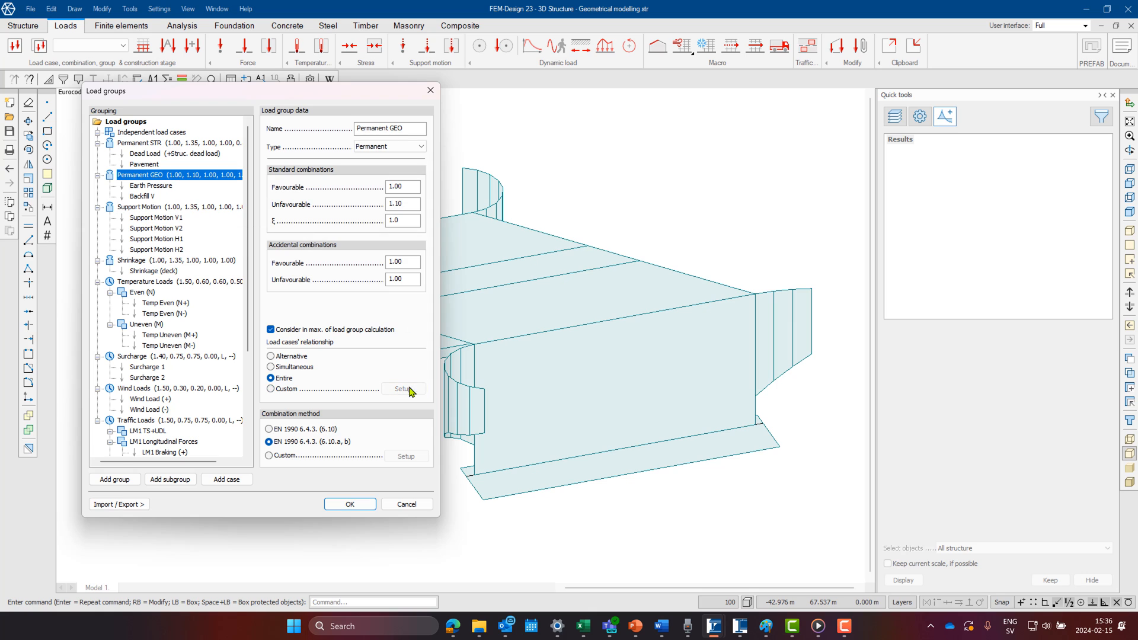
pyautogui.click(403, 388)
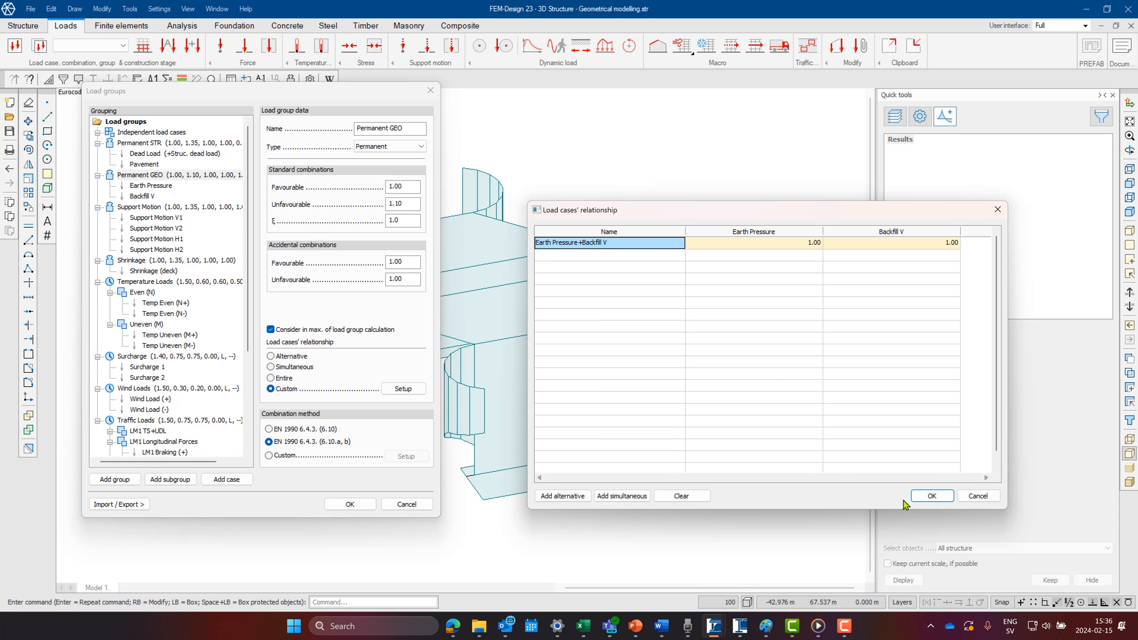
pyautogui.click(931, 495)
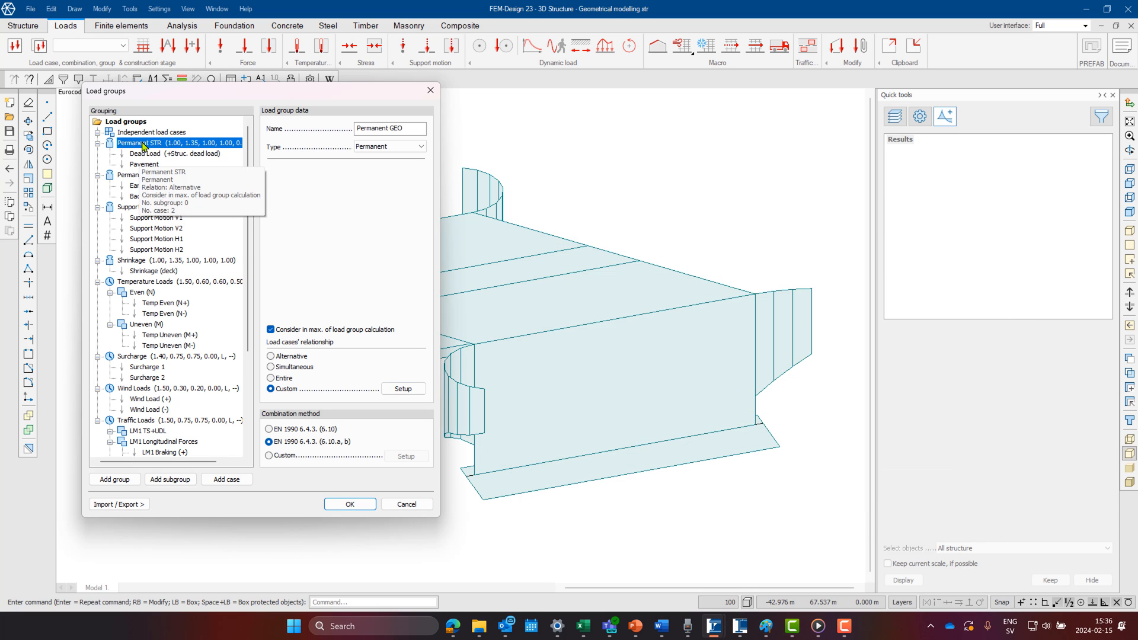
pyautogui.click(403, 388)
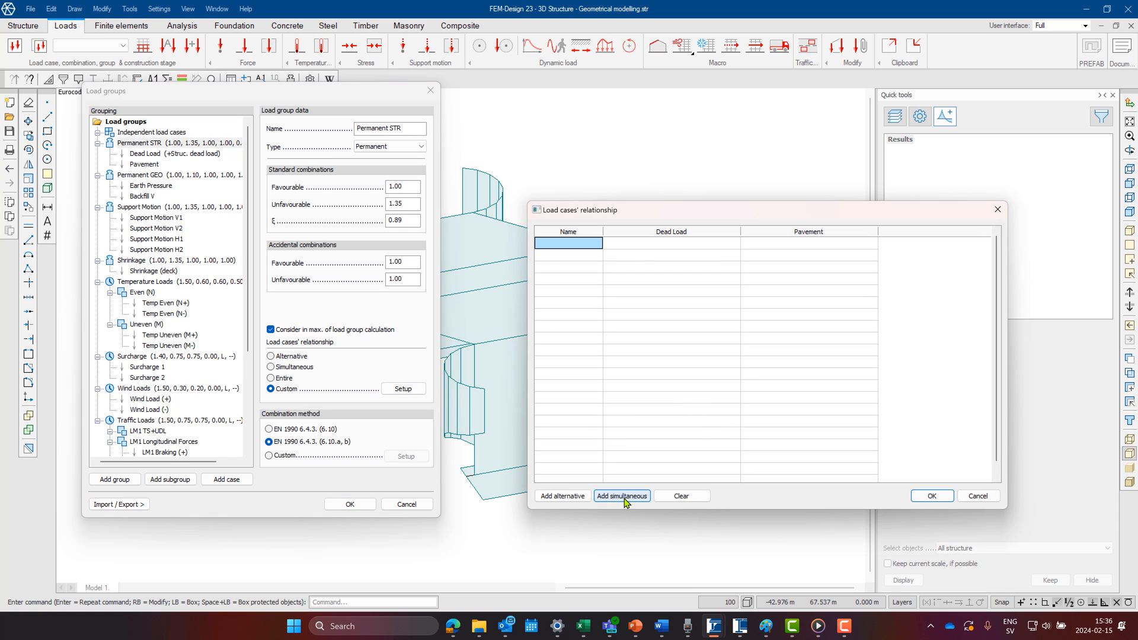
pyautogui.click(621, 496)
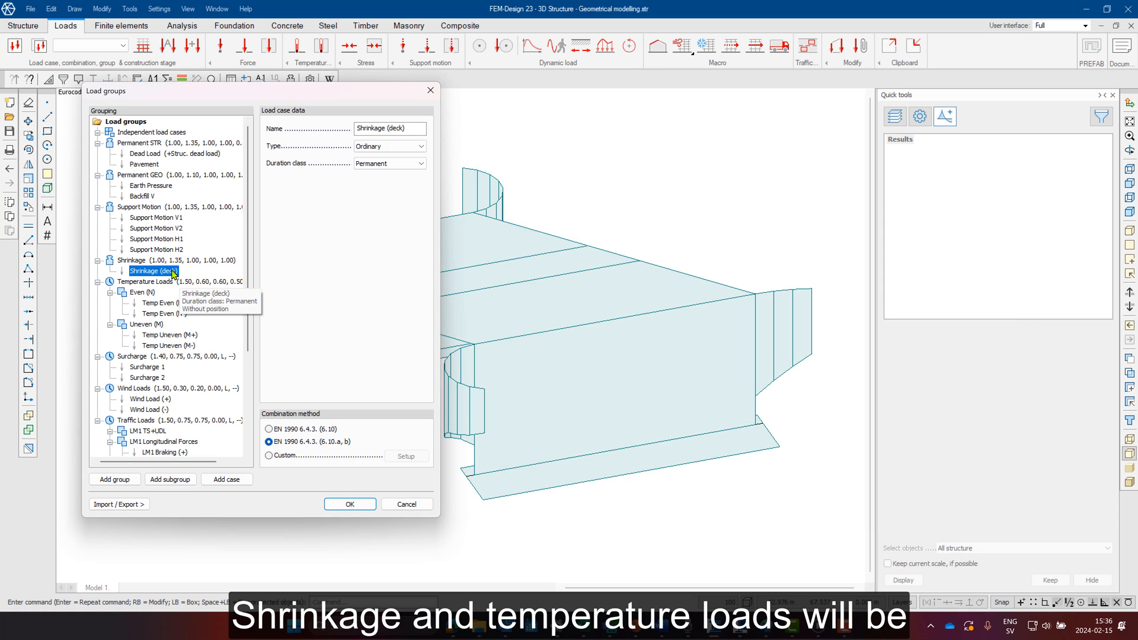
# Delete the Shrinkage and Temperature Loads groups together with their load cases
pyautogui.click(145, 260)
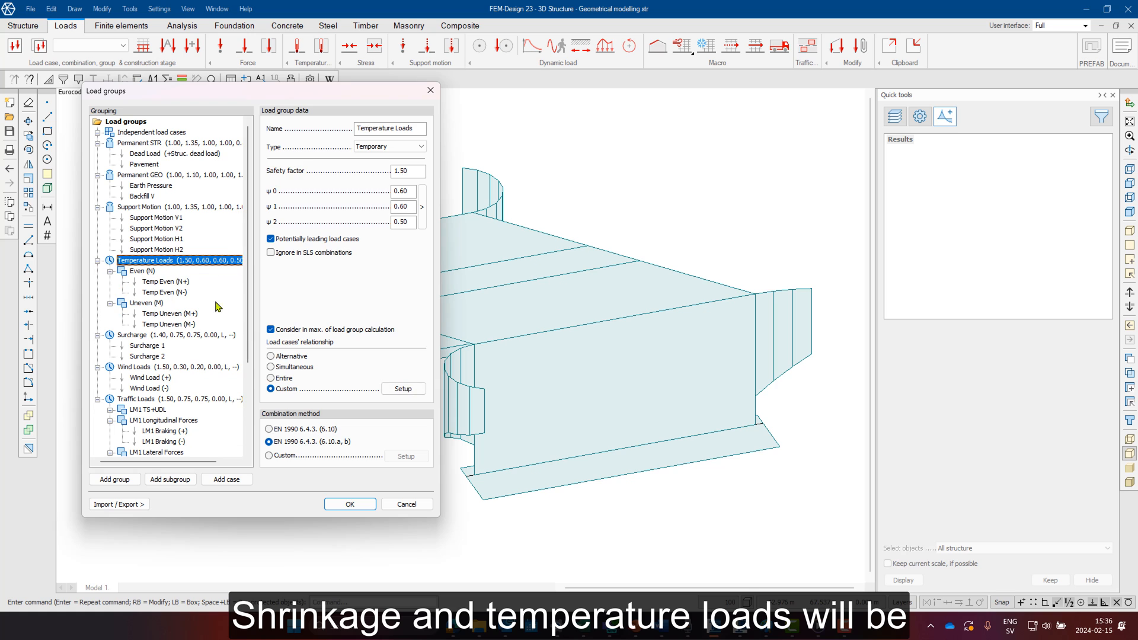
pyautogui.click(402, 388)
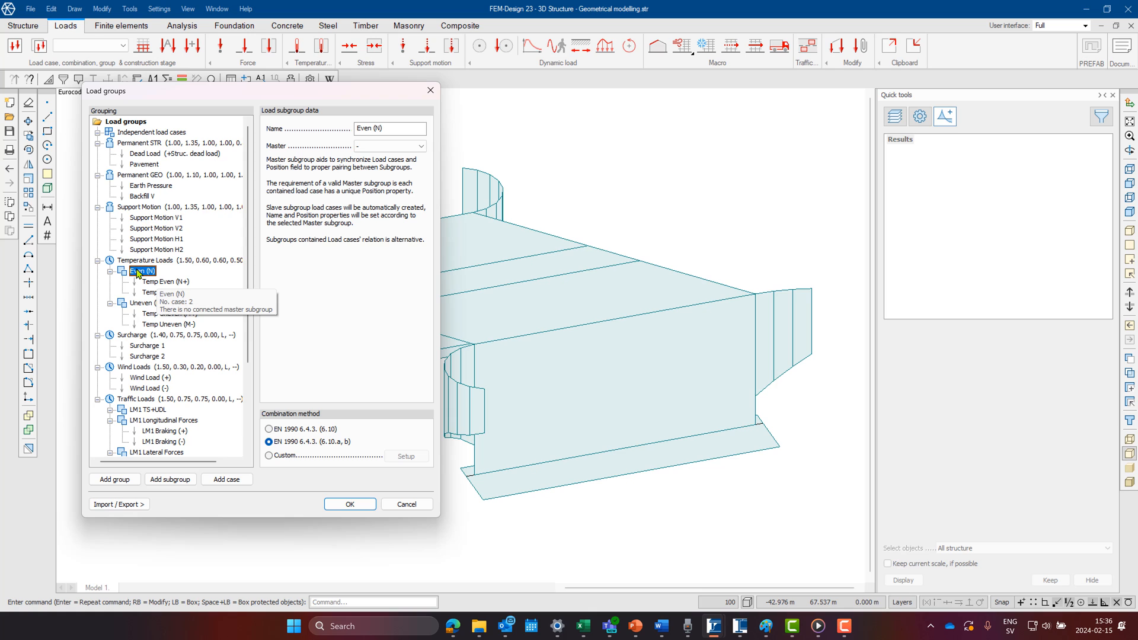
pyautogui.click(152, 271)
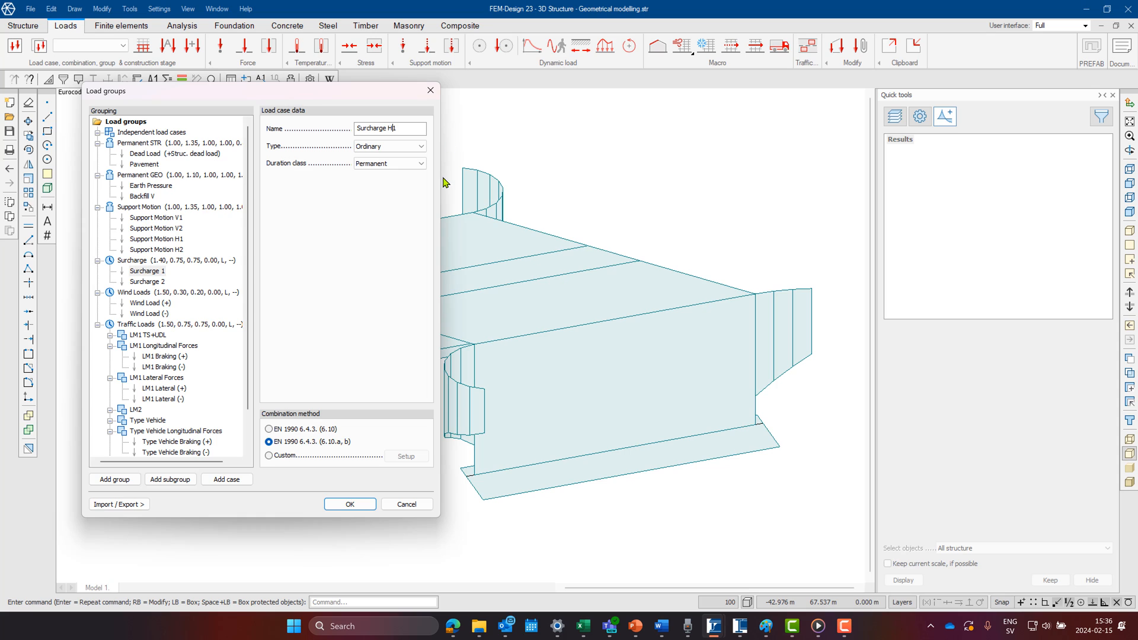
# Rename the second surcharge case and add a new 'Surcharge V2' case to the Surcharge group
pyautogui.click(147, 282)
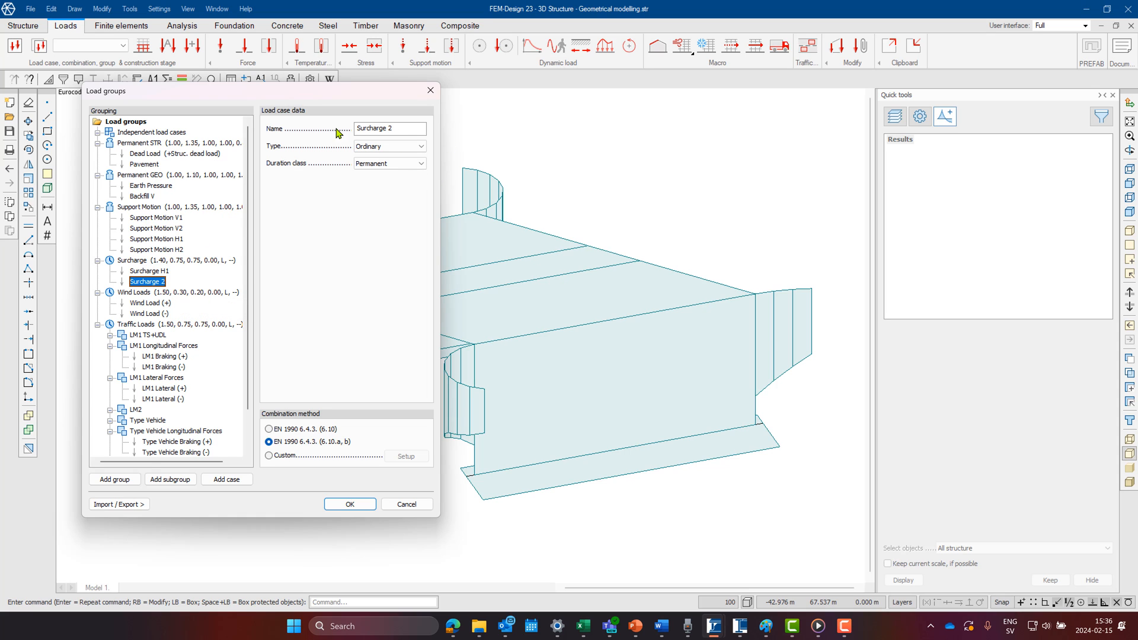
pyautogui.click(390, 128)
pyautogui.write('H')
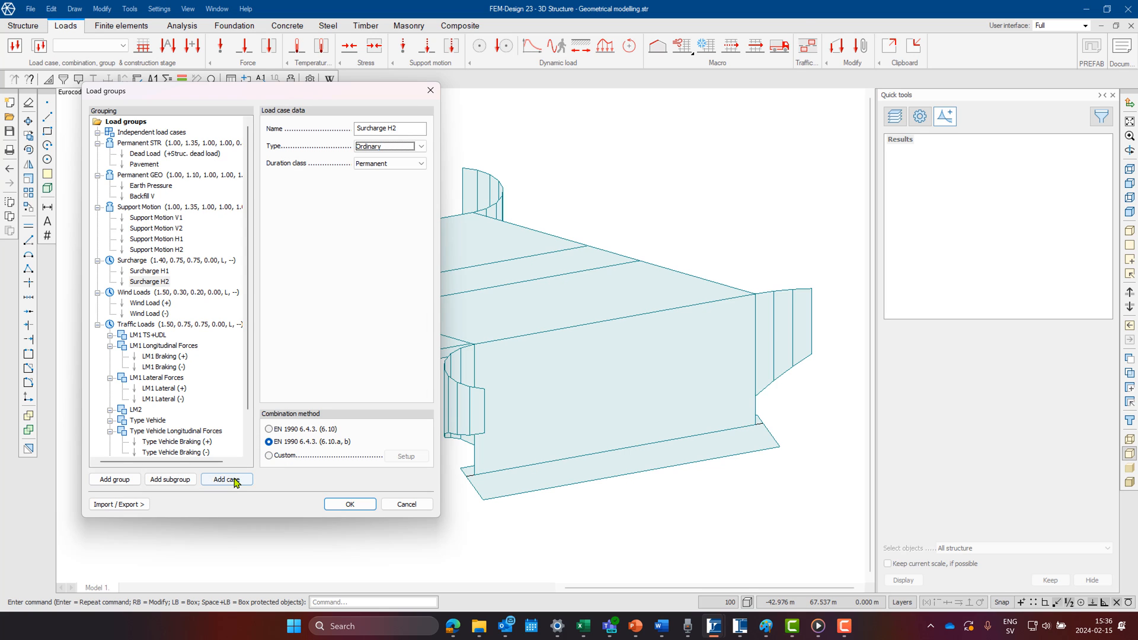
pyautogui.click(226, 479)
pyautogui.write('S')
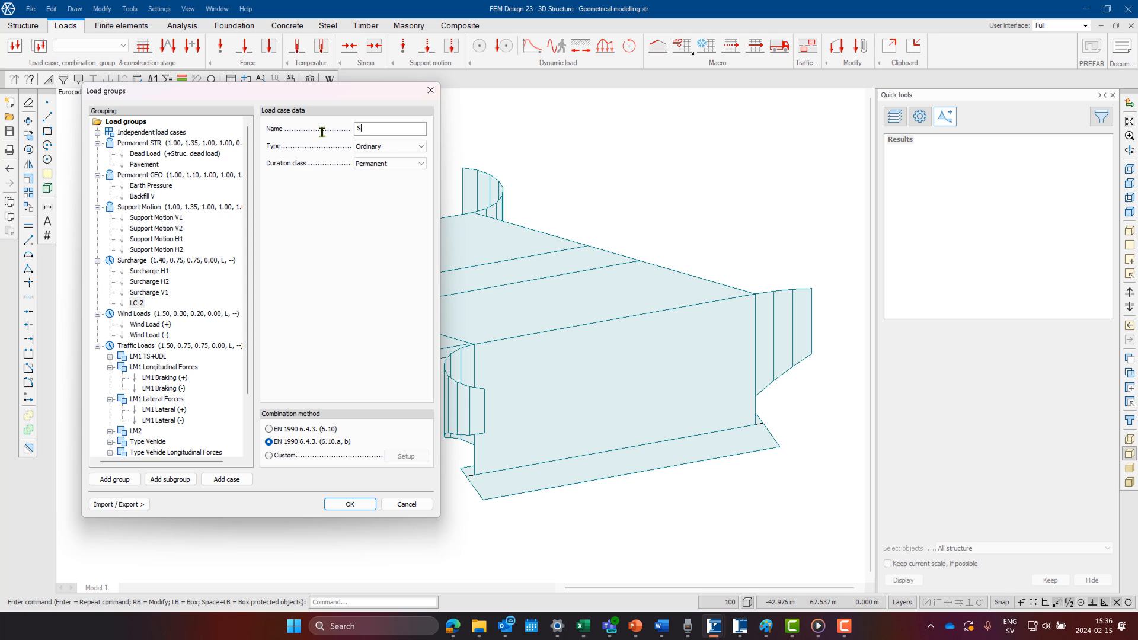
pyautogui.write('urcharge V2')
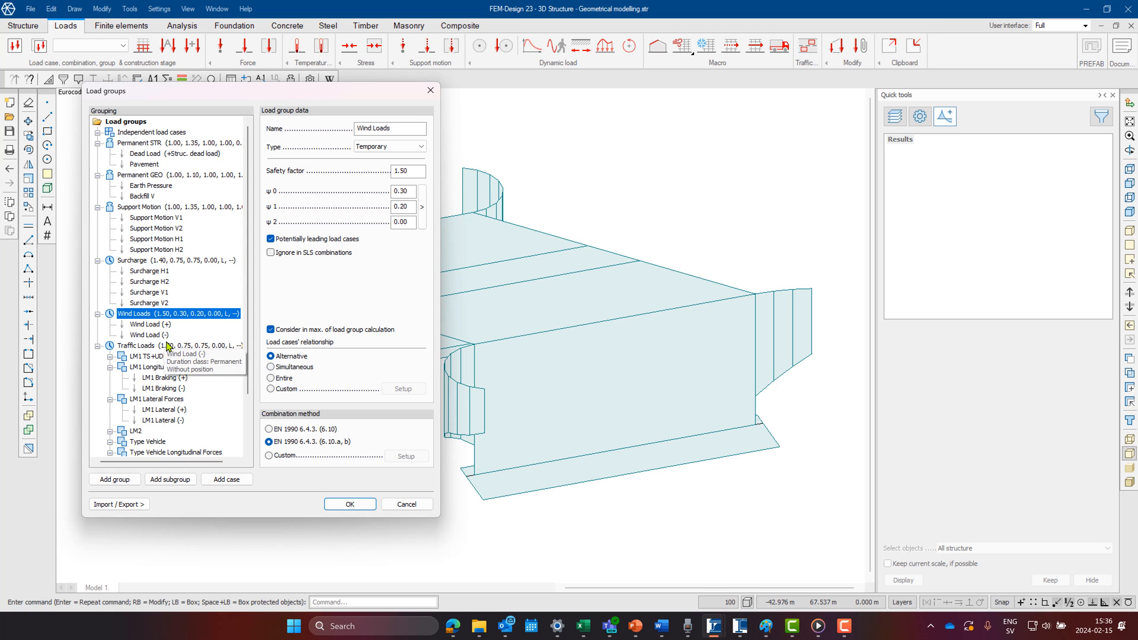
pyautogui.moveTo(164, 334)
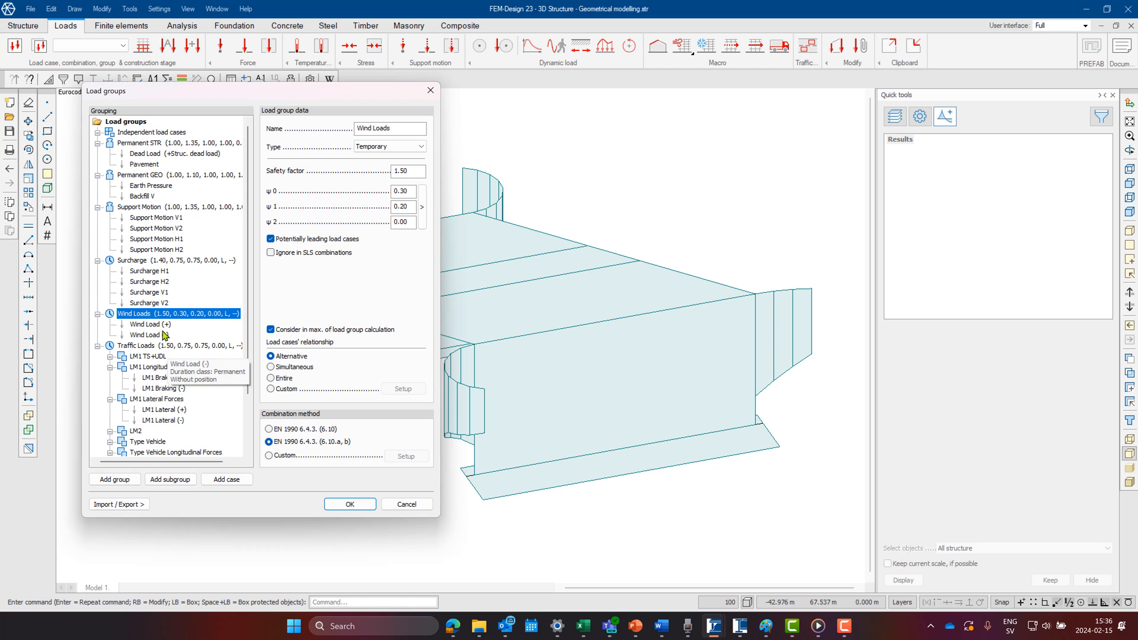
pyautogui.click(135, 346)
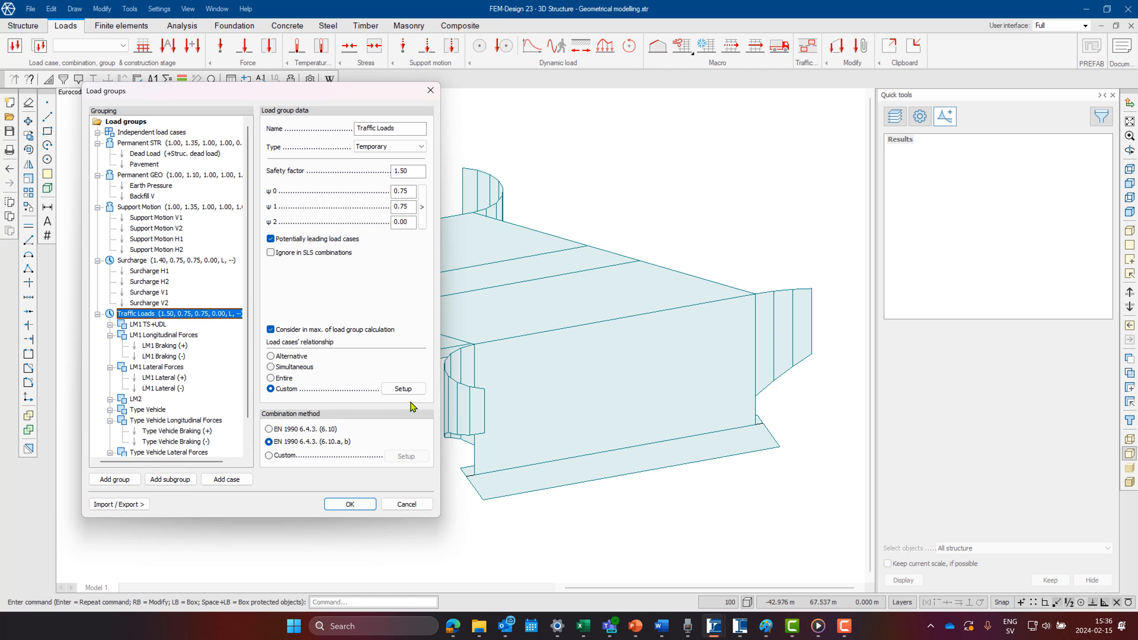
# Open the Traffic Loads custom relationship table for Gr 1a LM1, Gr2 LM1 and Gr 1b LM2
pyautogui.click(403, 388)
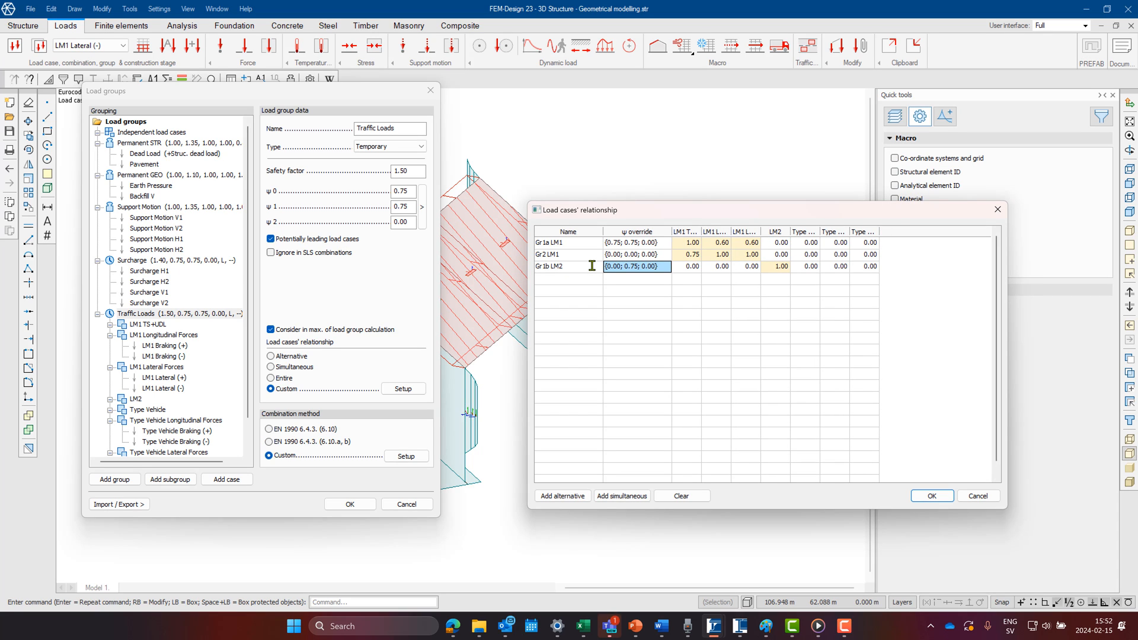
# Edit ψ override factors for Gr 1a LM1, Gr2 LM1, Gr 1b LM2 and accept the relationships
pyautogui.click(637, 243)
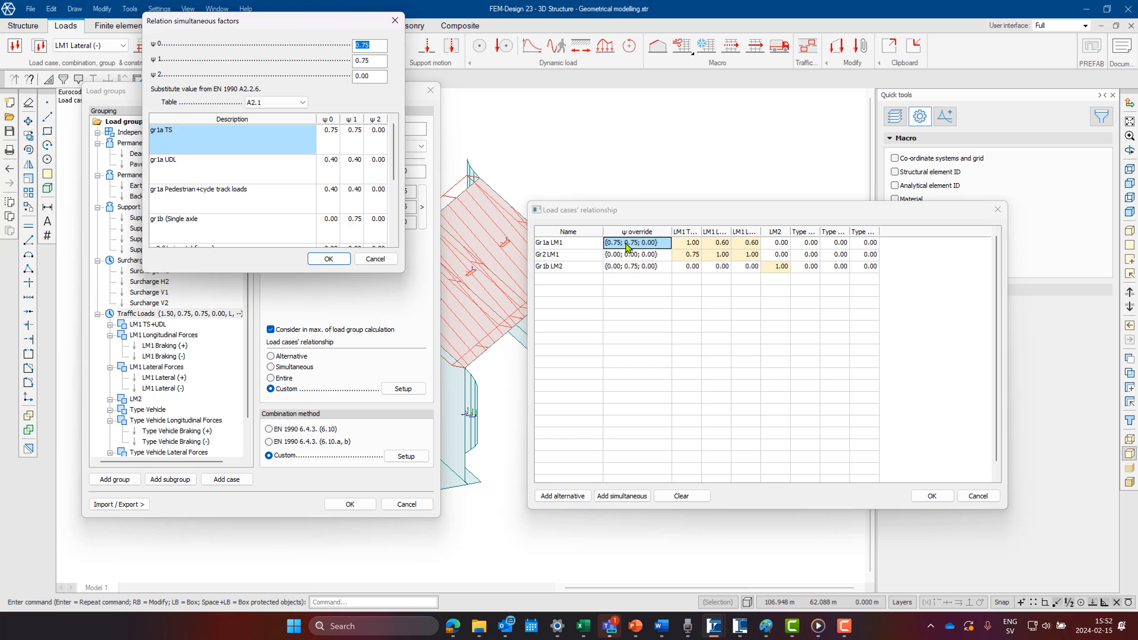
pyautogui.click(635, 254)
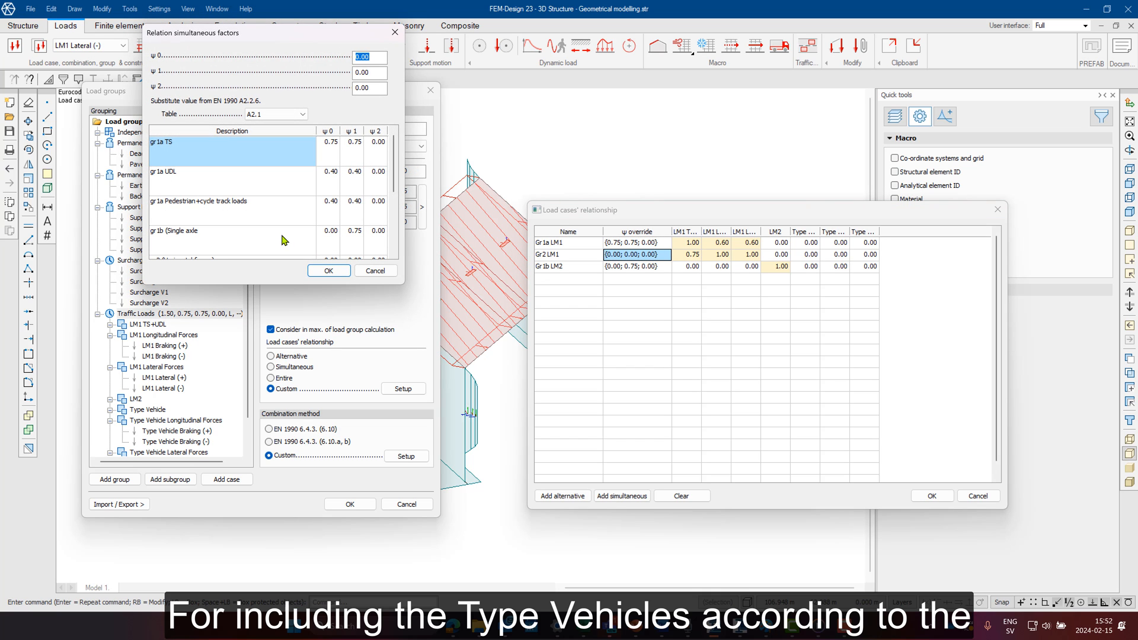
pyautogui.scroll(-3)
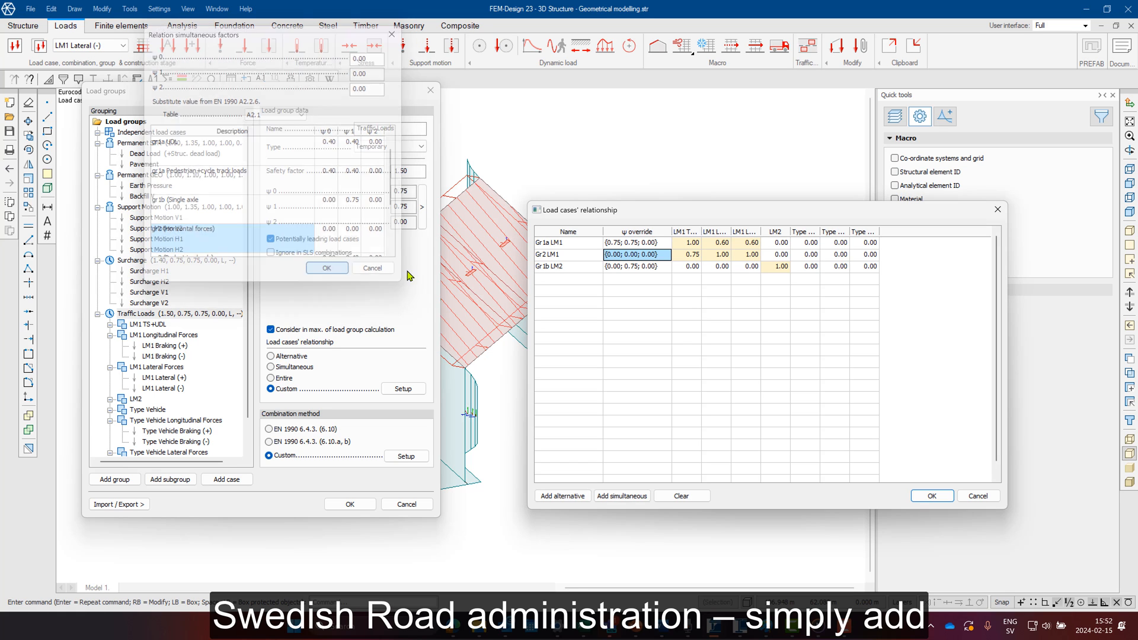
pyautogui.click(636, 266)
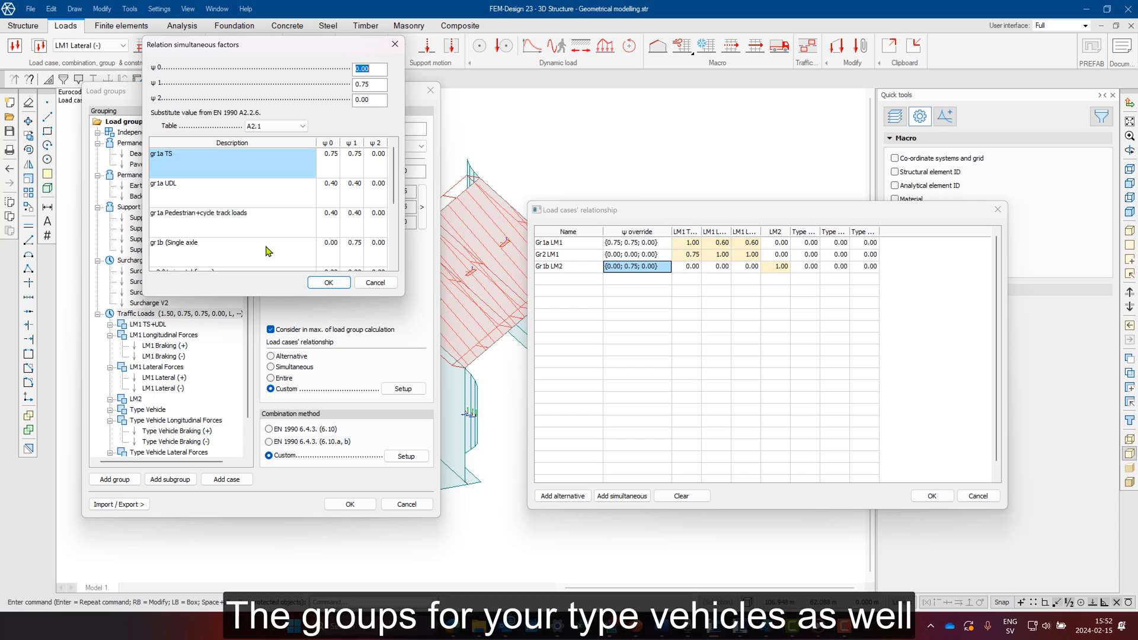
pyautogui.click(328, 282)
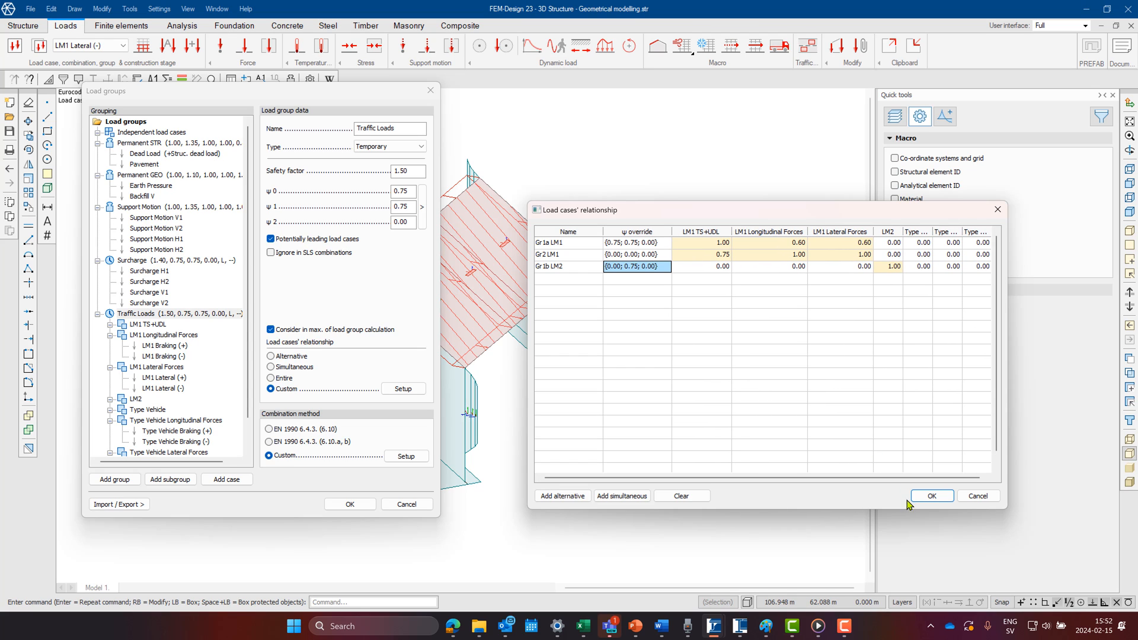
pyautogui.click(932, 496)
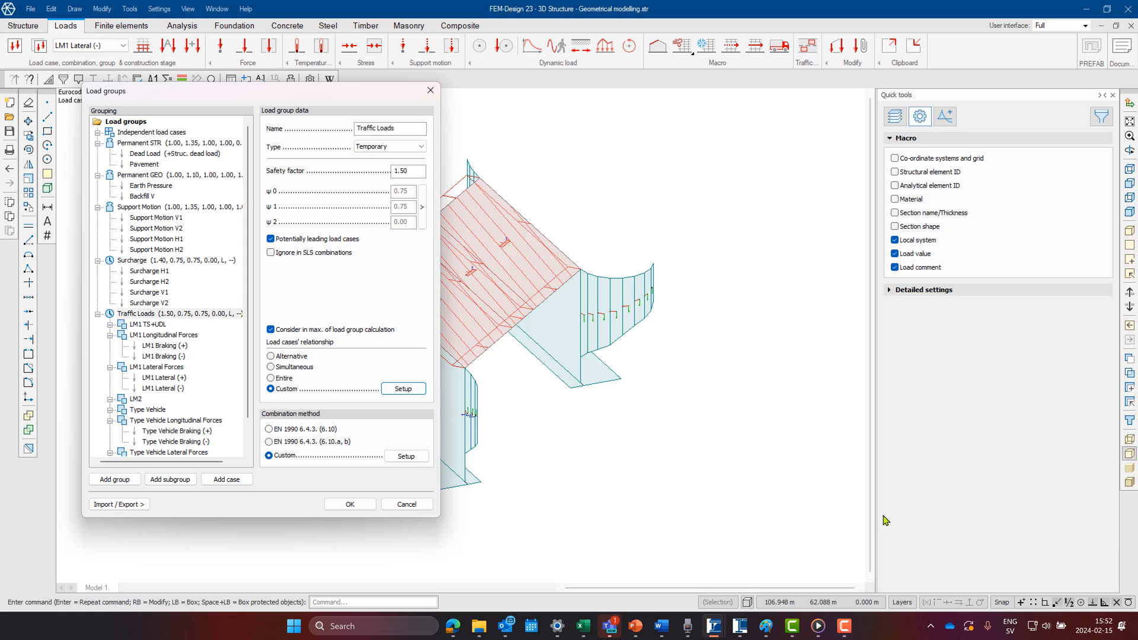
pyautogui.click(269, 442)
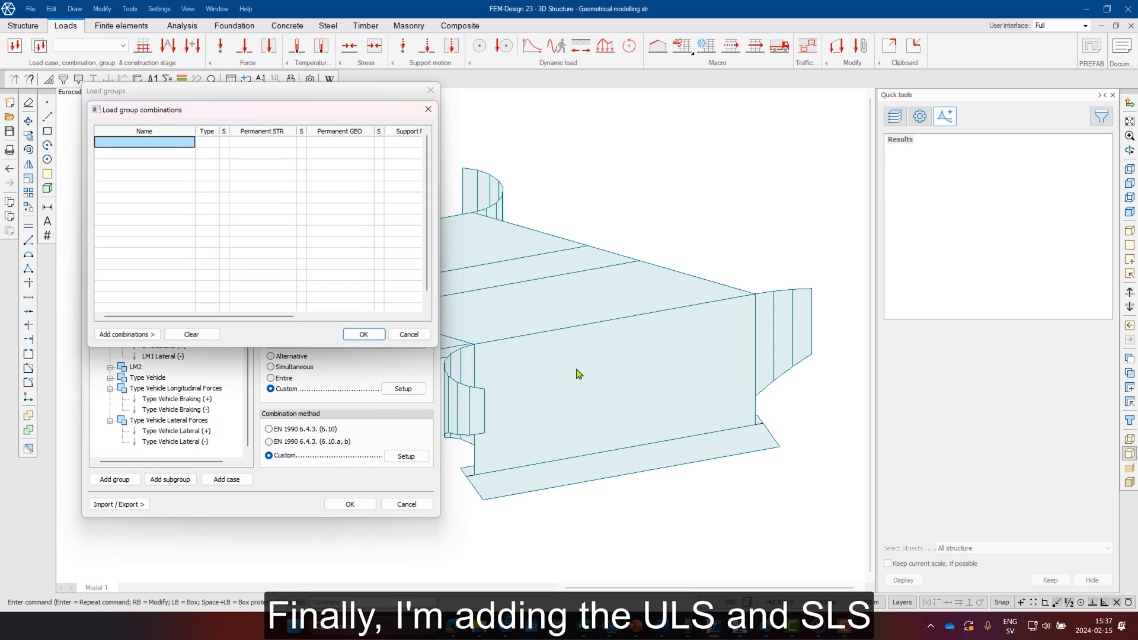
# Add EN 1990 6.10 a, b and the SLS combination rules, accept, and dismiss the warning
pyautogui.click(127, 334)
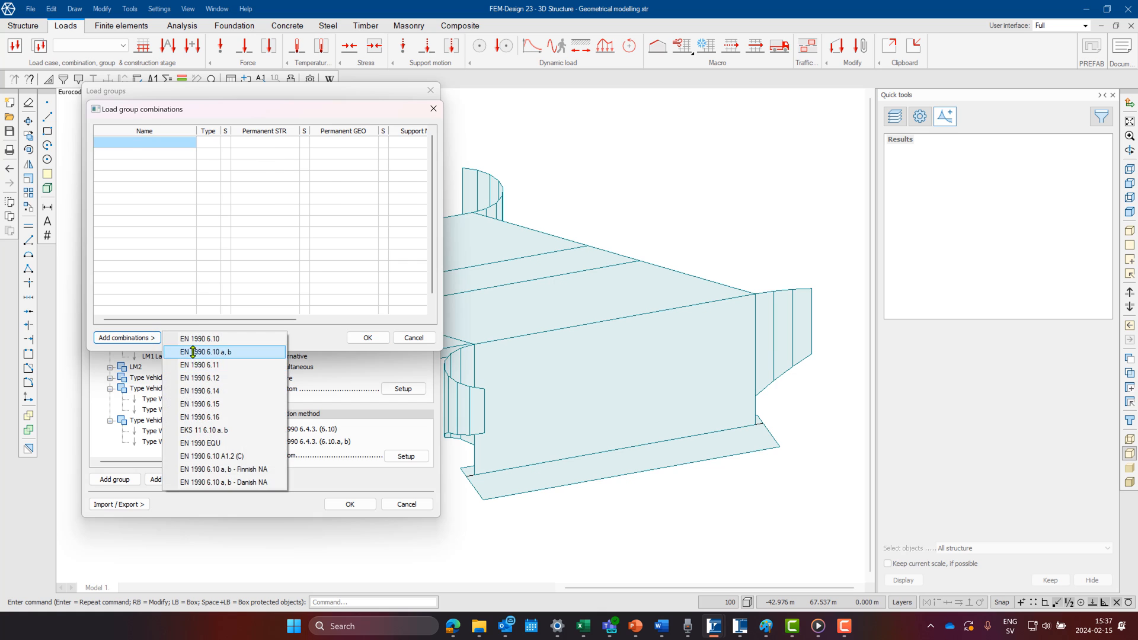
pyautogui.click(206, 352)
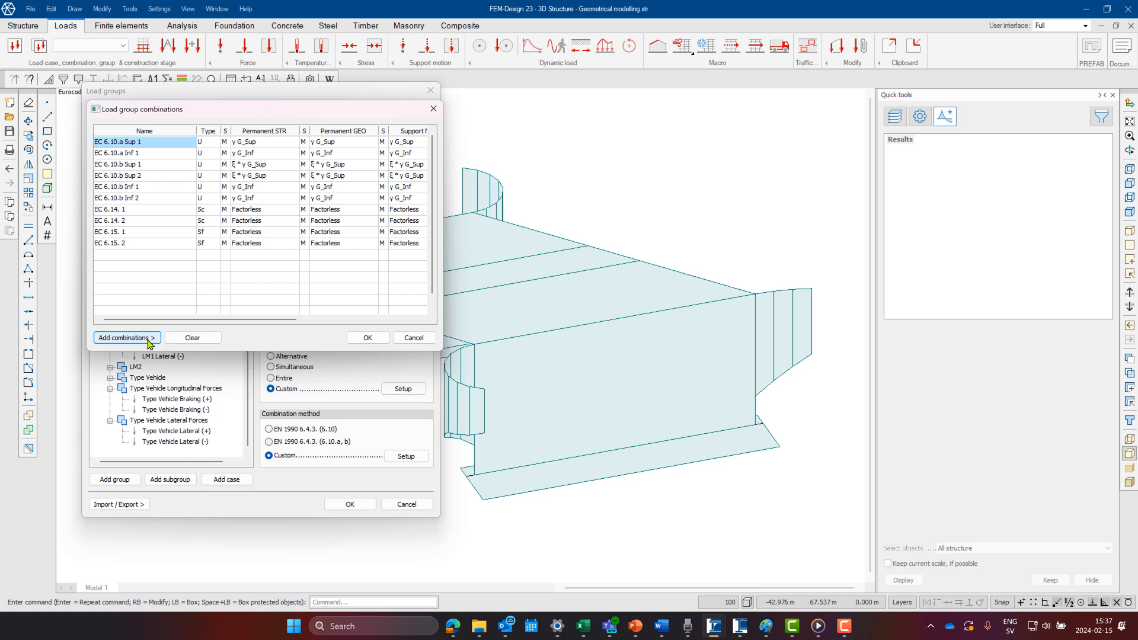
pyautogui.click(125, 338)
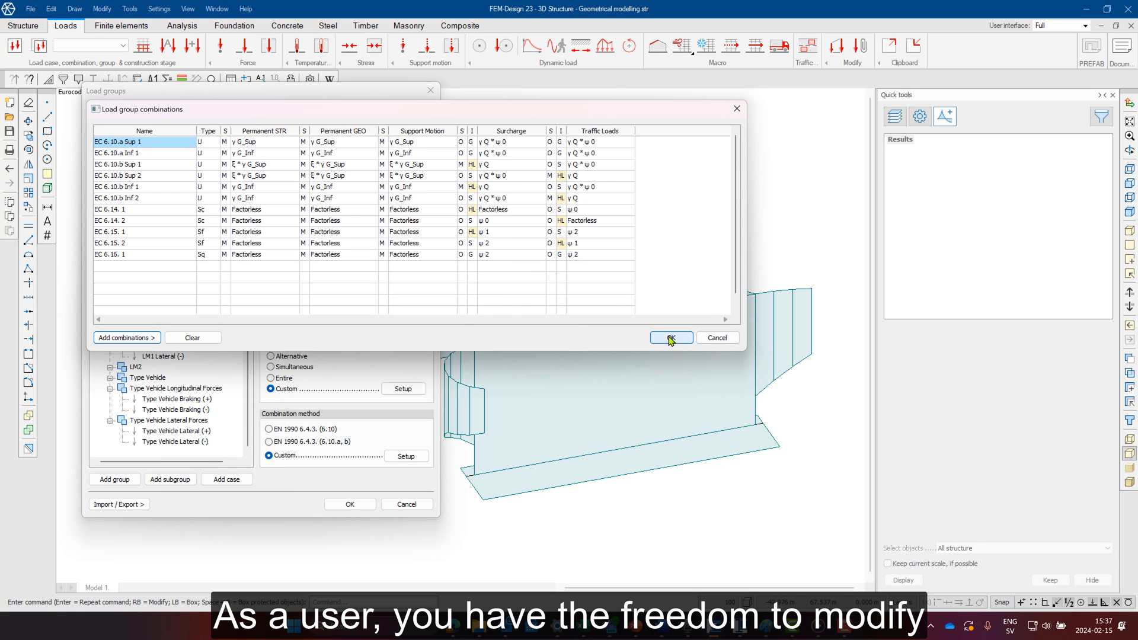
pyautogui.click(669, 337)
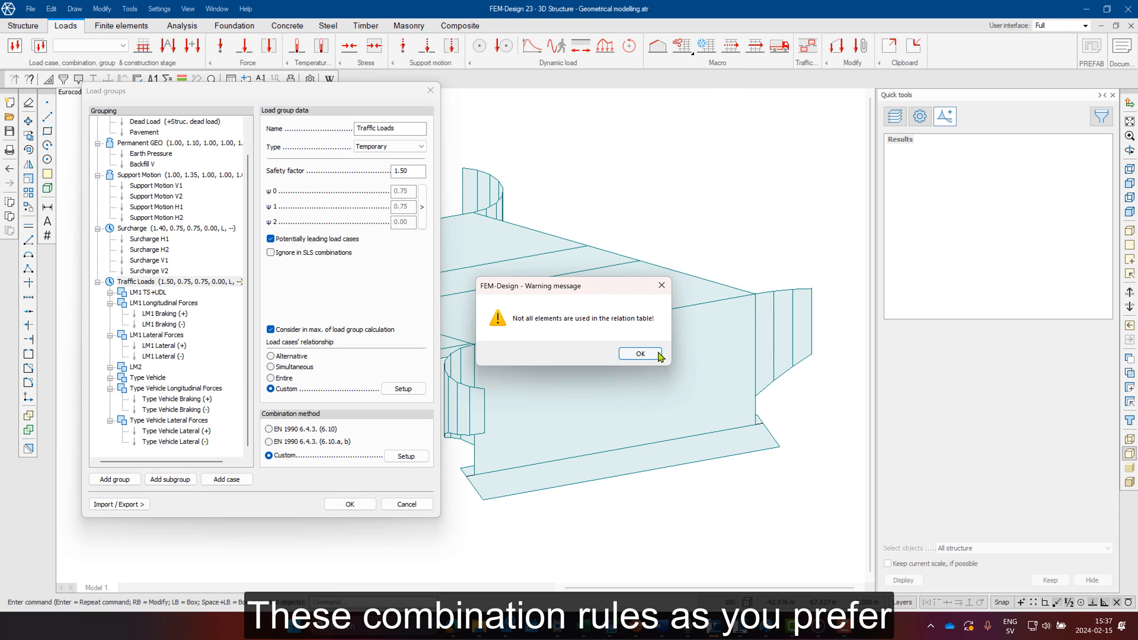
pyautogui.click(637, 353)
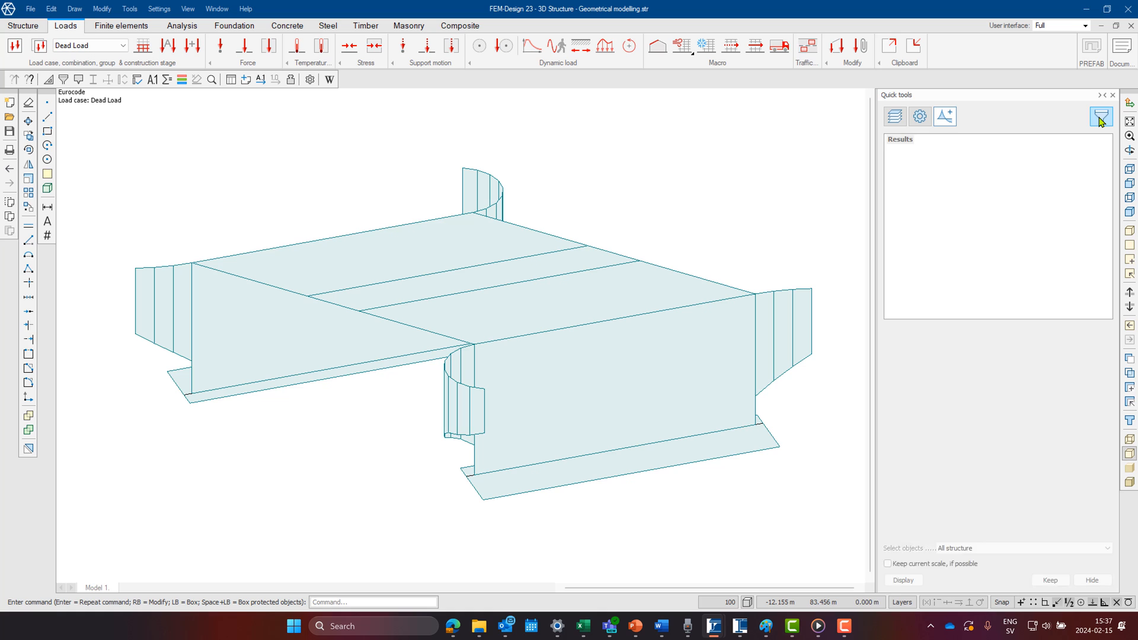
# Place a 2.1 kN/m² surface load on the bridge deck under the Pavement load case
pyautogui.click(1101, 117)
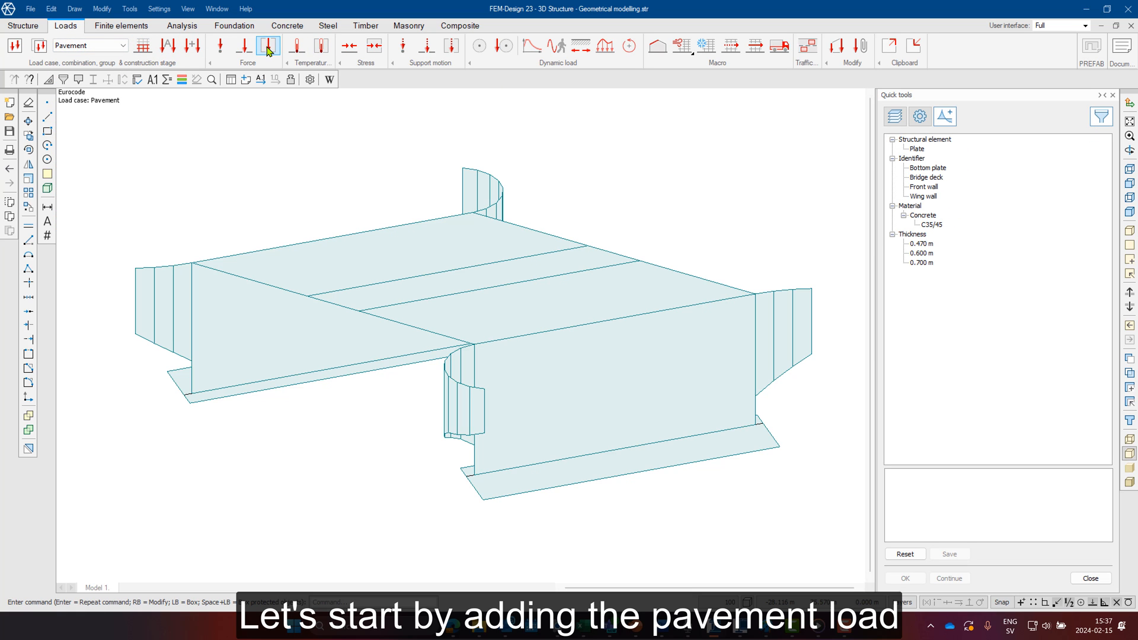
pyautogui.click(268, 45)
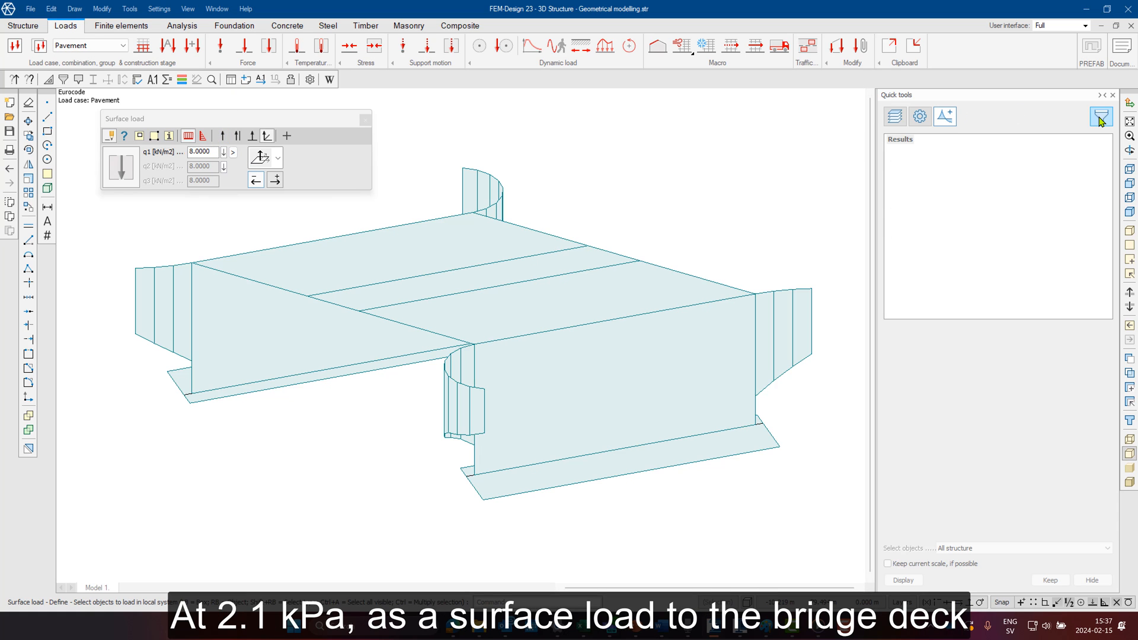
pyautogui.click(1101, 116)
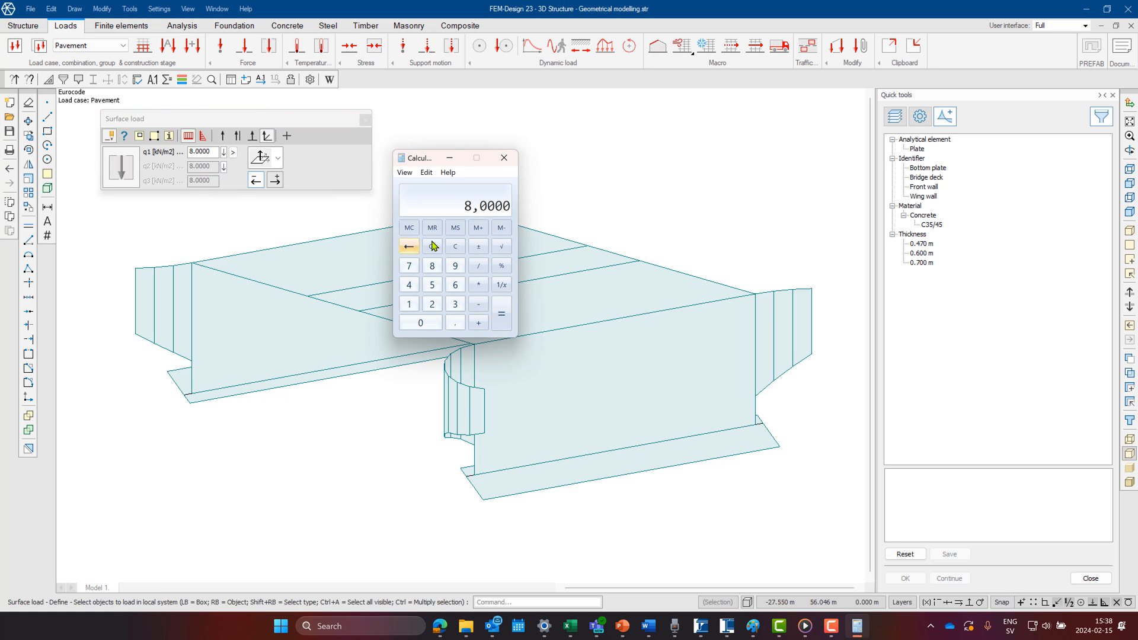
pyautogui.click(432, 246)
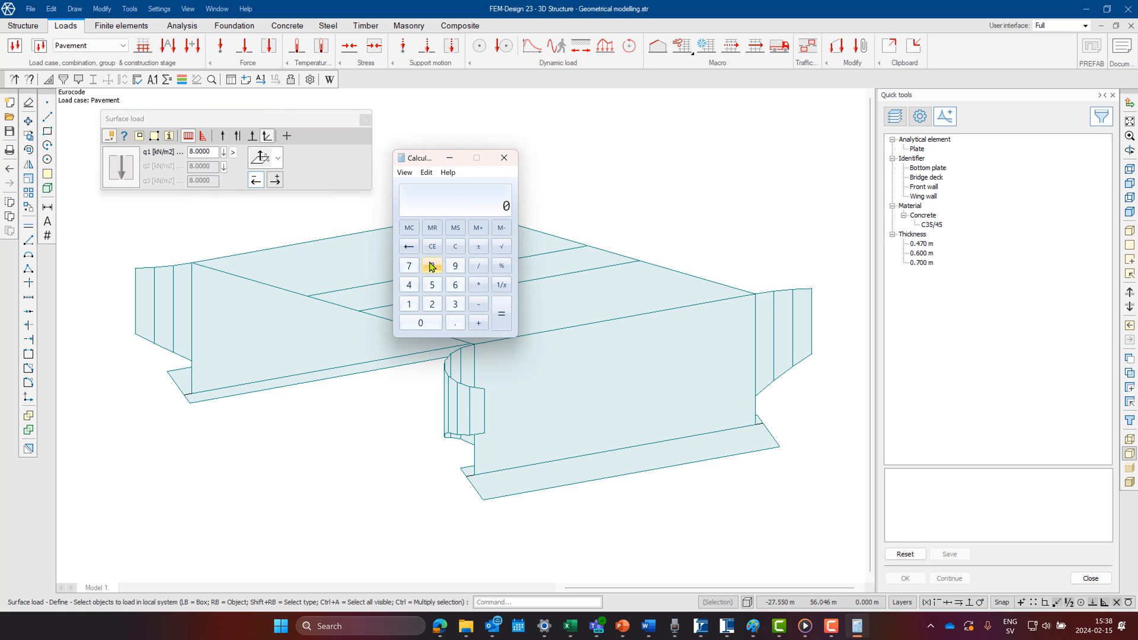
pyautogui.click(432, 303)
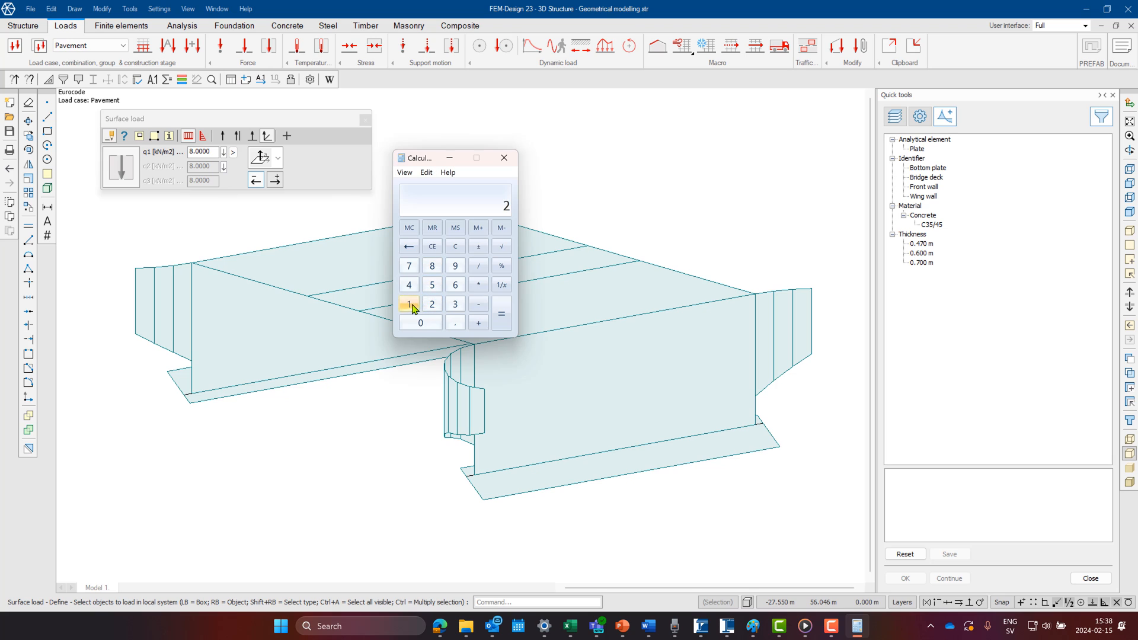
pyautogui.click(455, 322)
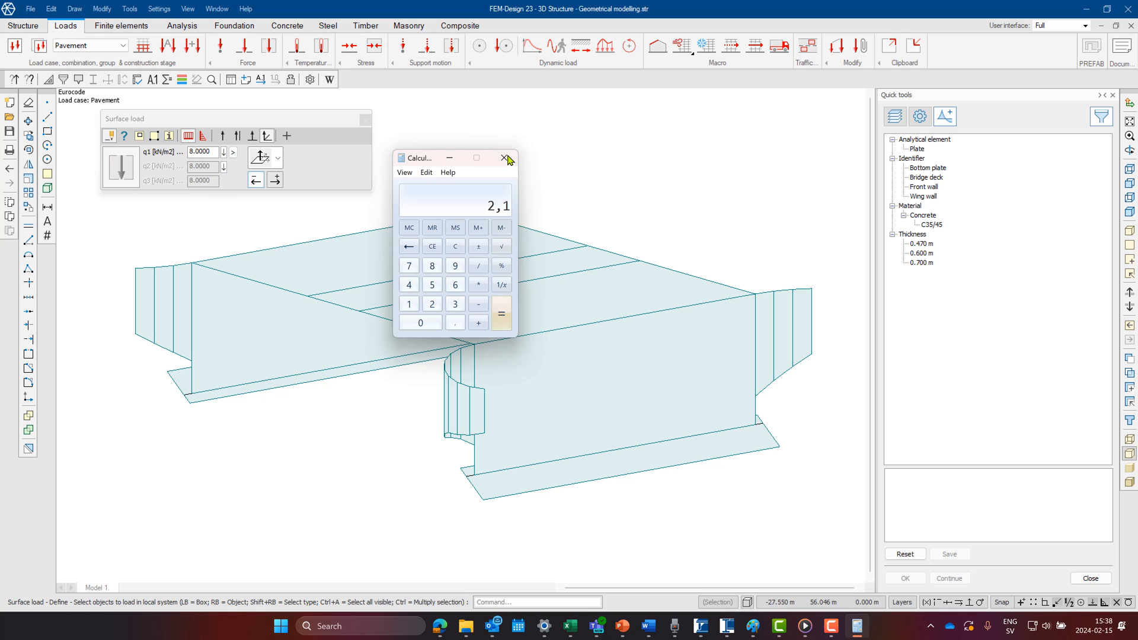
pyautogui.click(504, 159)
pyautogui.write('2.1')
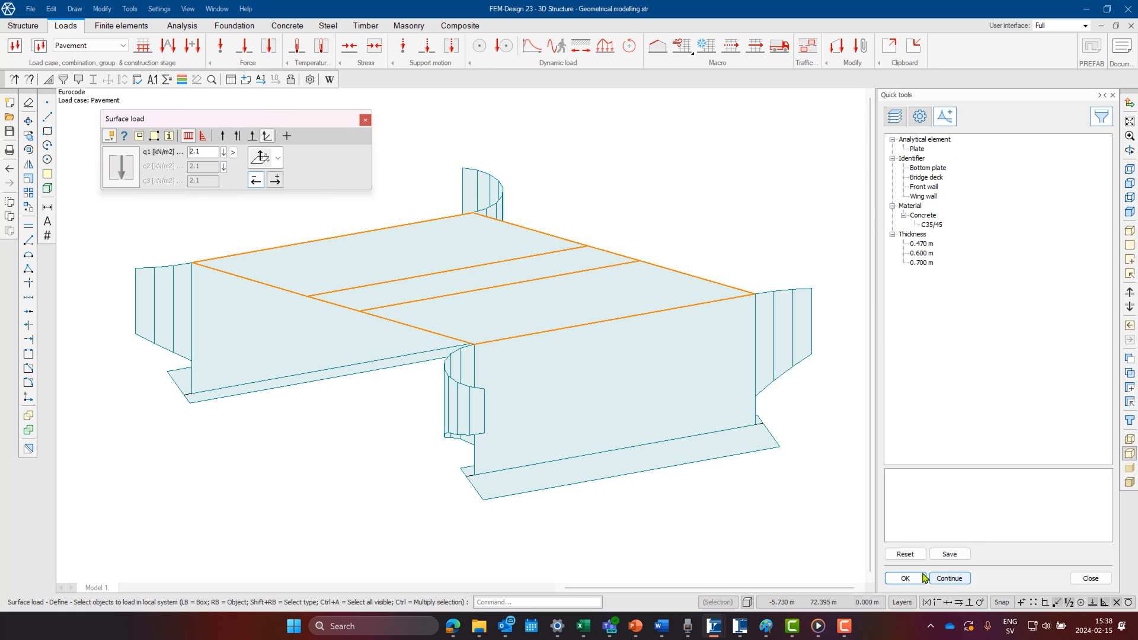
pyautogui.click(123, 45)
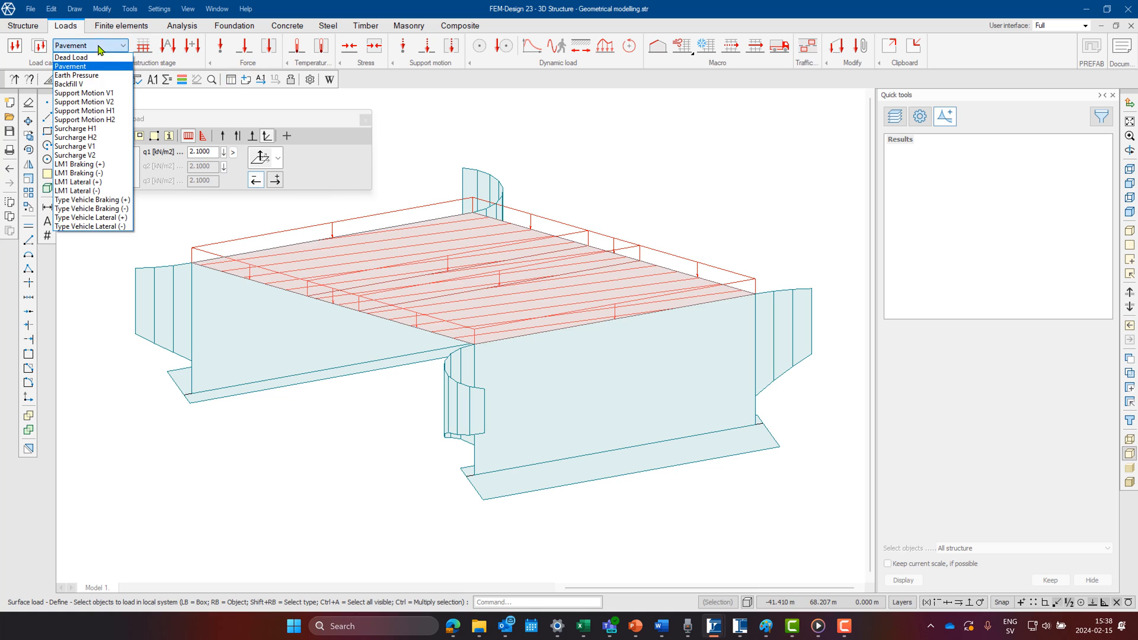
pyautogui.click(77, 75)
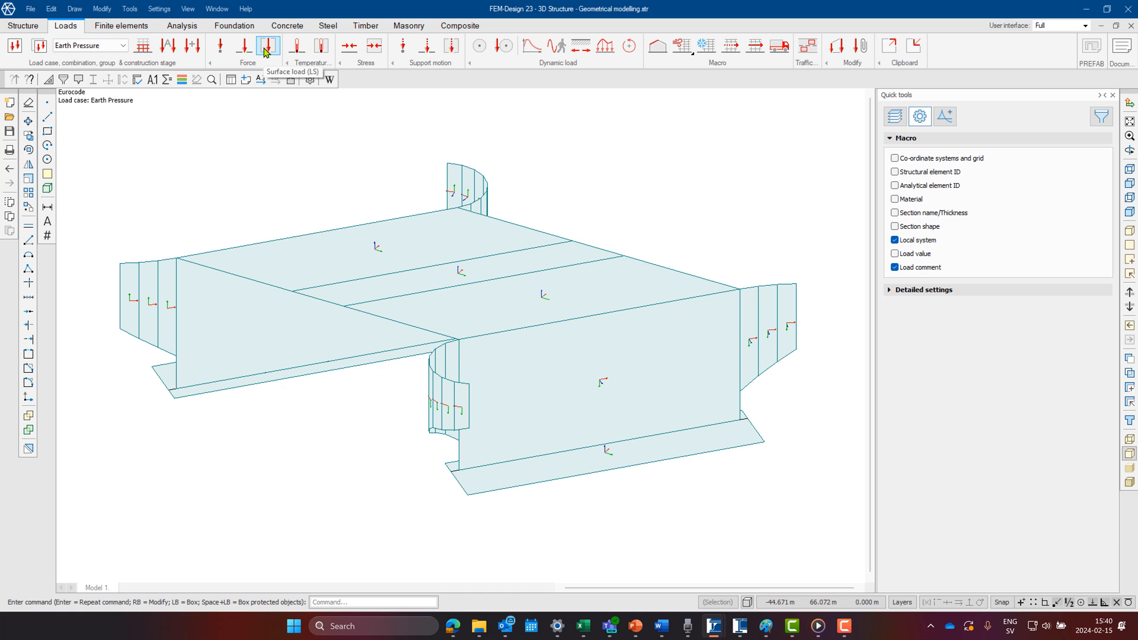
# Check the front abutment wall's top edge level, 36.720 m, for the earth pressure load
pyautogui.click(268, 45)
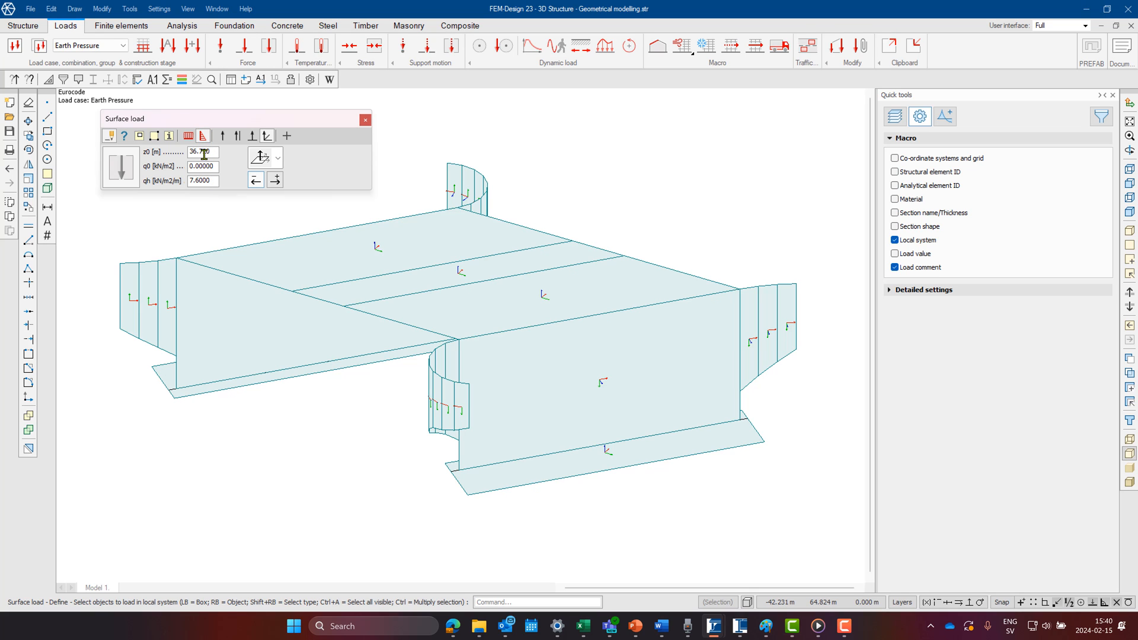
pyautogui.click(365, 120)
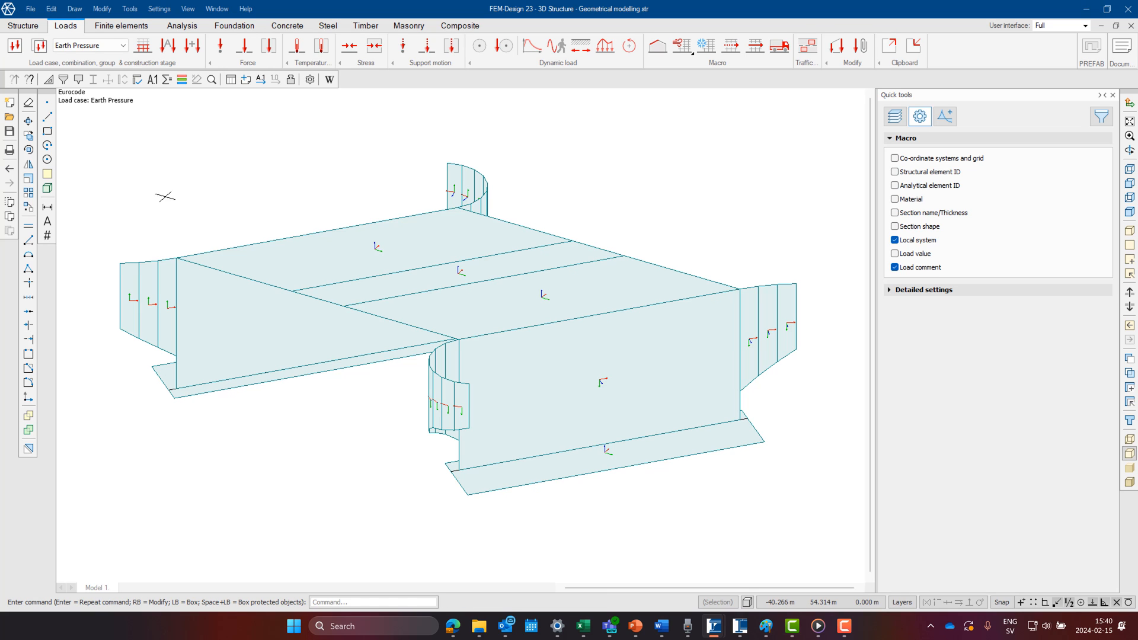
pyautogui.click(130, 298)
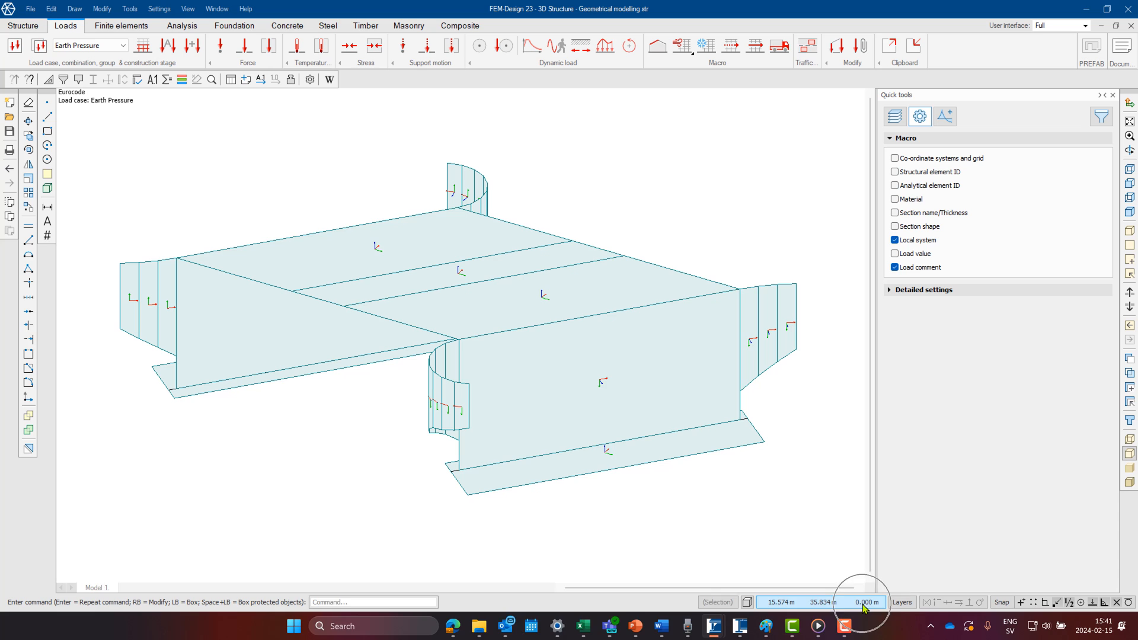
pyautogui.click(576, 317)
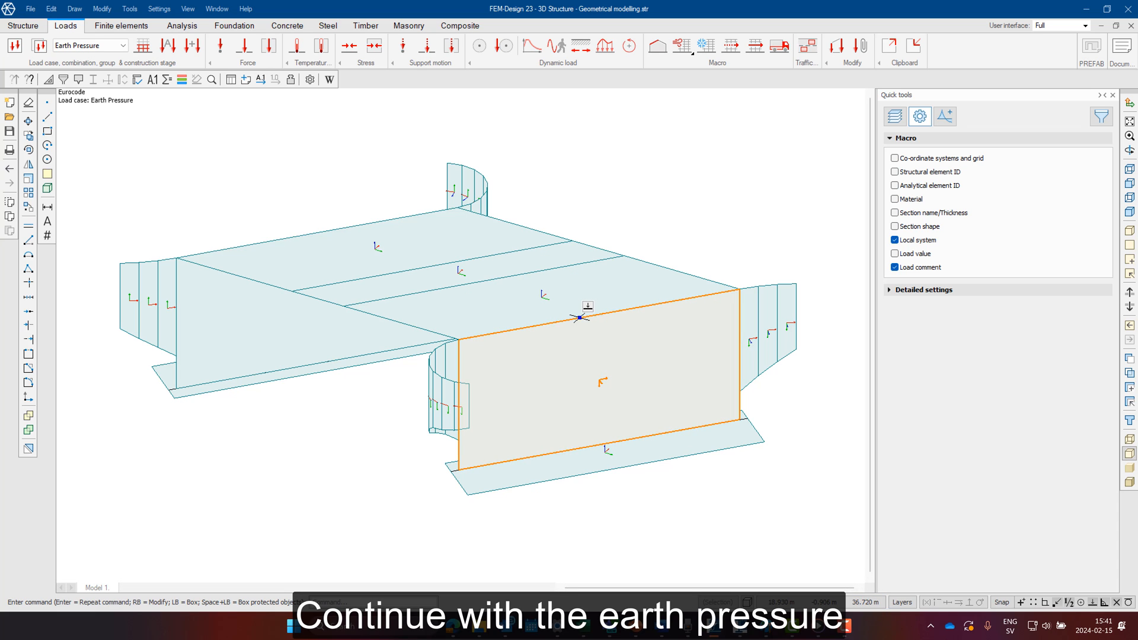
pyautogui.click(268, 46)
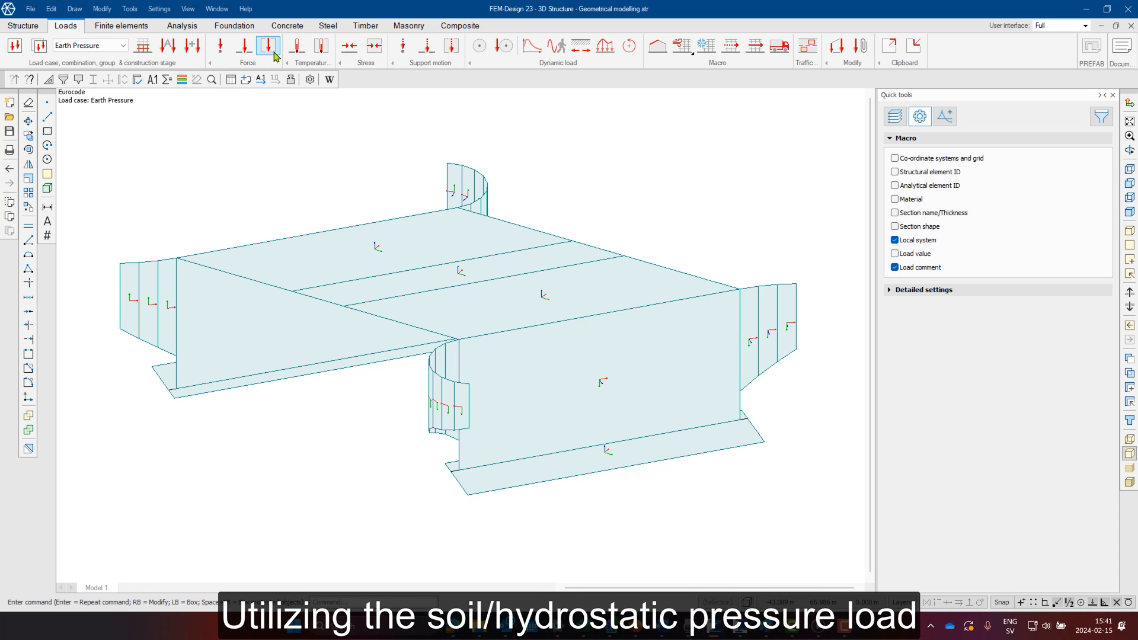
# Apply depth-increasing earth pressure (z0 36.720 m, qh 7.6 kN/m²/m) to the abutment walls
pyautogui.click(267, 46)
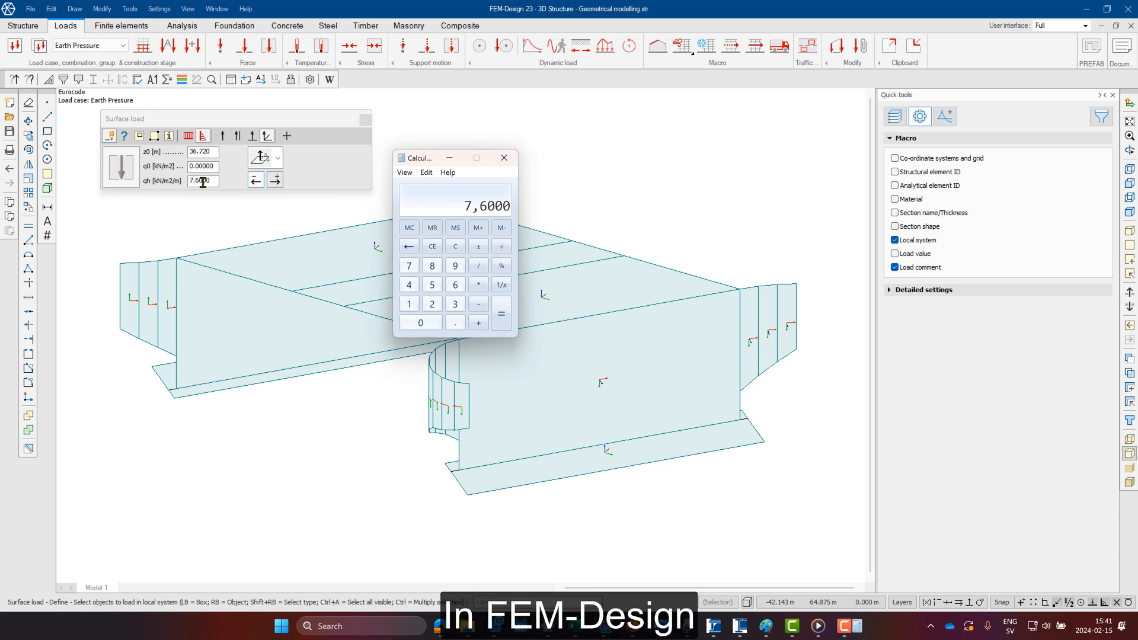
pyautogui.click(456, 265)
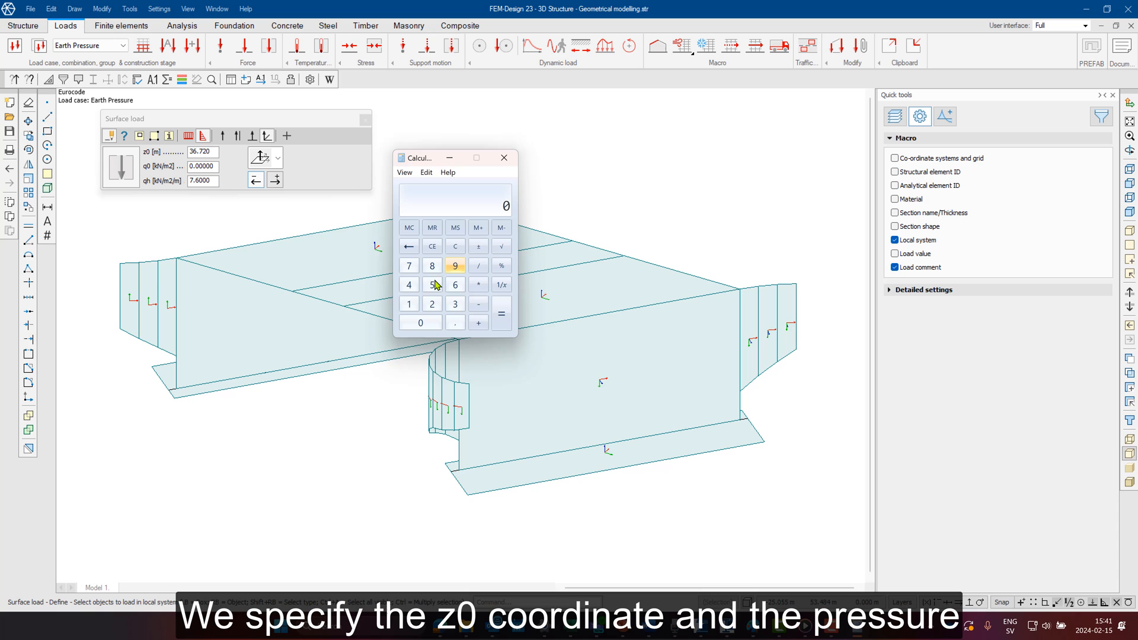
pyautogui.click(421, 323)
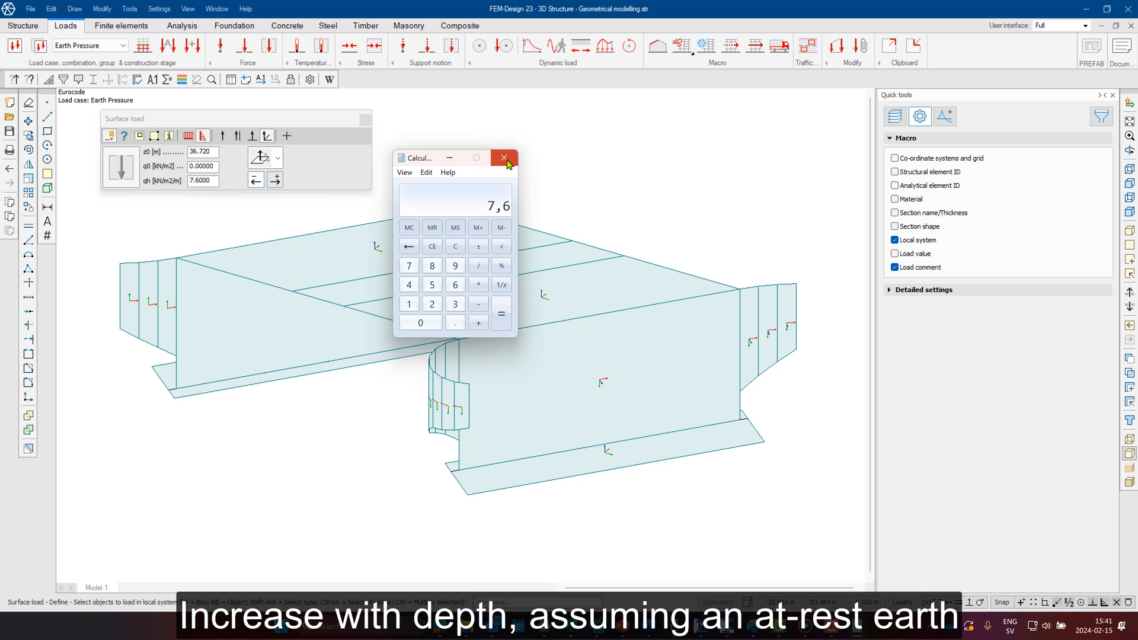
pyautogui.click(503, 158)
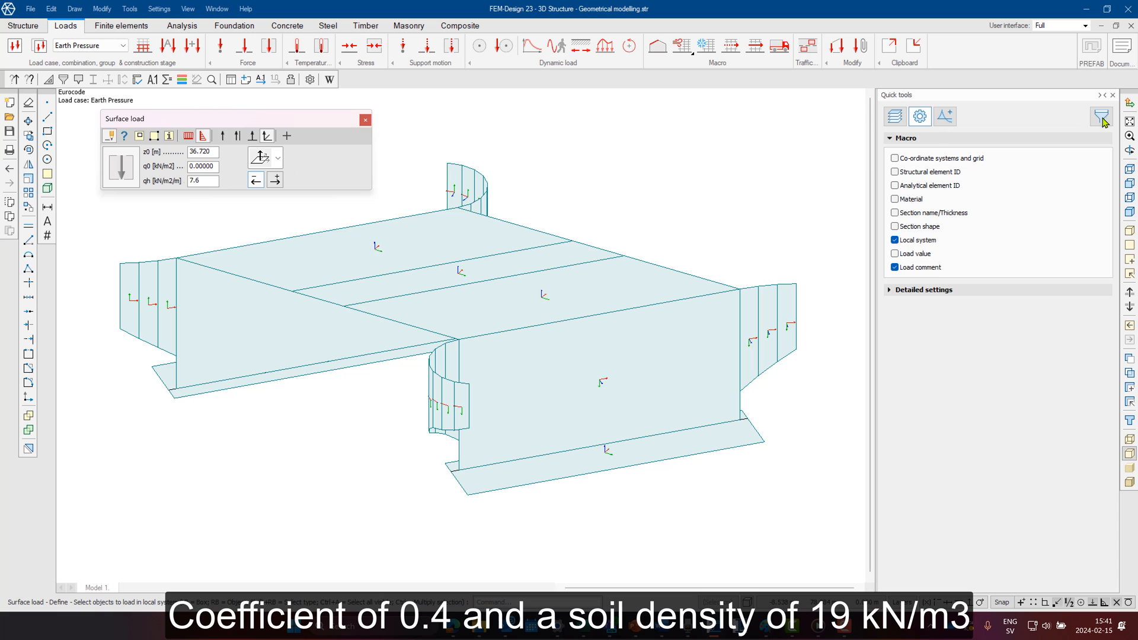
pyautogui.click(1102, 116)
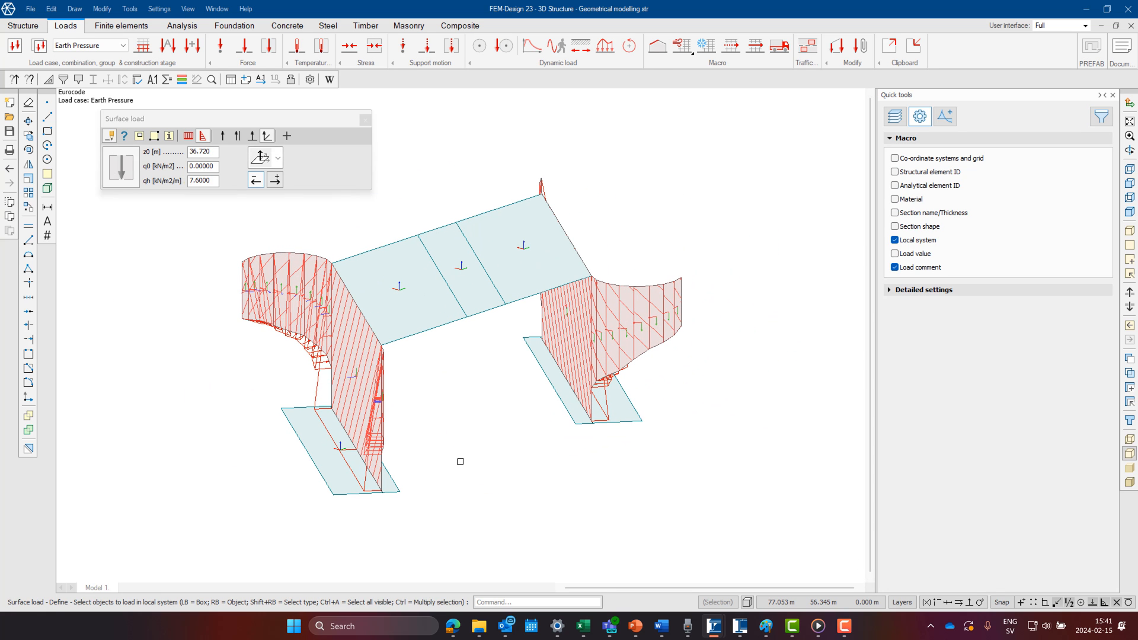
pyautogui.click(121, 45)
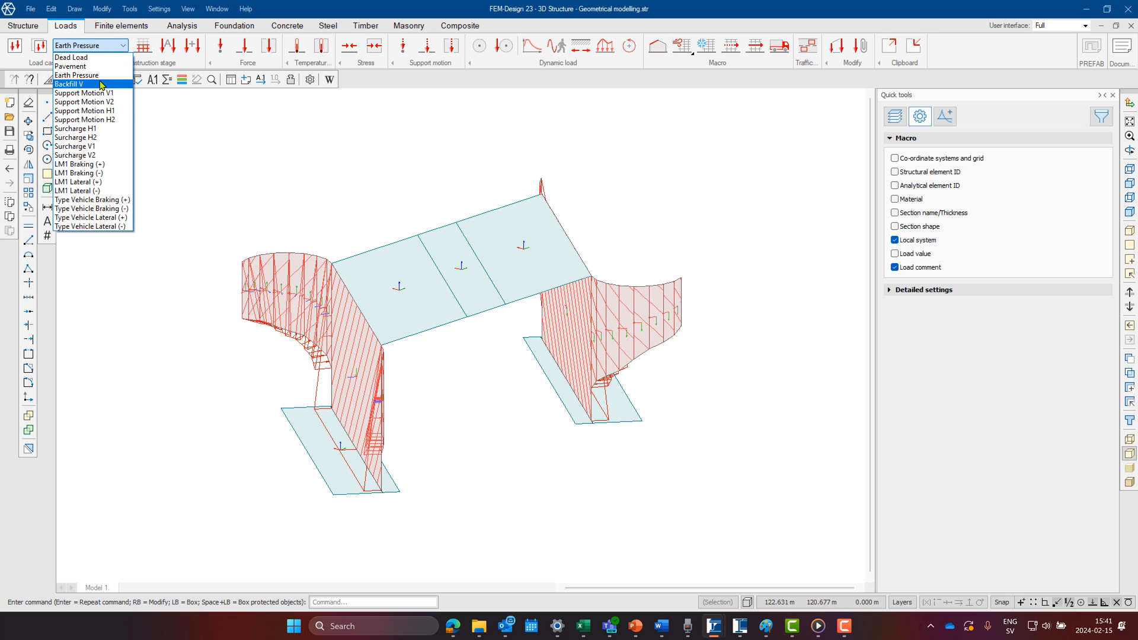
# Make Backfill V active and trace a line down the wall to read its 8.620 m height
pyautogui.click(68, 84)
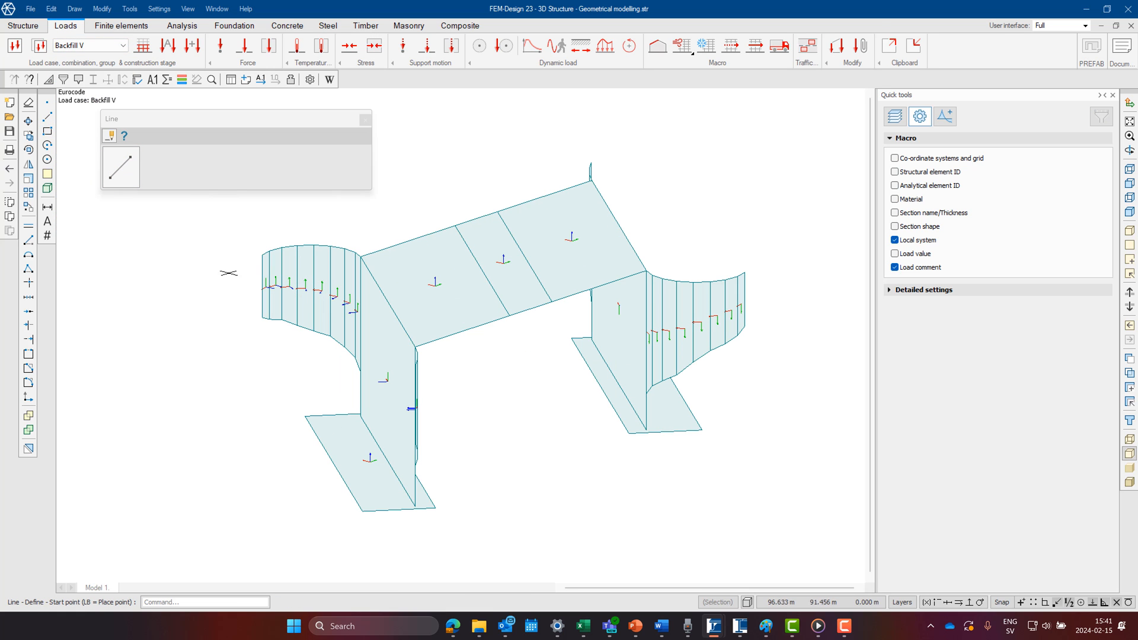
pyautogui.scroll(3)
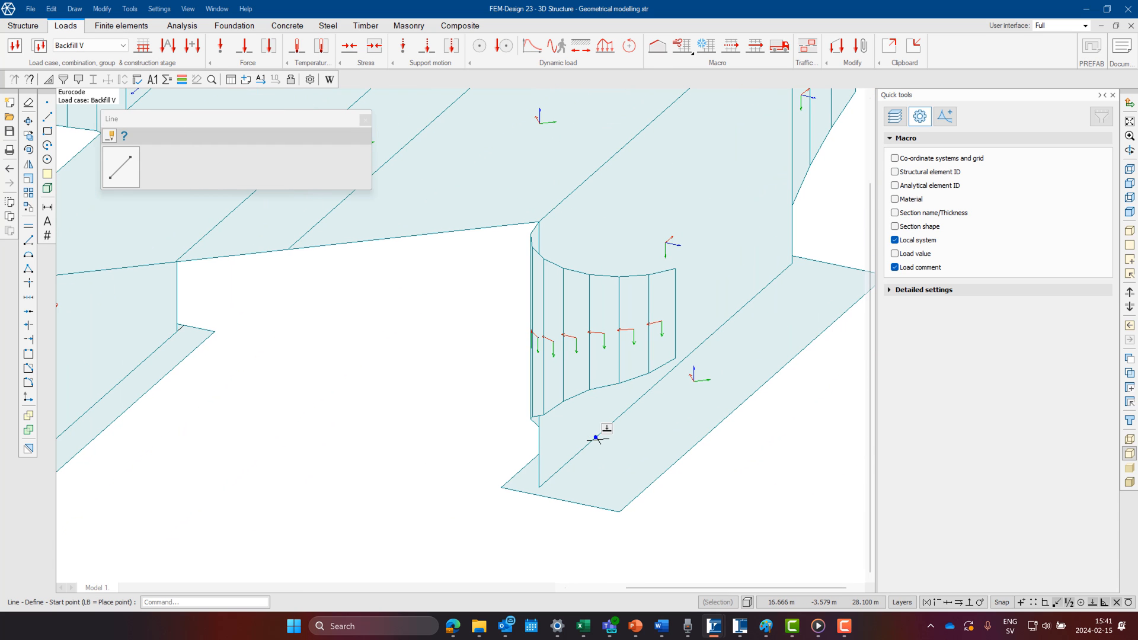
pyautogui.click(596, 437)
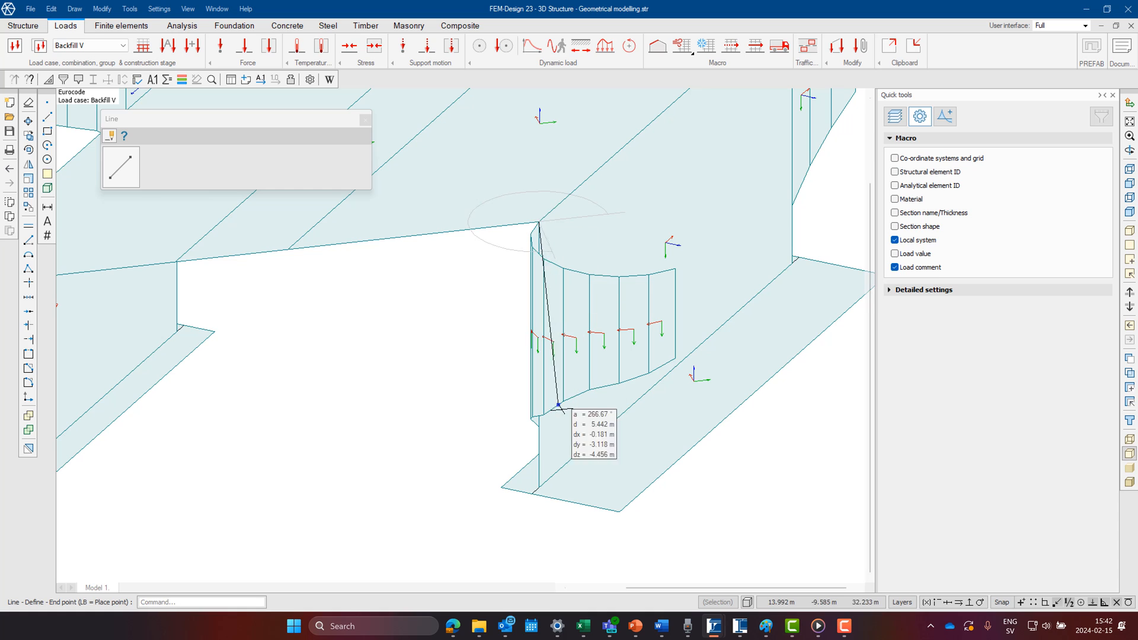
pyautogui.moveTo(537, 486)
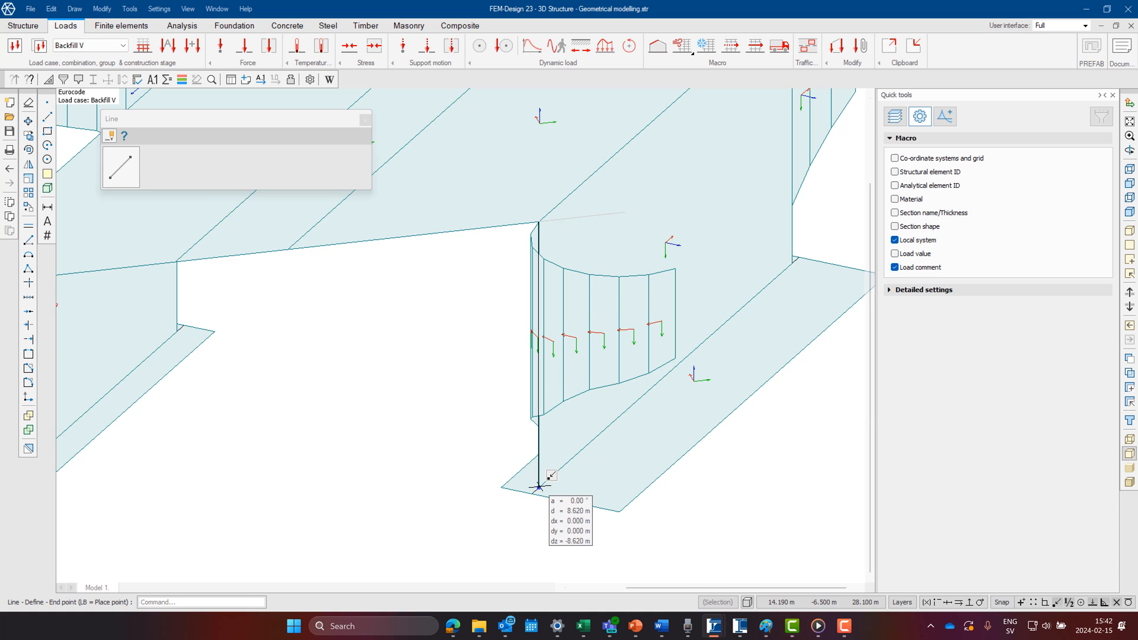
pyautogui.click(193, 45)
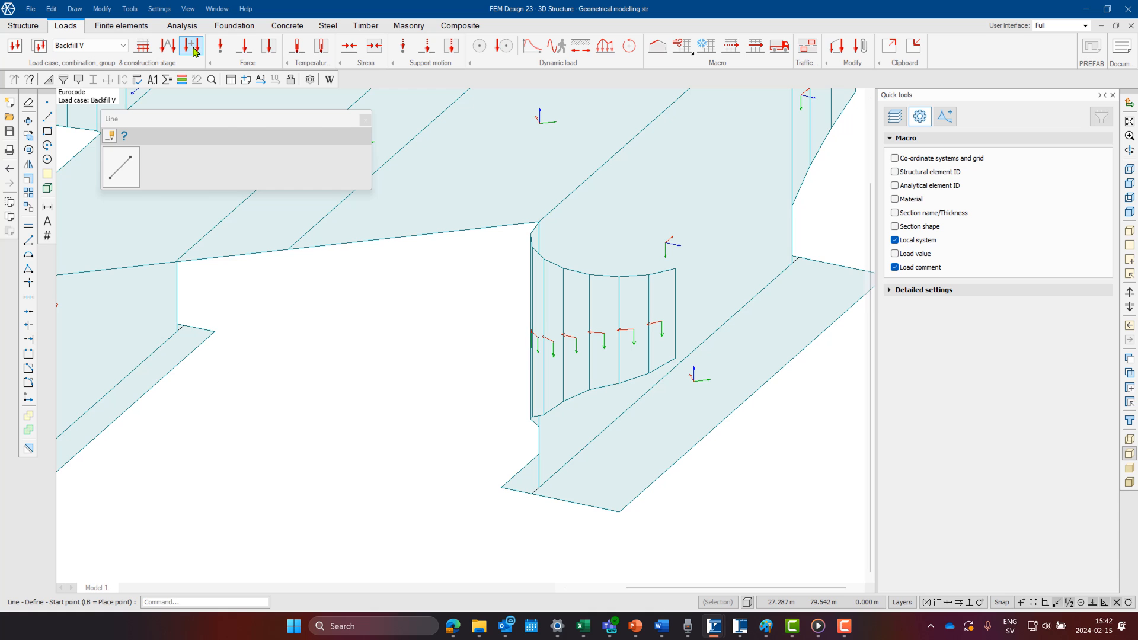
# Draw a 163.78 kN/m² (8.62×19) surface load polygon on the footing behind the wall
pyautogui.click(191, 45)
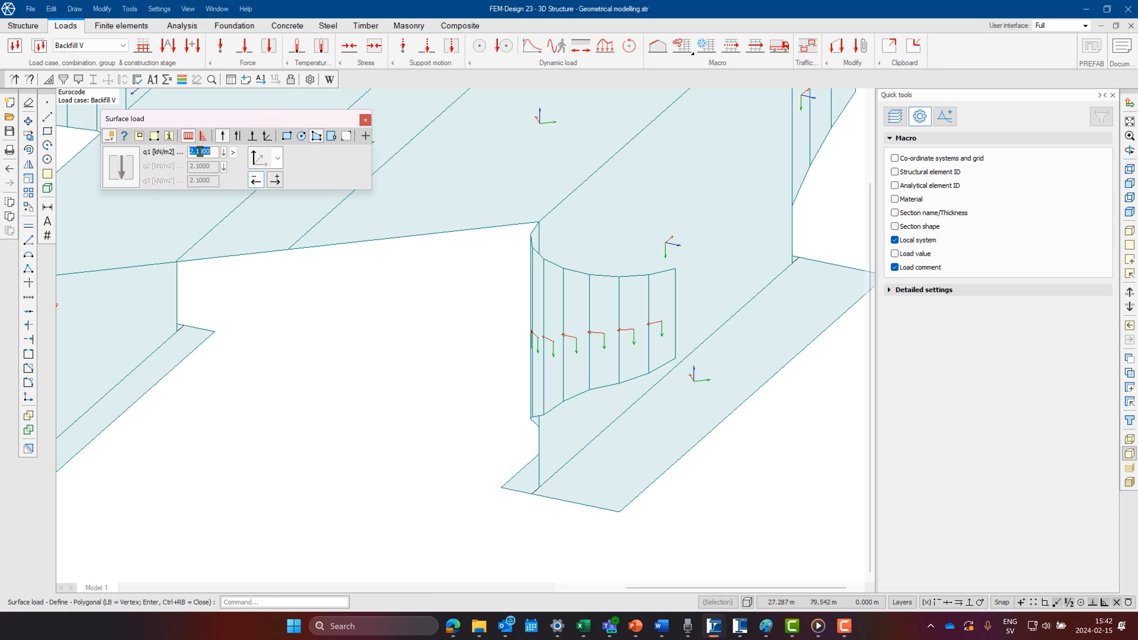
pyautogui.click(233, 152)
pyautogui.write('8,62')
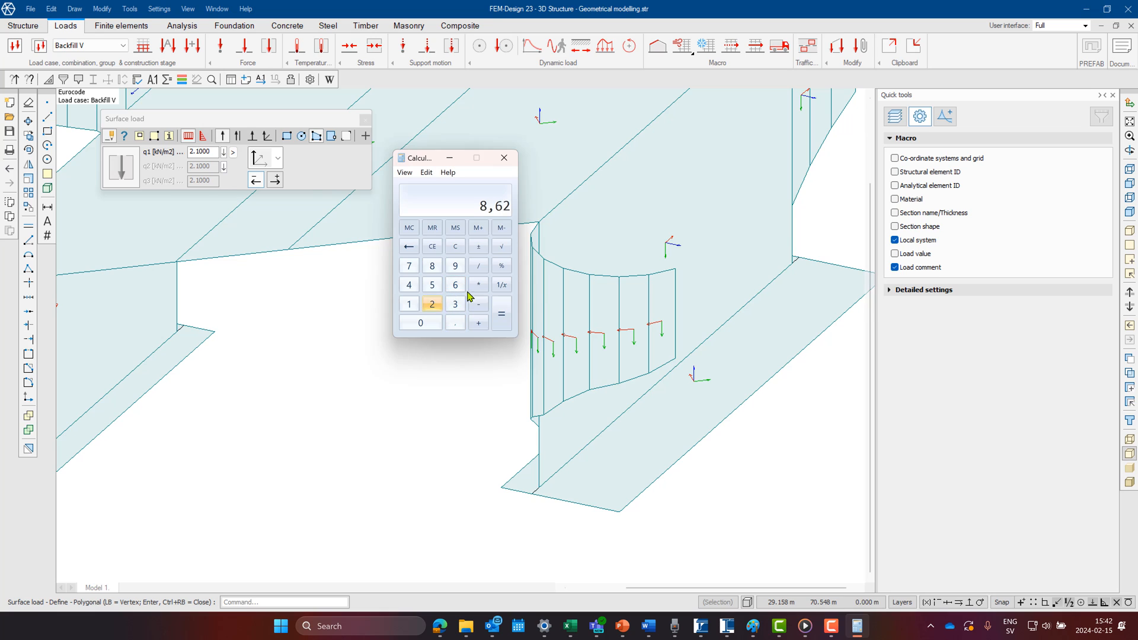
pyautogui.click(478, 285)
pyautogui.write('163.78')
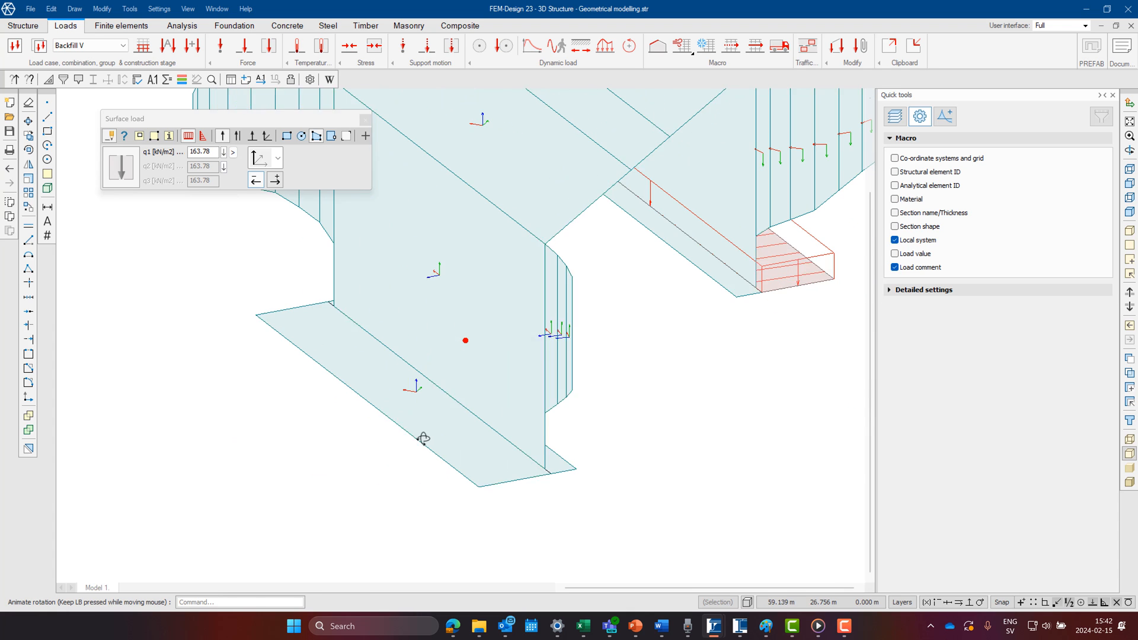
pyautogui.click(313, 304)
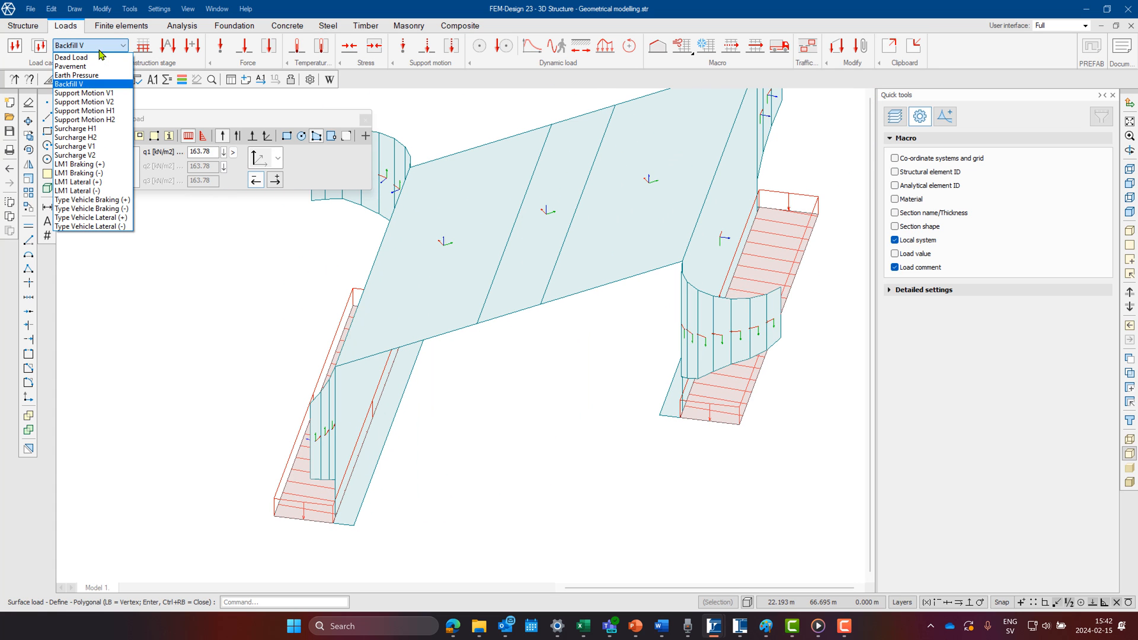
# Apply 0.010 m vertical footing support motions in Support Motion V1 and V2
pyautogui.click(84, 93)
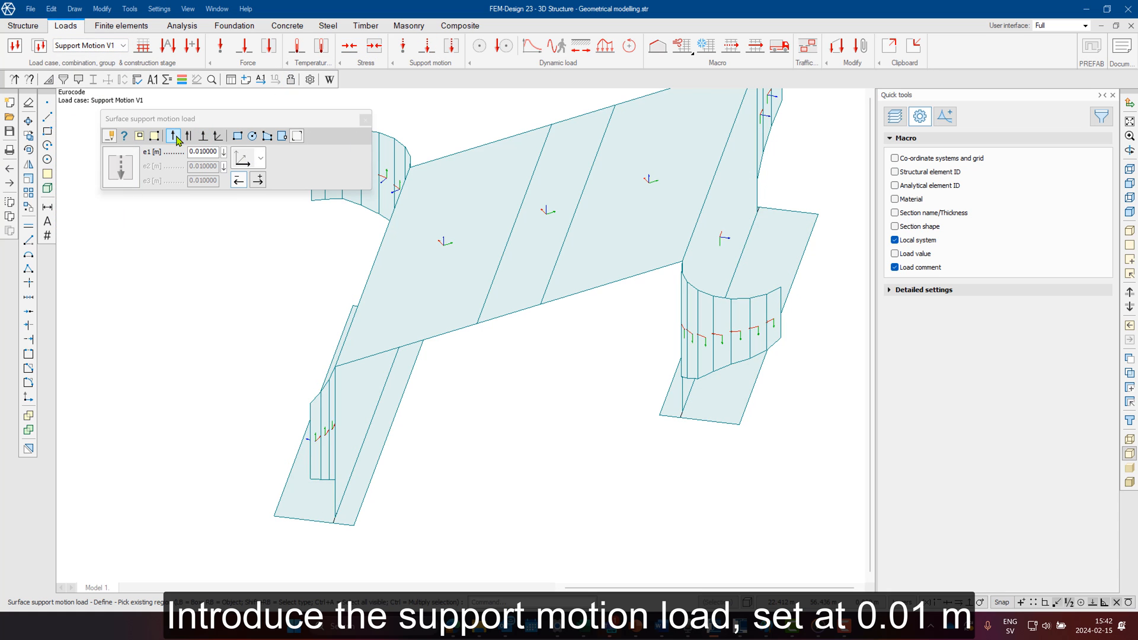
pyautogui.click(260, 159)
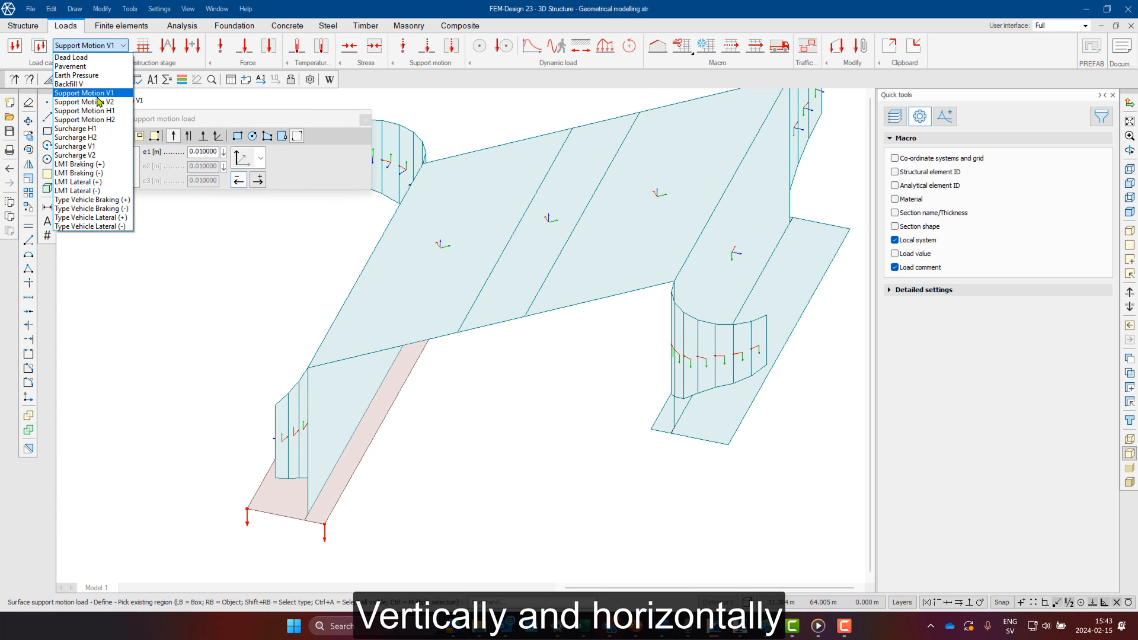
pyautogui.click(85, 102)
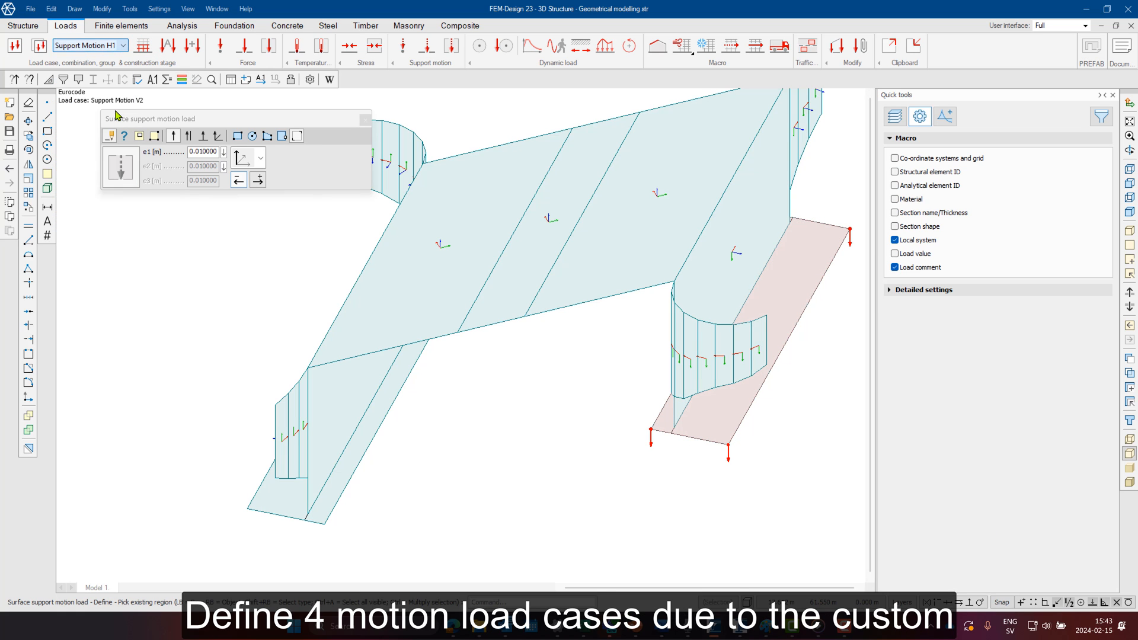
pyautogui.click(260, 157)
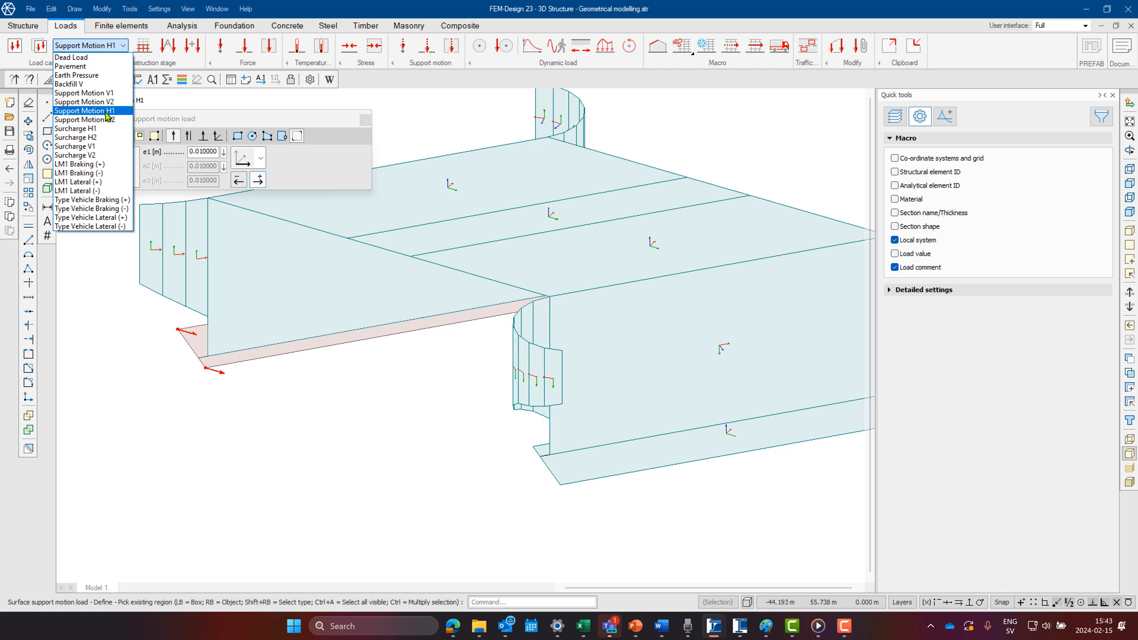
# Apply the 0.010 m horizontal footing support motion in Support Motion H2
pyautogui.click(85, 119)
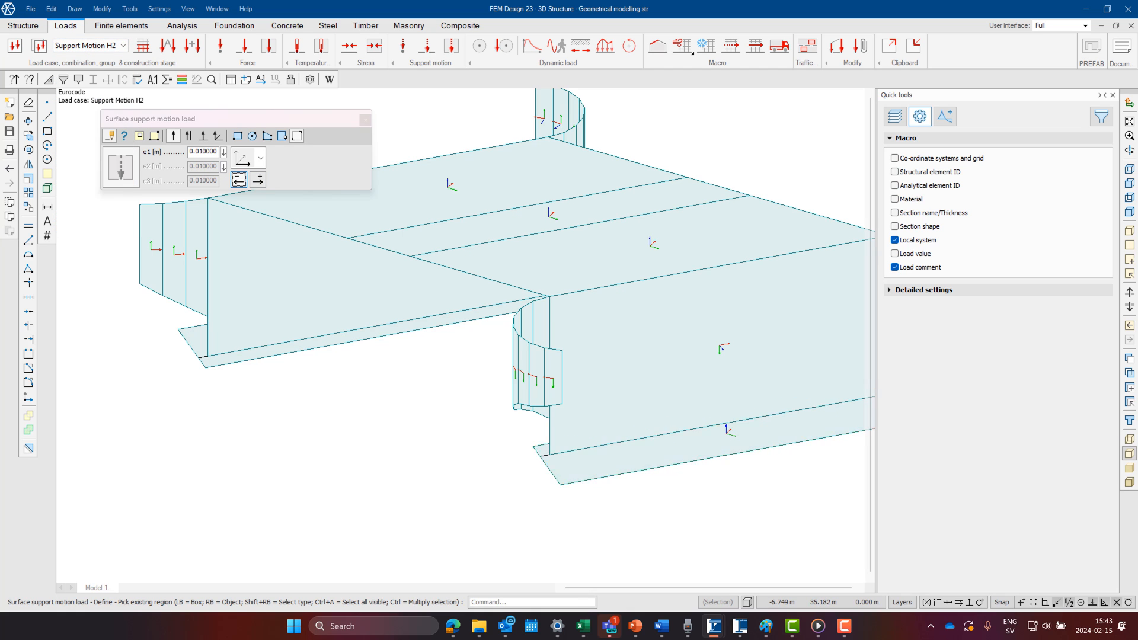
pyautogui.click(123, 45)
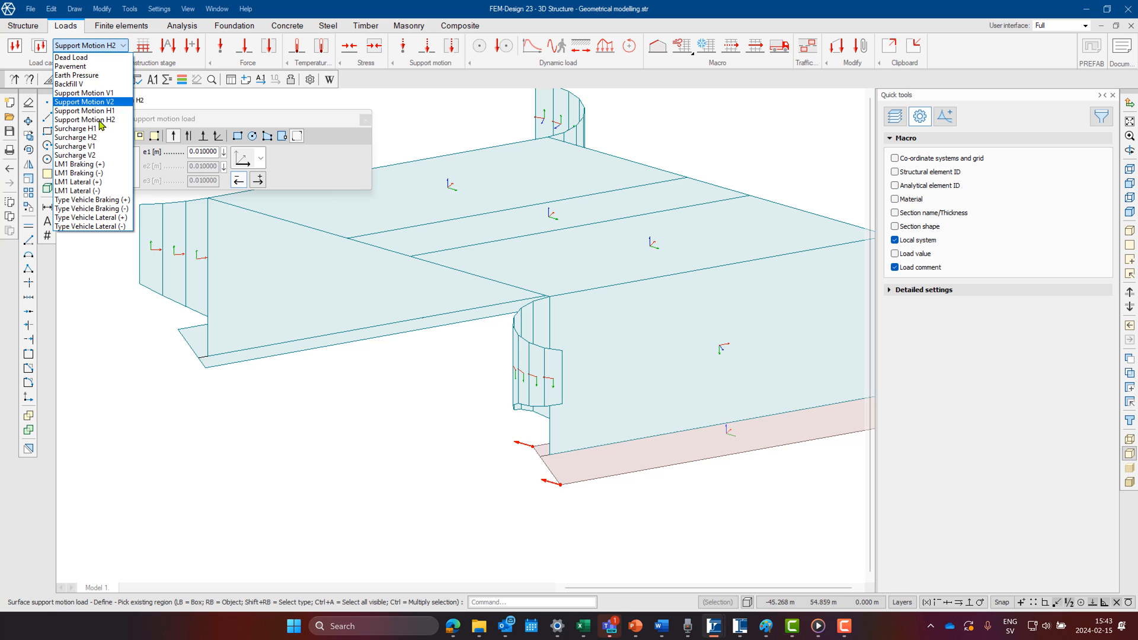
pyautogui.click(75, 129)
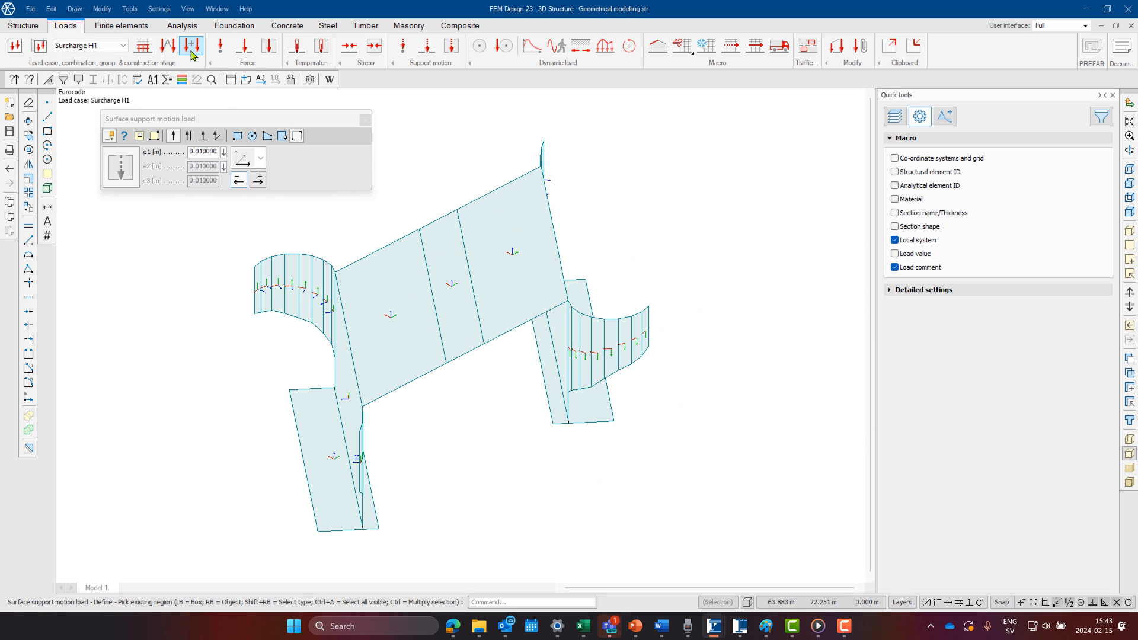
pyautogui.moveTo(268, 46)
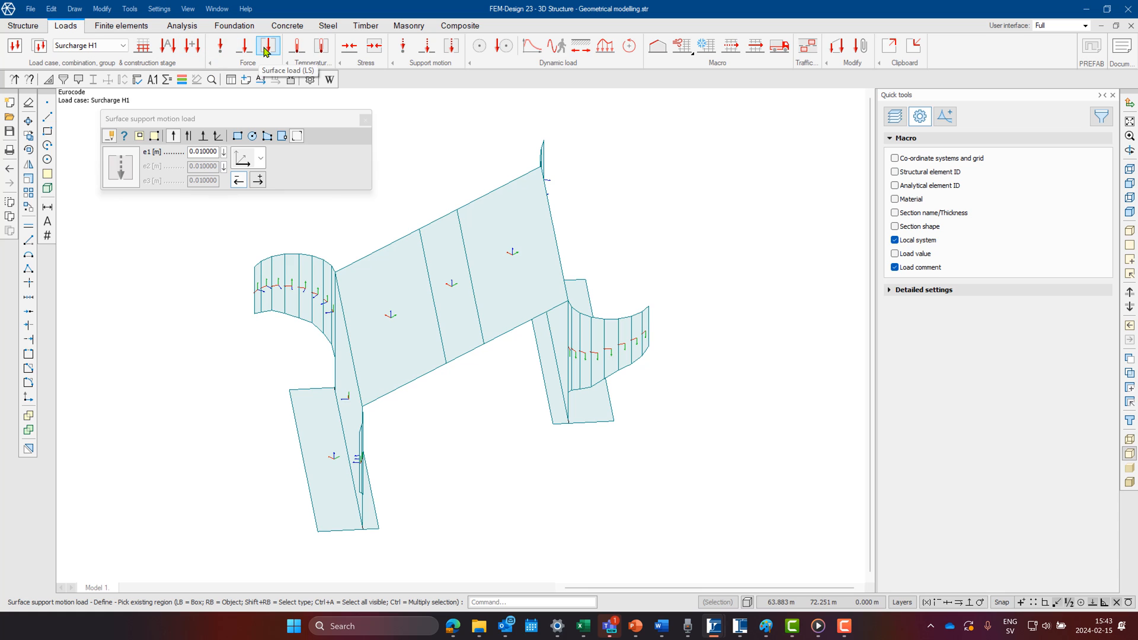
# Load the left abutment wall with an 8 kN/m² surcharge under Surcharge H1
pyautogui.click(268, 45)
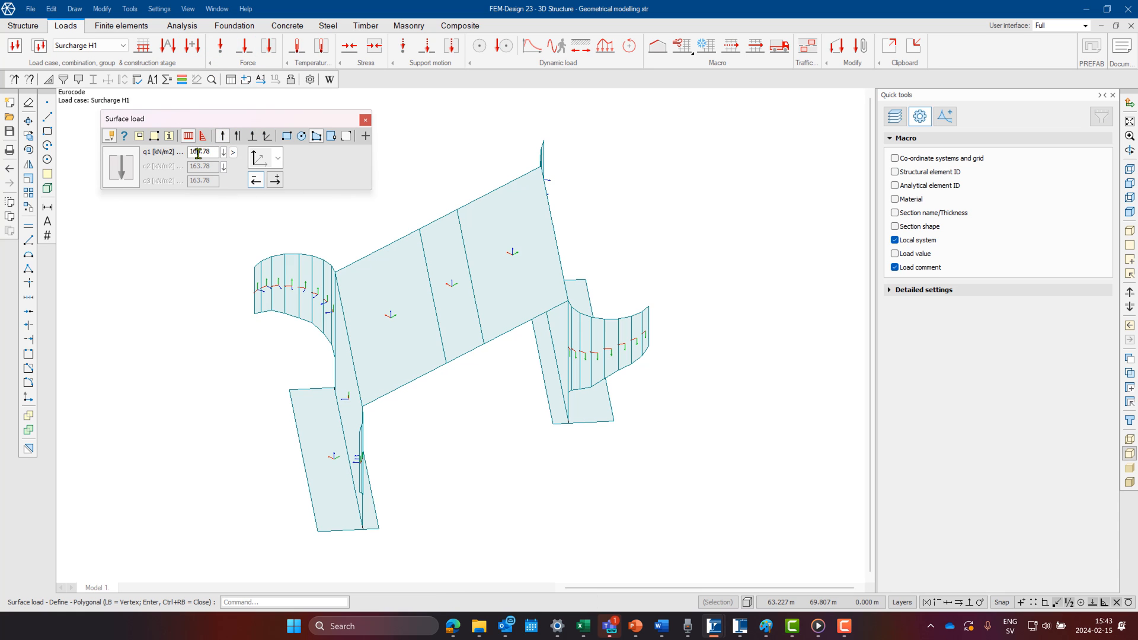
pyautogui.click(233, 152)
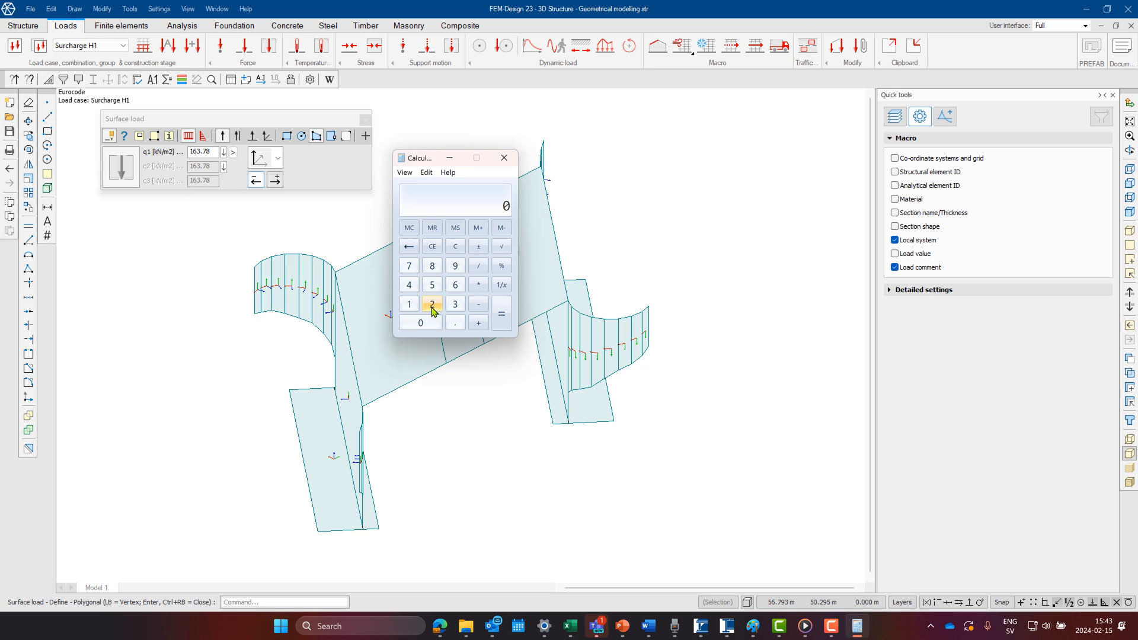
pyautogui.click(455, 323)
pyautogui.write('8')
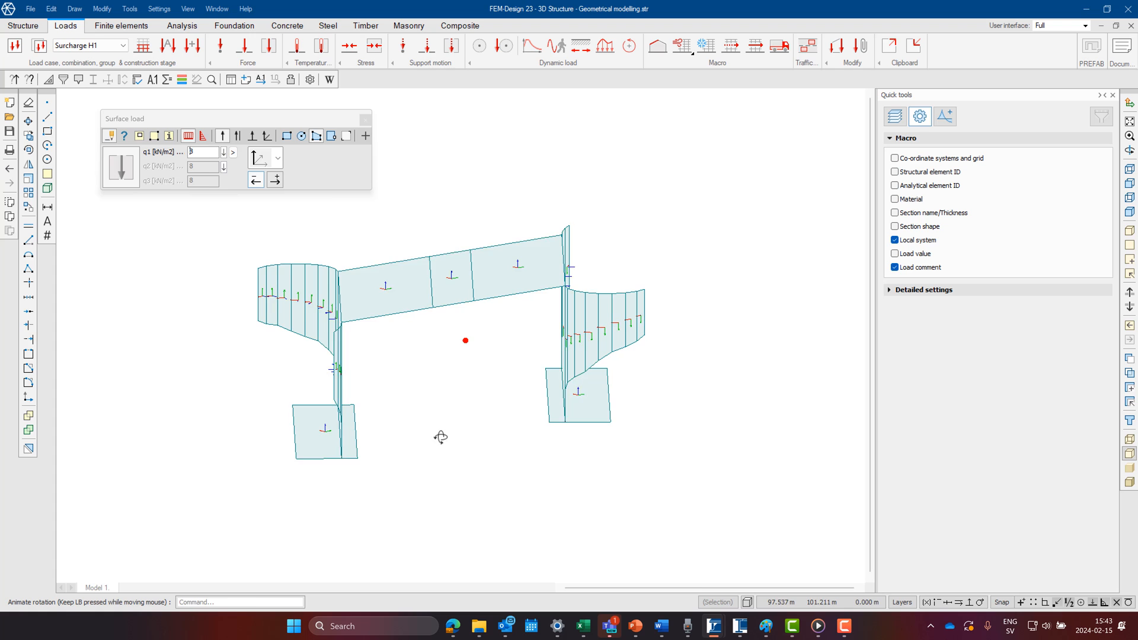
pyautogui.click(346, 136)
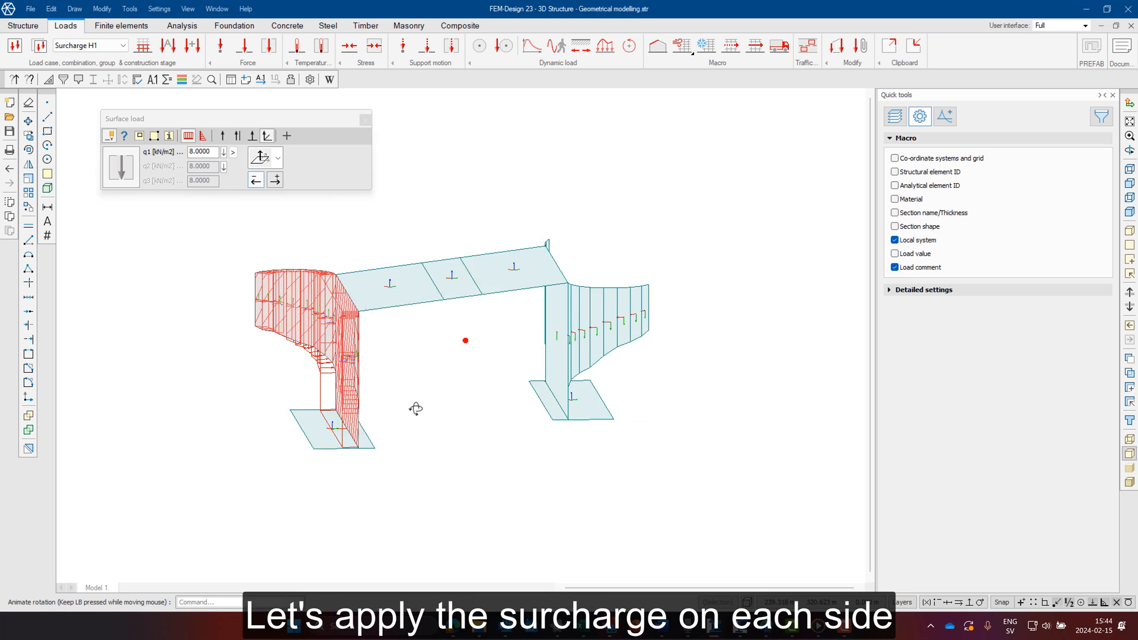
# Apply the 8 kN/m² surcharge to the right abutment wall under Surcharge H2
pyautogui.click(122, 45)
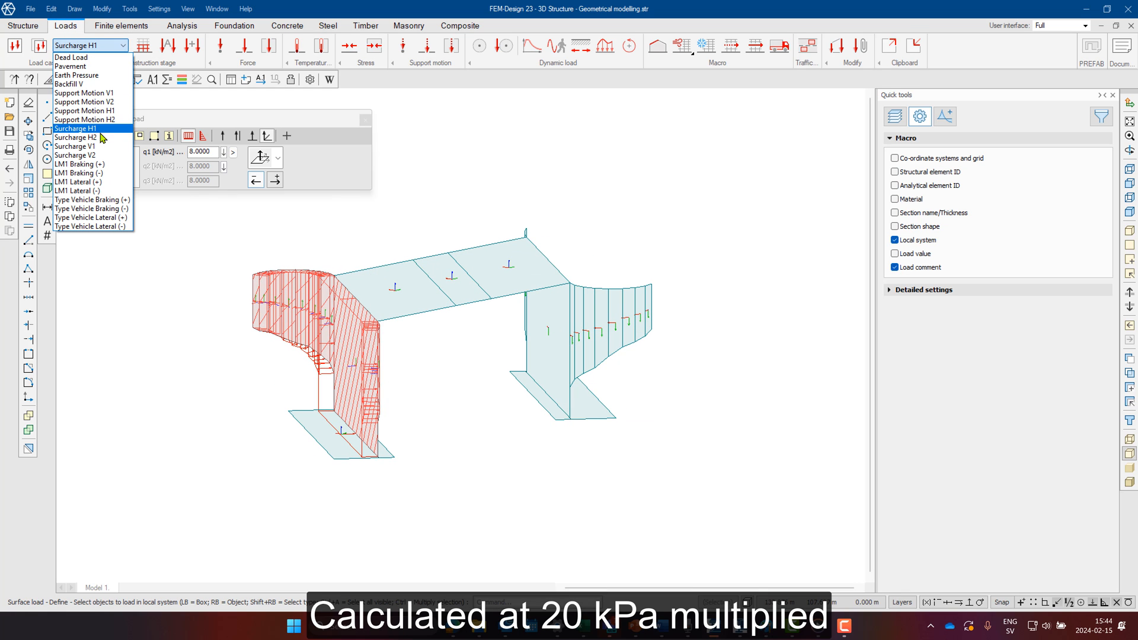
pyautogui.click(76, 137)
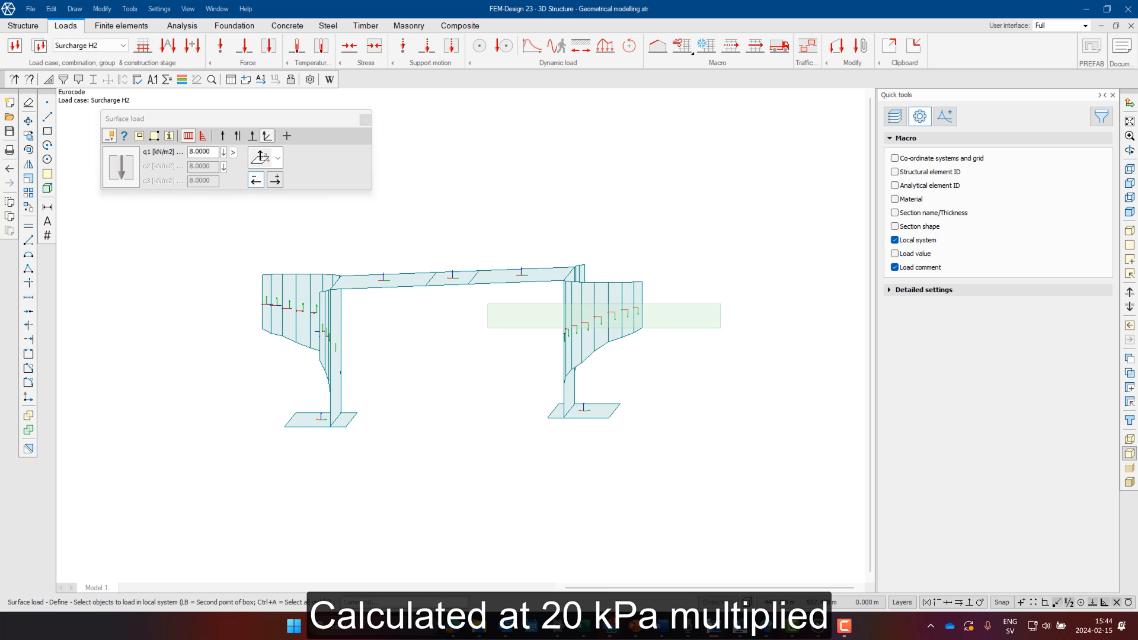
pyautogui.click(121, 45)
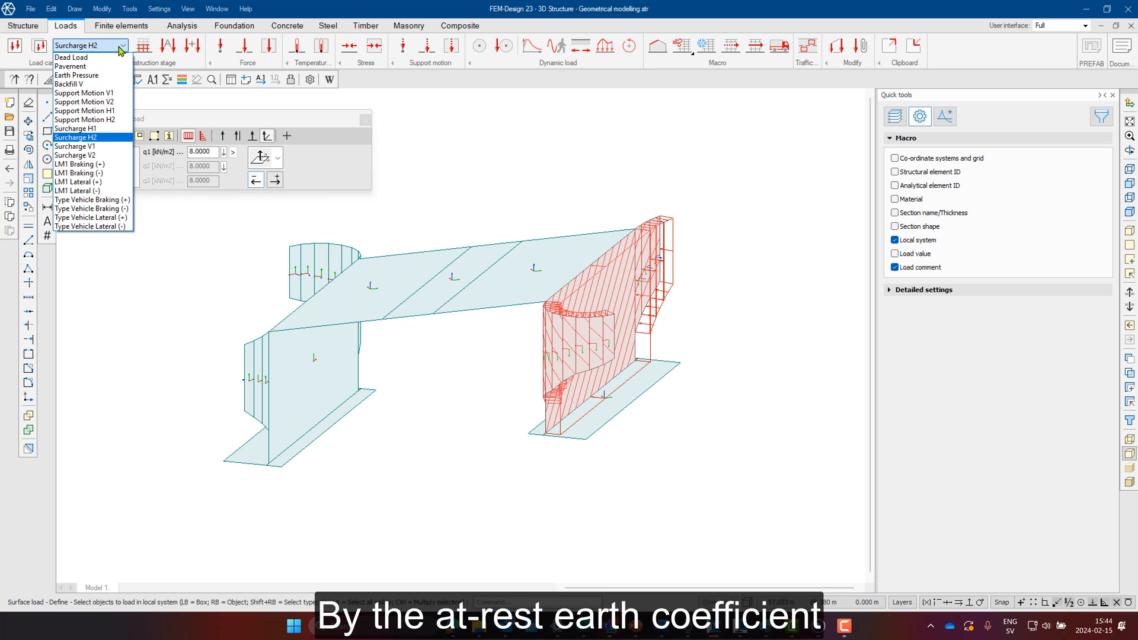
pyautogui.click(74, 145)
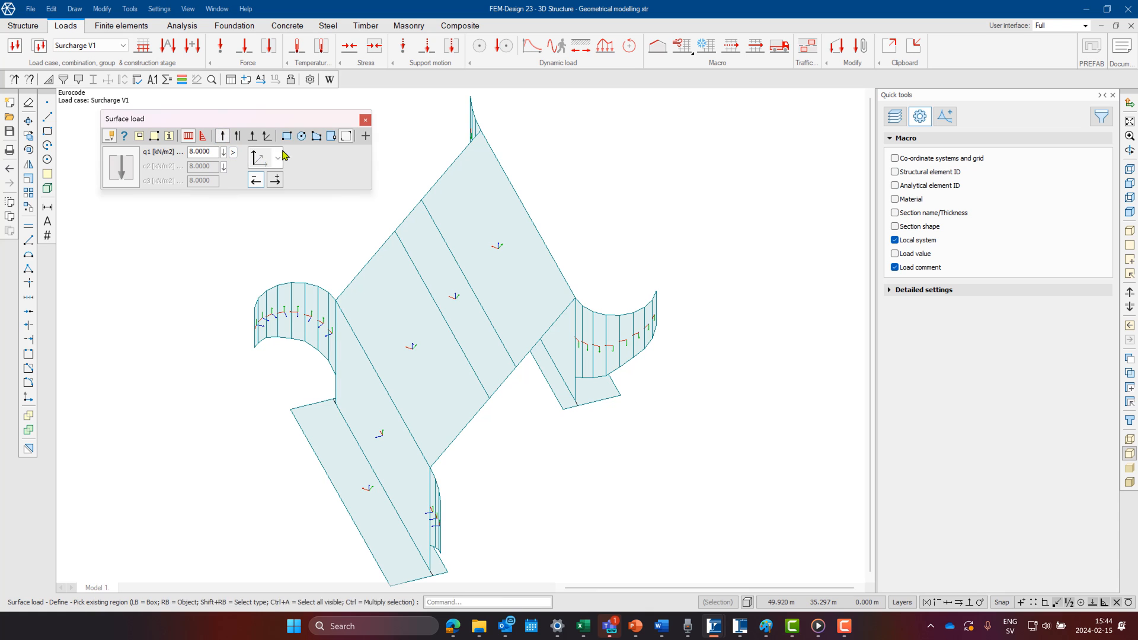
# Place 20 kN/m² vertical surcharges on the left plate (V1) and right plate (V2)
pyautogui.click(285, 136)
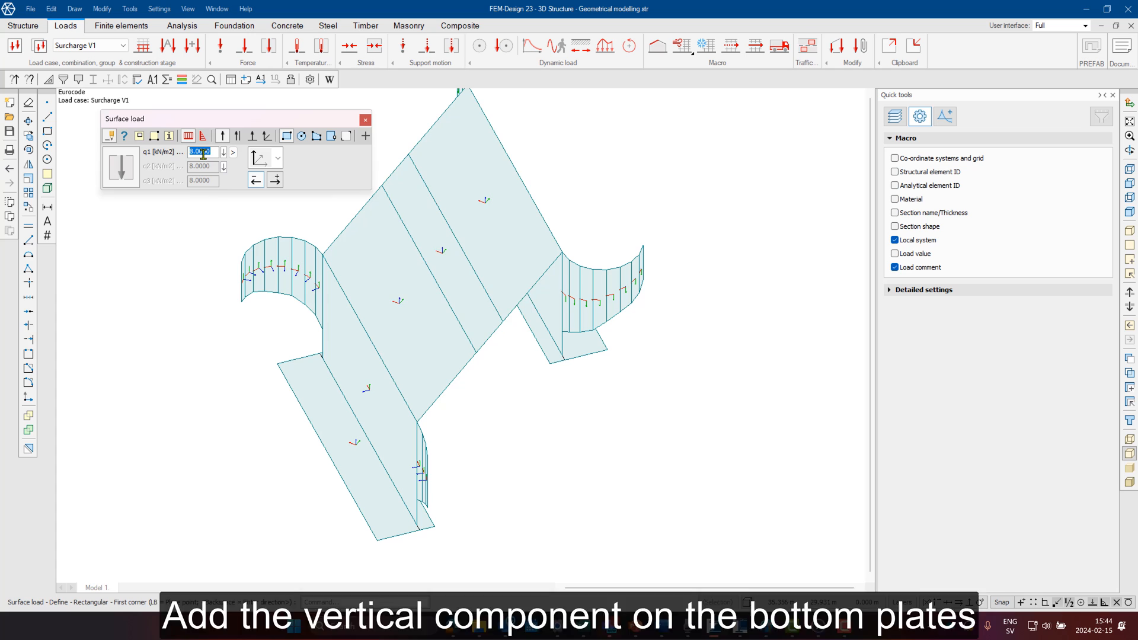
pyautogui.click(233, 152)
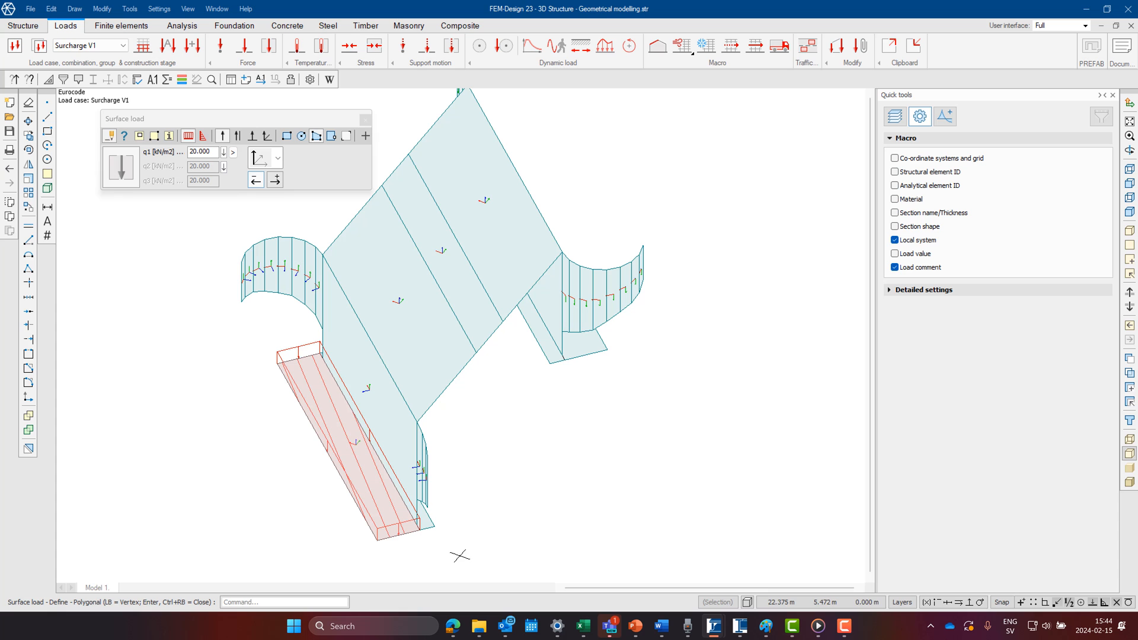
pyautogui.click(124, 46)
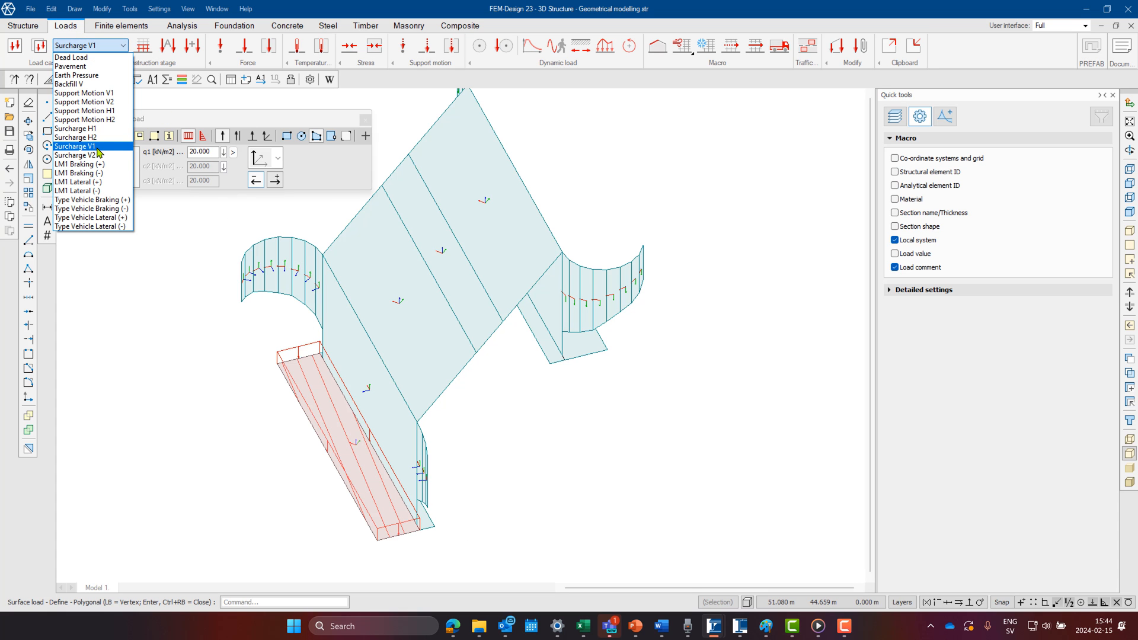
pyautogui.click(79, 155)
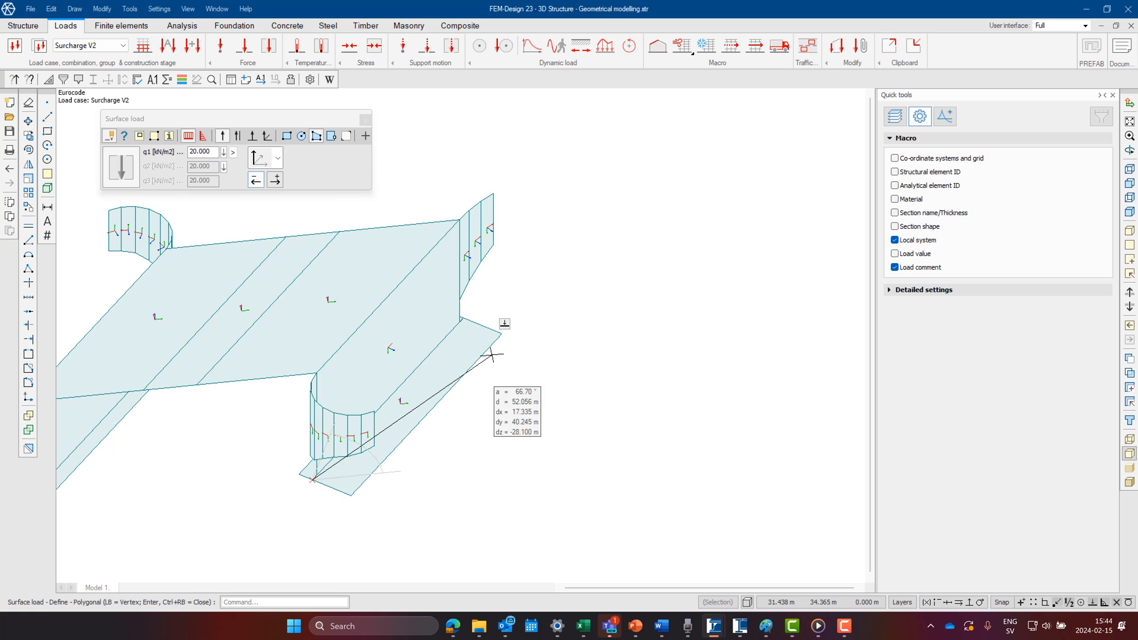
pyautogui.moveTo(362, 481)
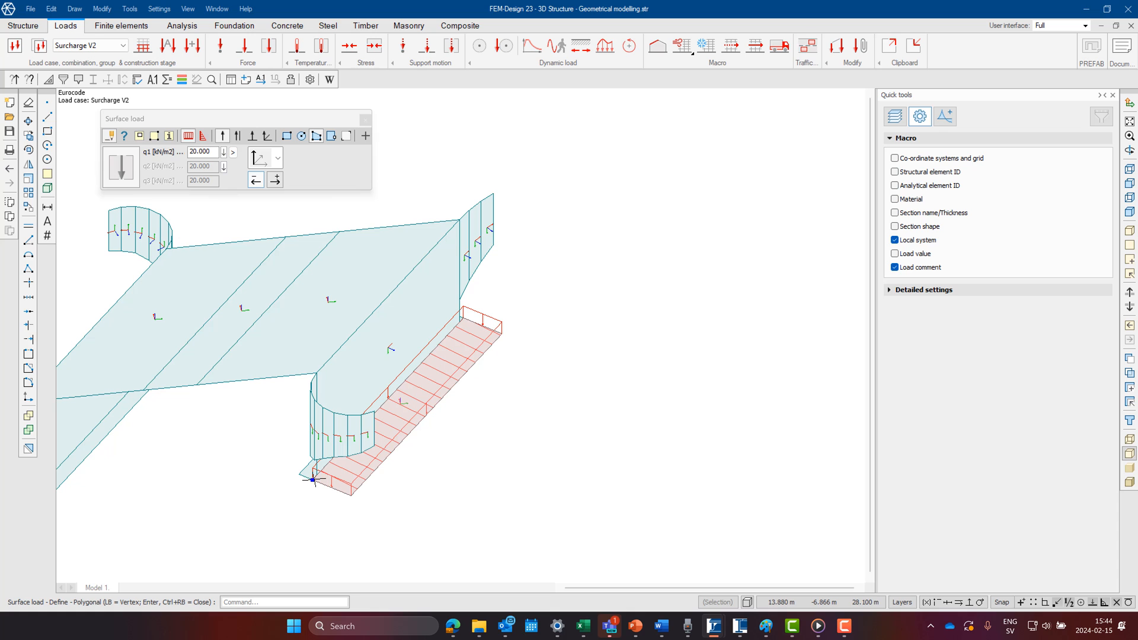
pyautogui.click(124, 45)
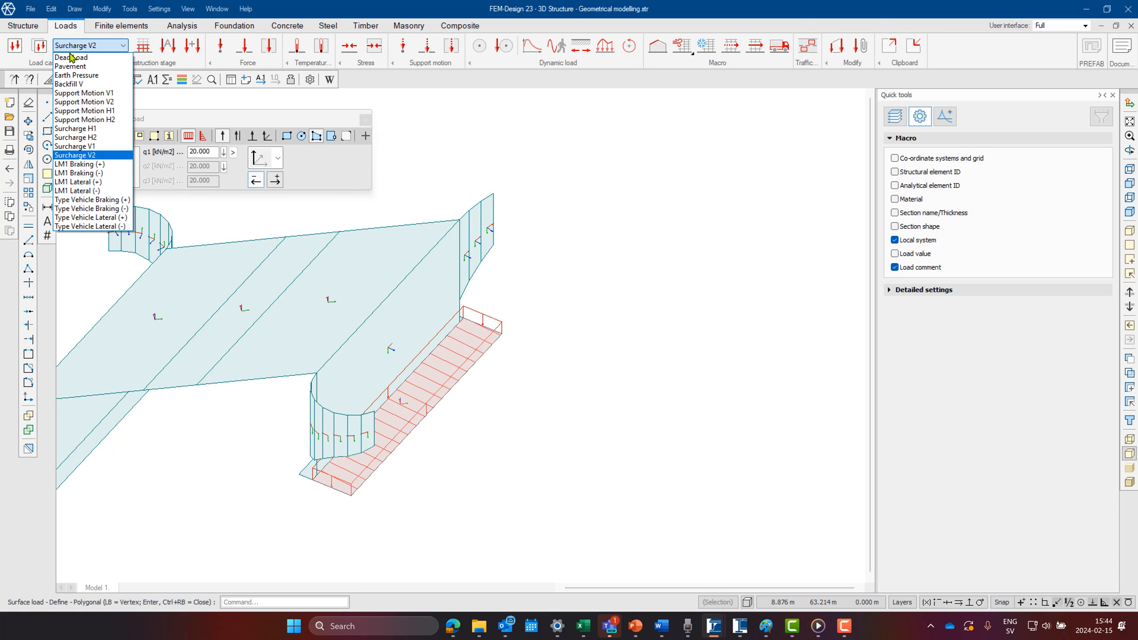
pyautogui.click(79, 165)
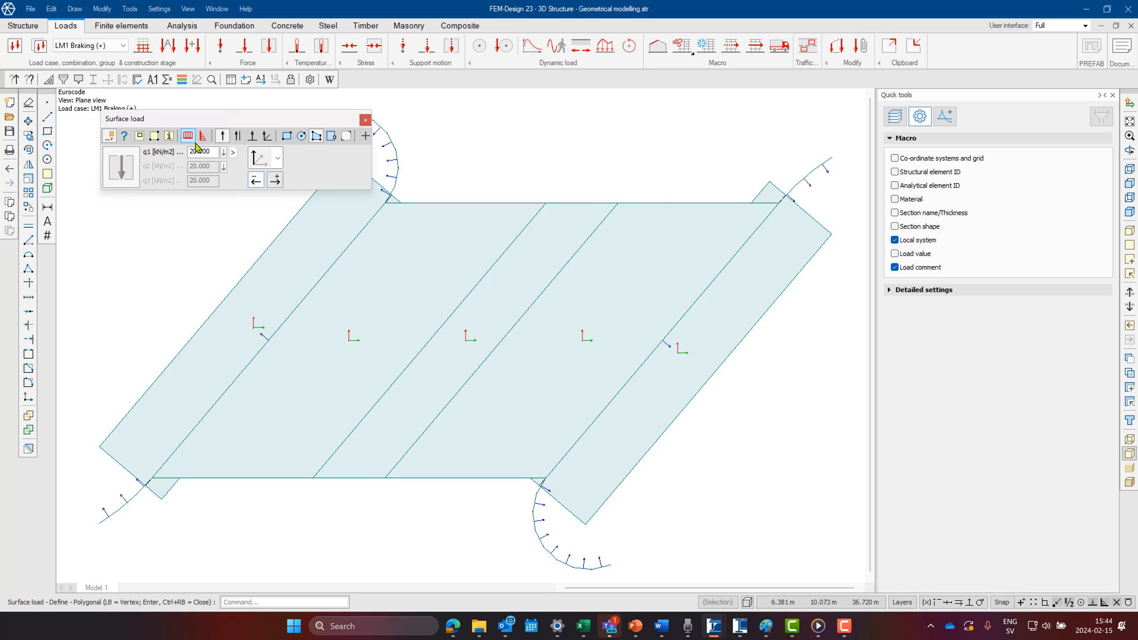
# Load the deck with 1 kN/m² along global X for LM1 Braking (+), then LM1 Lateral (+)
pyautogui.click(277, 158)
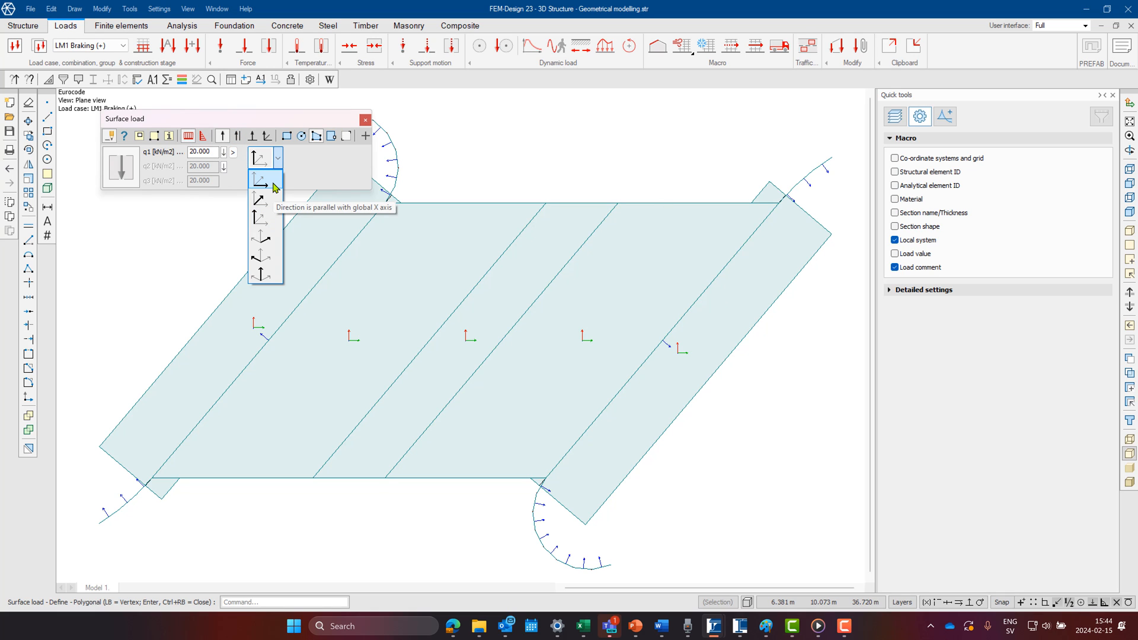
pyautogui.click(260, 178)
pyautogui.write('1.0000')
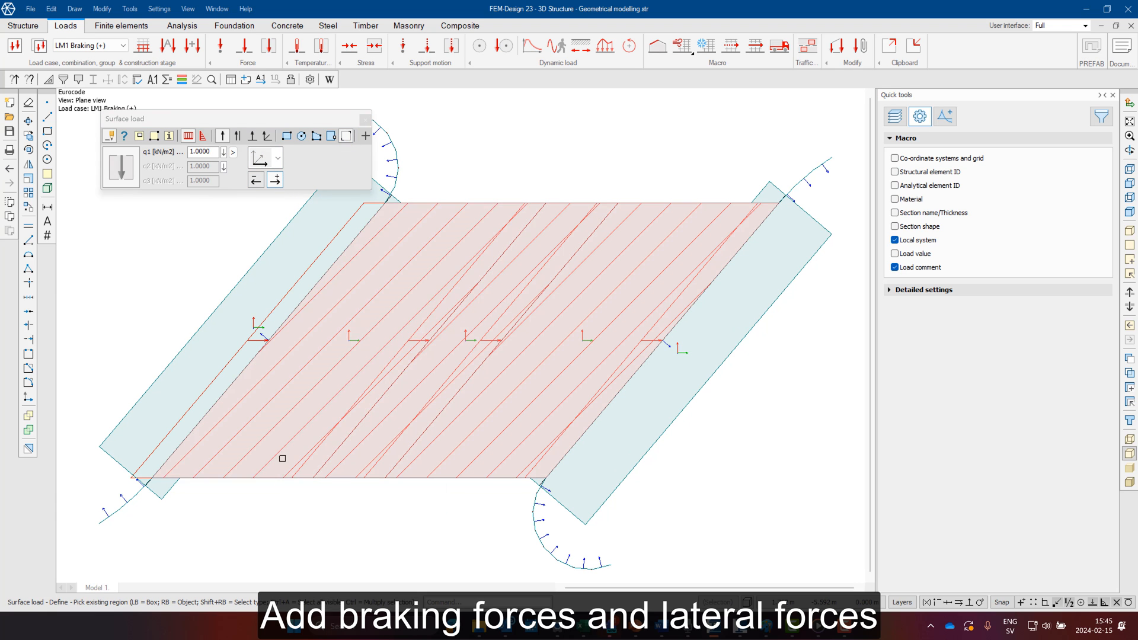
pyautogui.click(122, 45)
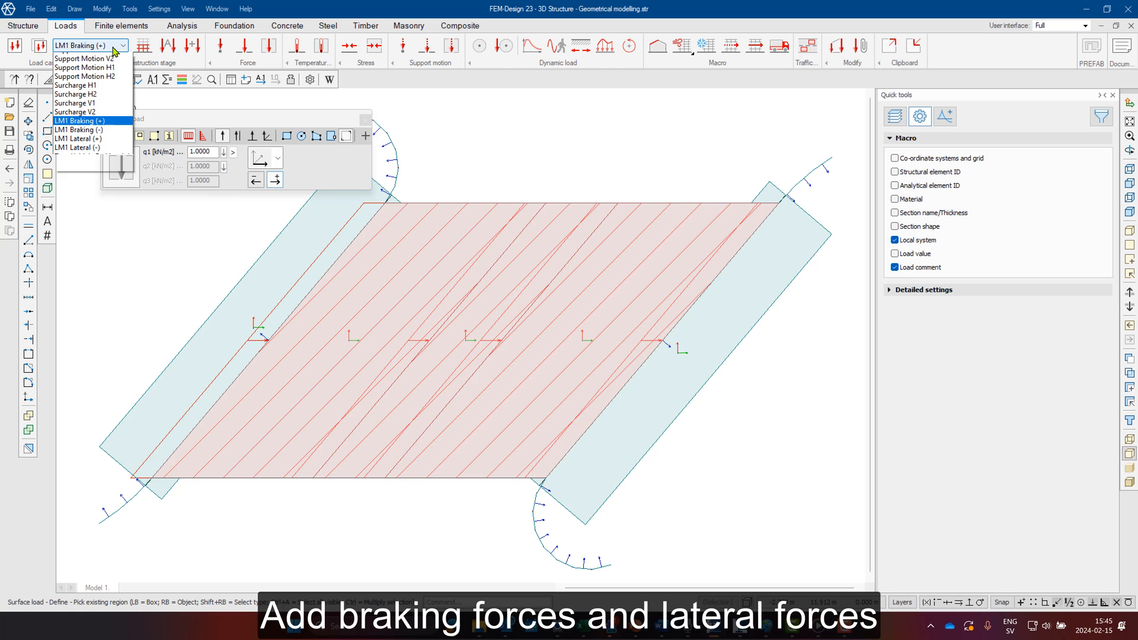
pyautogui.click(73, 130)
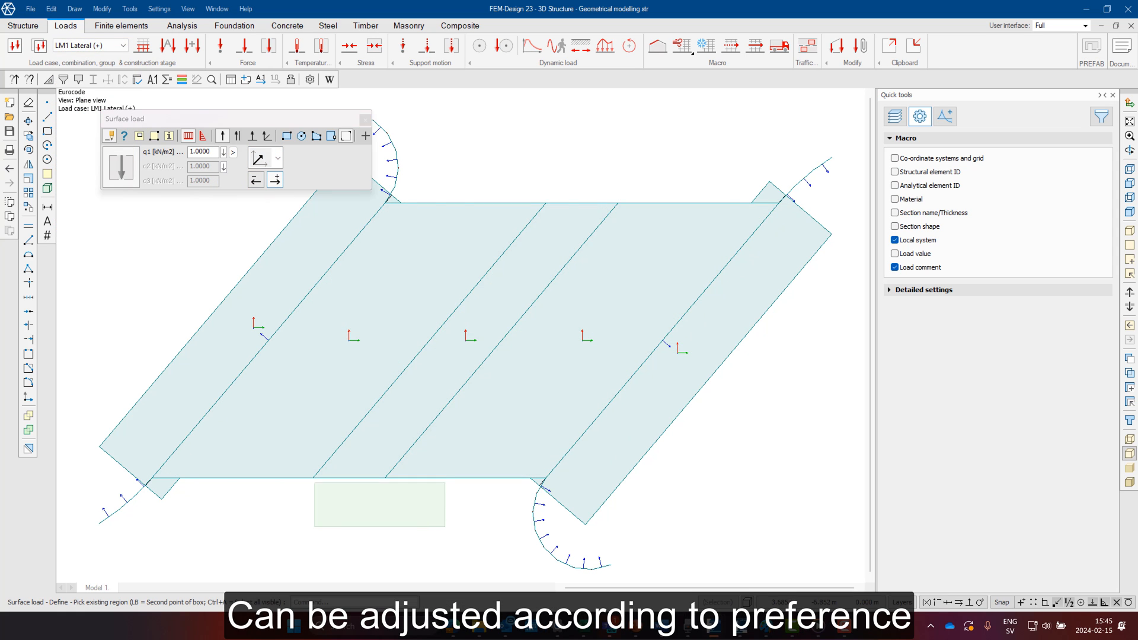
pyautogui.click(122, 45)
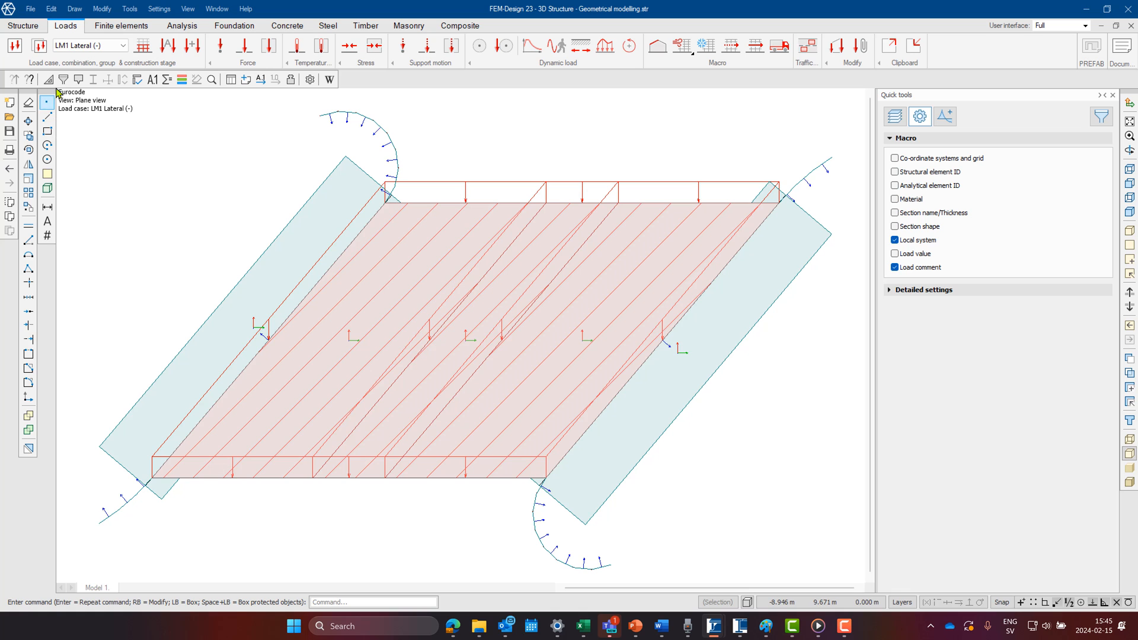
# Cycle through Dead Load, Earth Pressure, Backfill V, Support Motion V2 and Surcharge H1
pyautogui.click(90, 45)
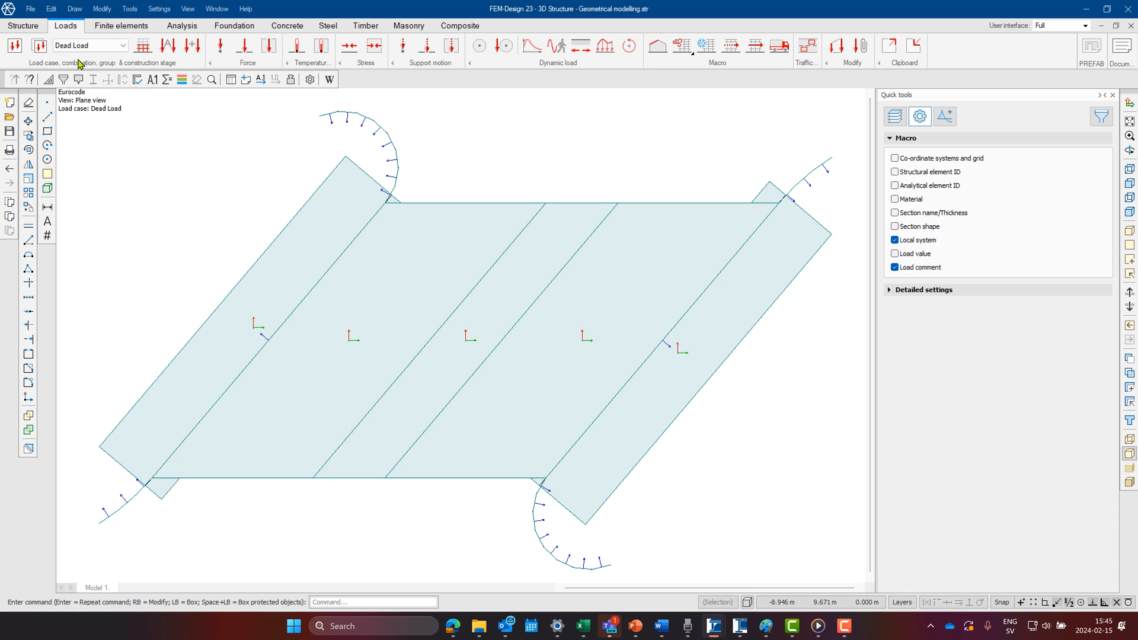
pyautogui.click(90, 45)
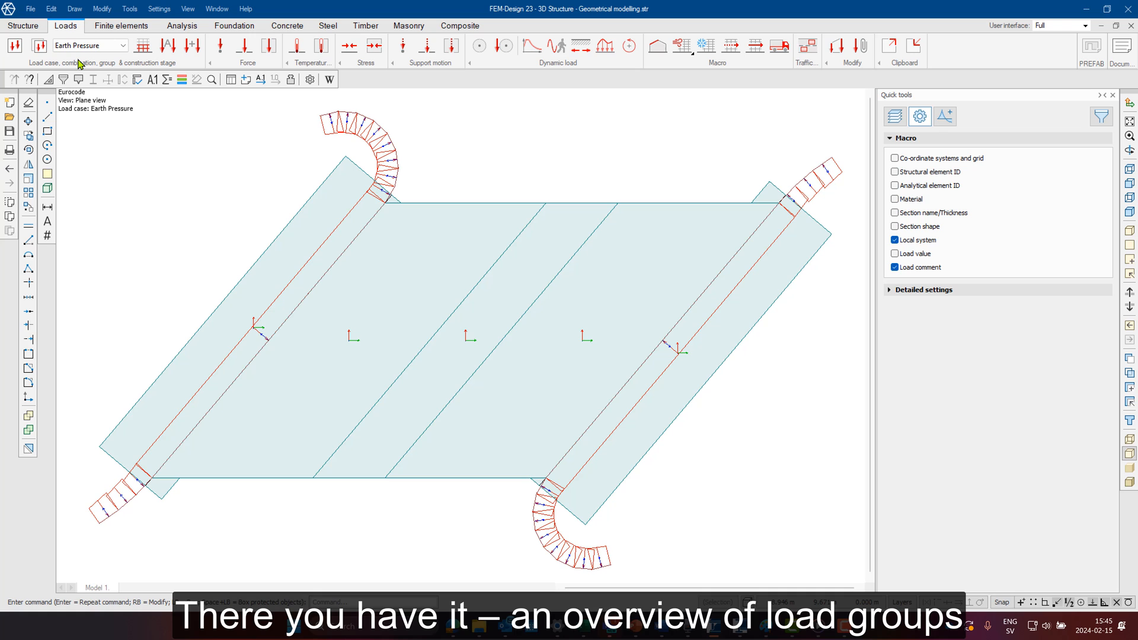
pyautogui.click(123, 45)
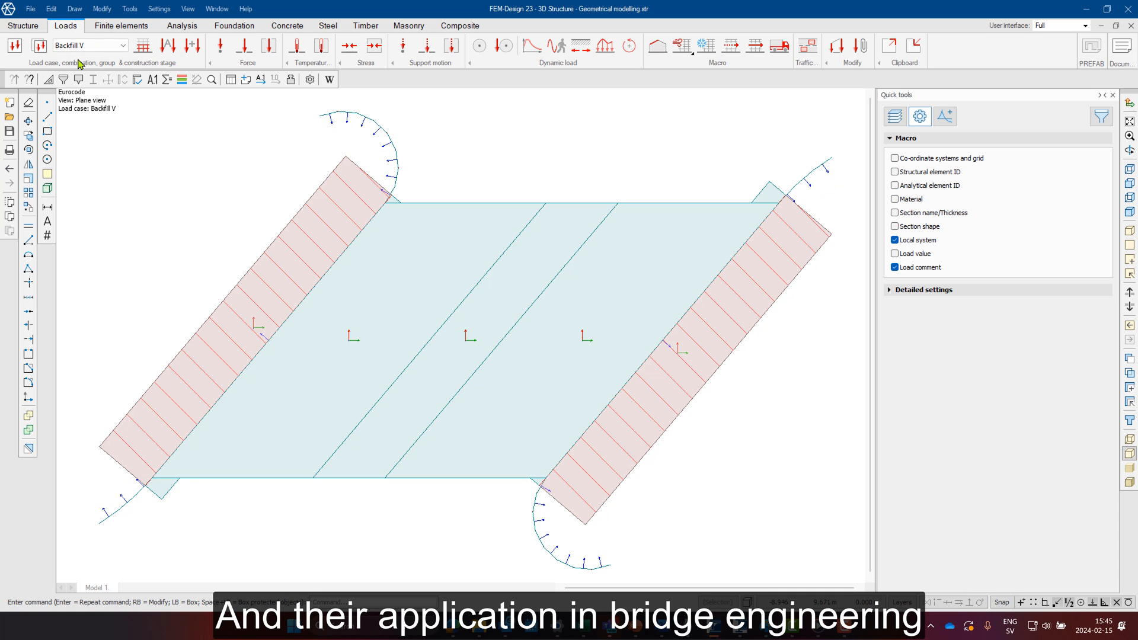
pyautogui.click(123, 45)
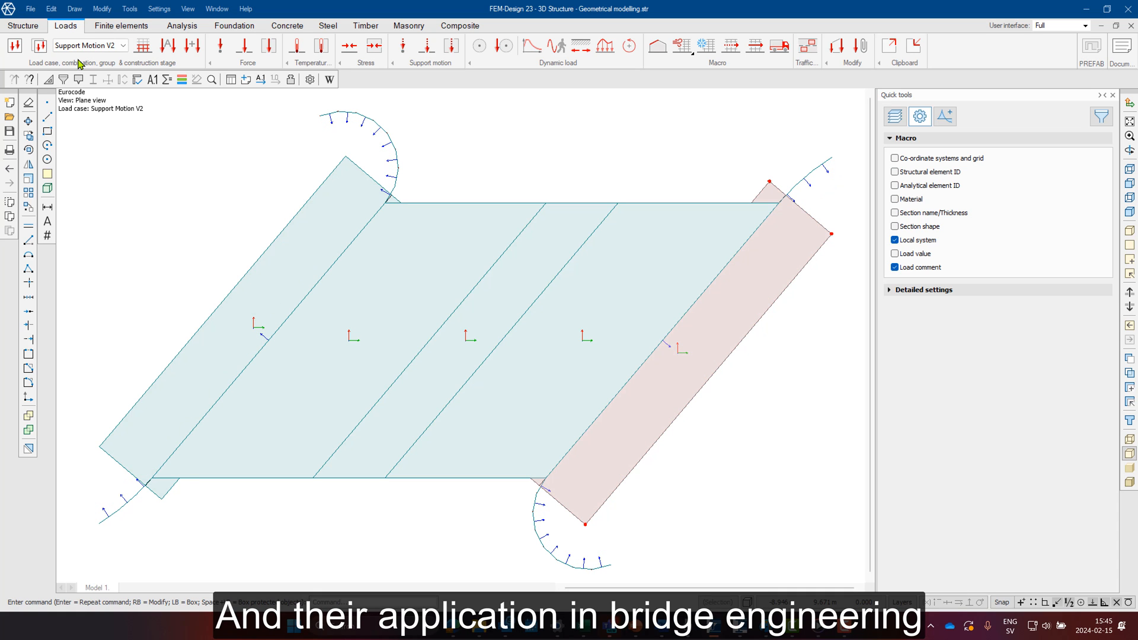
pyautogui.click(123, 45)
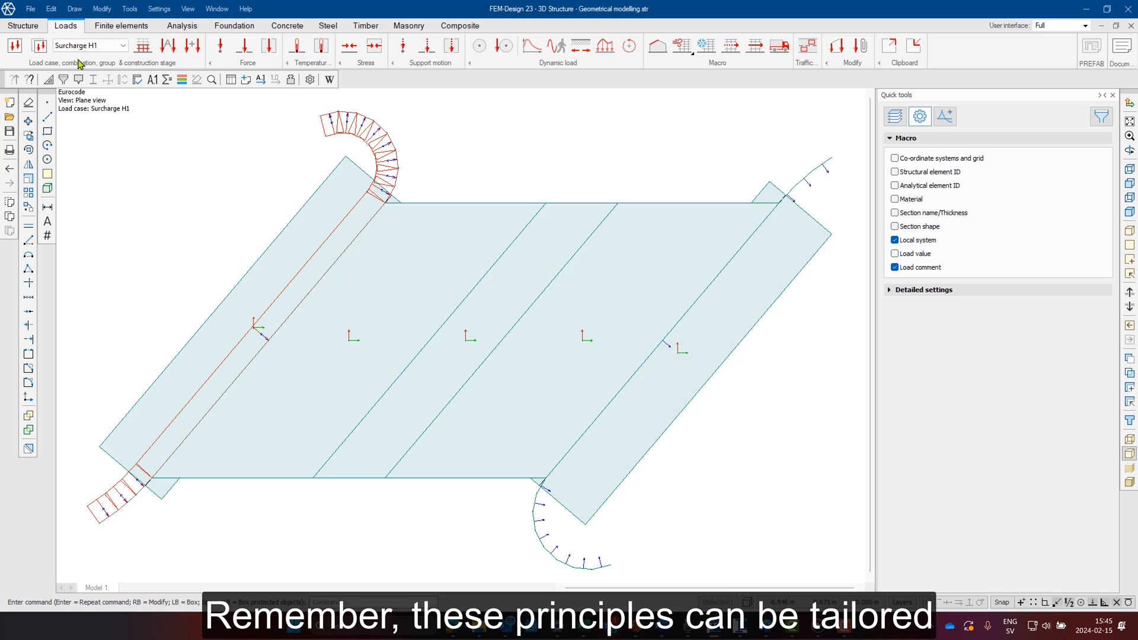